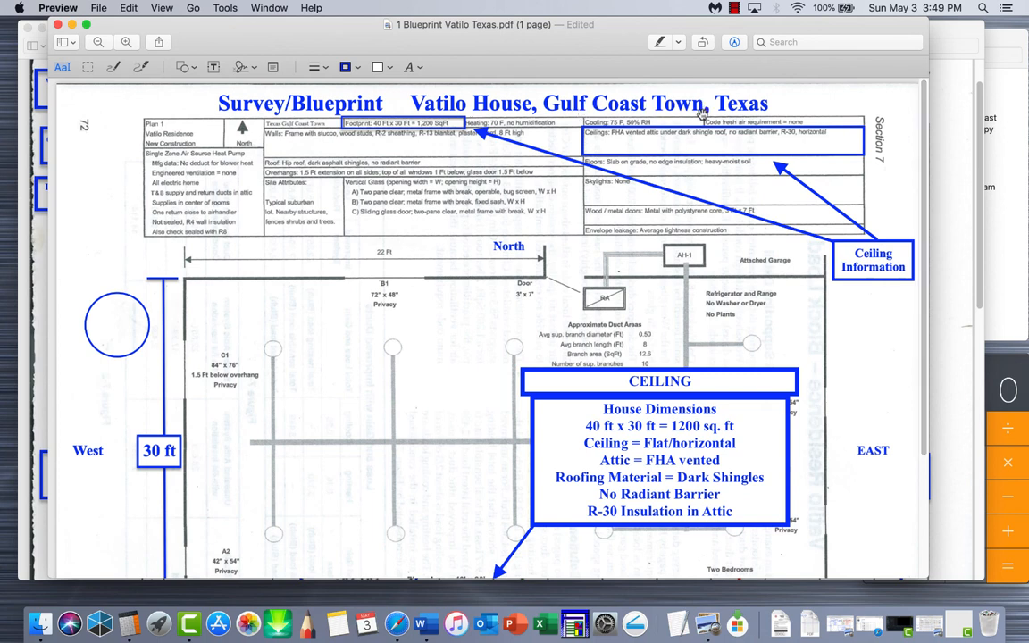
pyautogui.moveTo(638, 228)
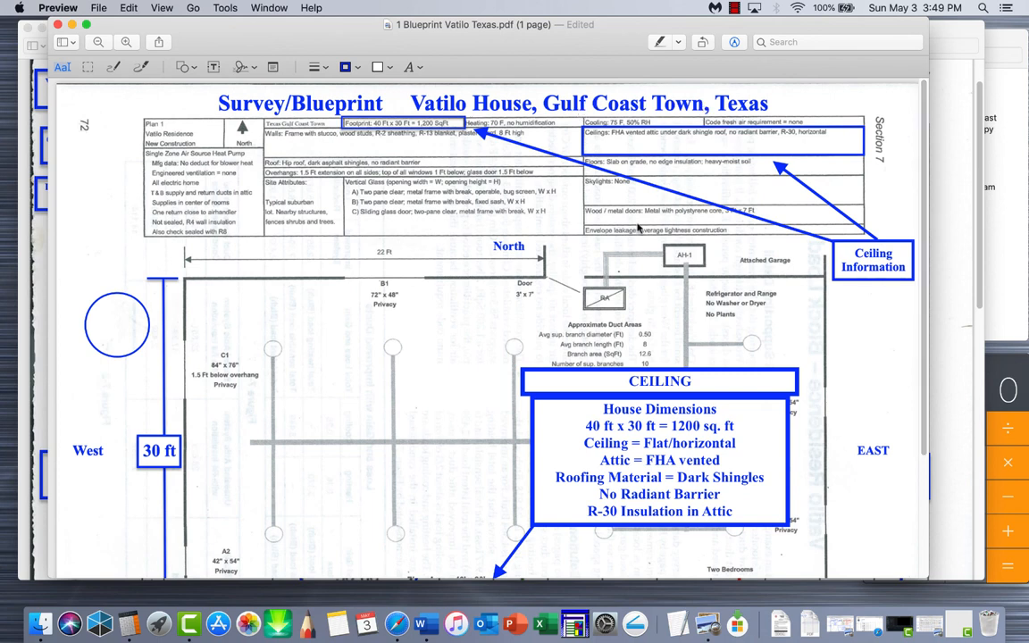
pyautogui.moveTo(516, 253)
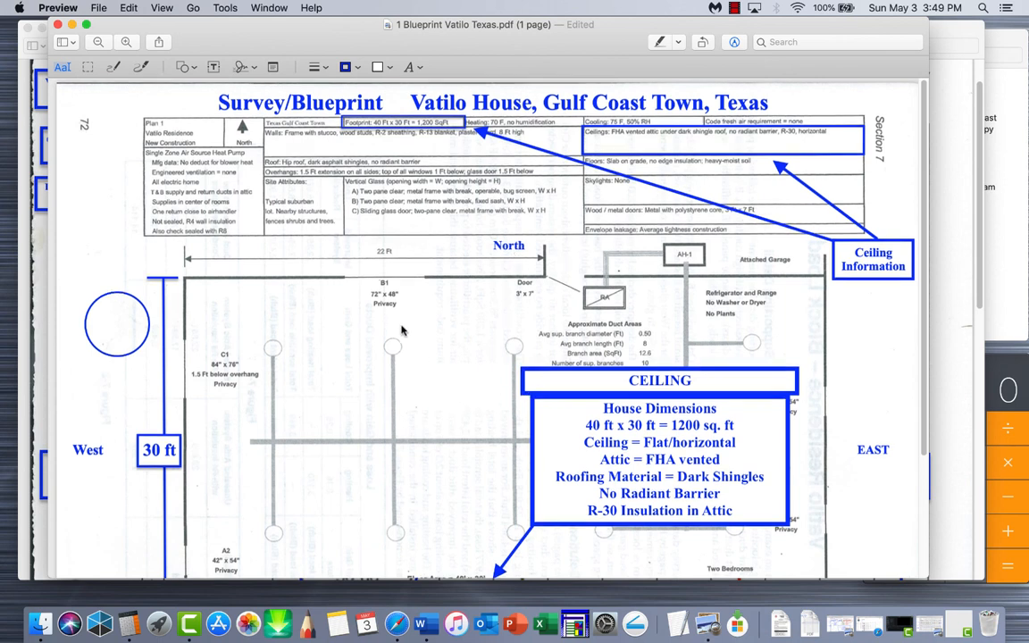
pyautogui.moveTo(302, 150)
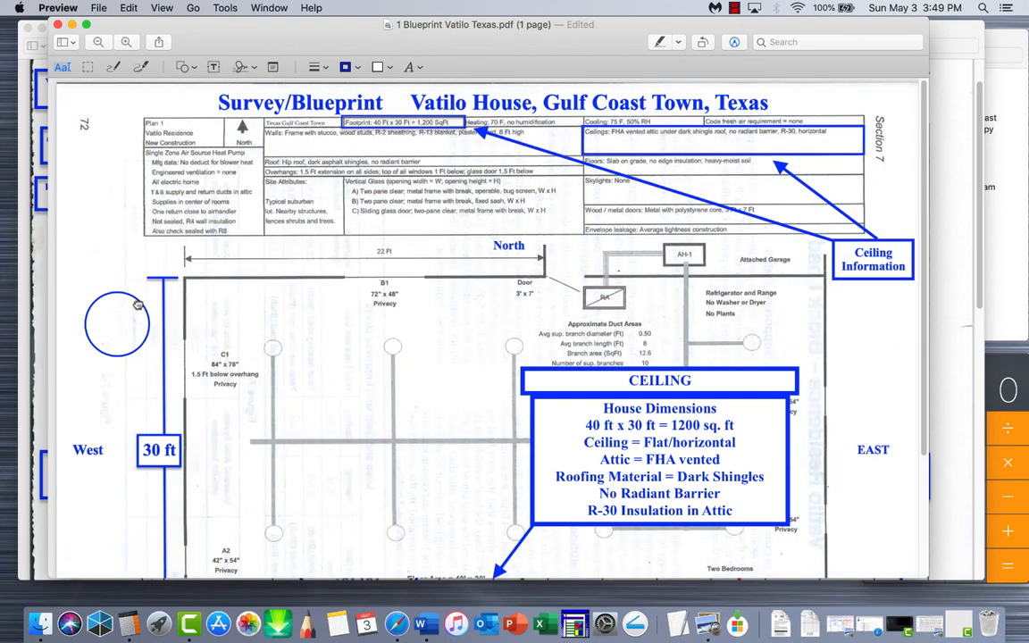
# Scroll the blueprint, then open '5 FHA Table 4B Notes.pdf' from the Birmingham Ceilings folder
pyautogui.moveTo(117, 324); pyautogui.dragTo(415, 121)
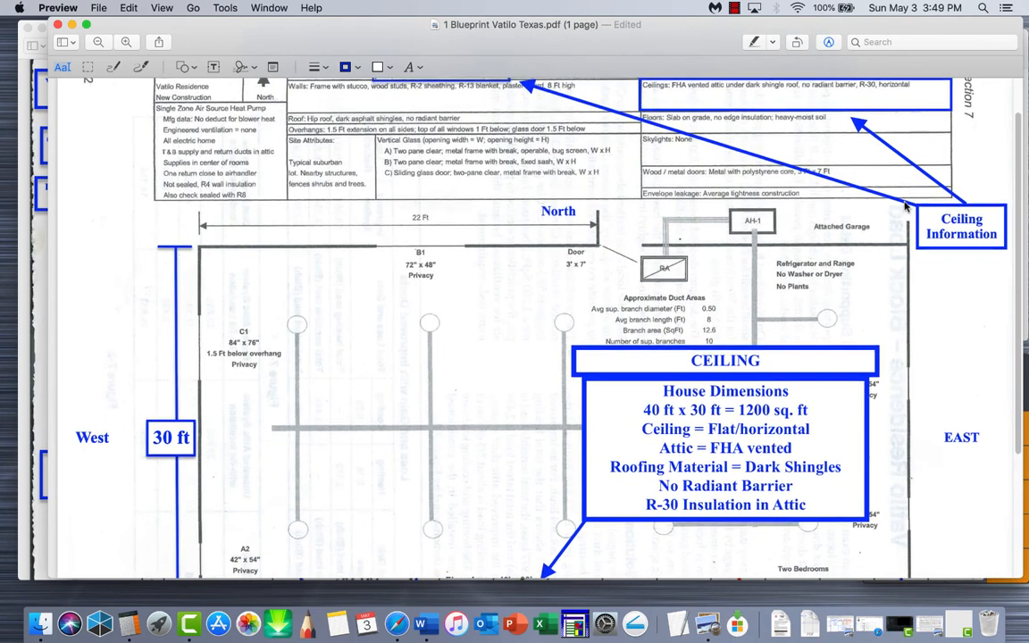
pyautogui.scroll(3)
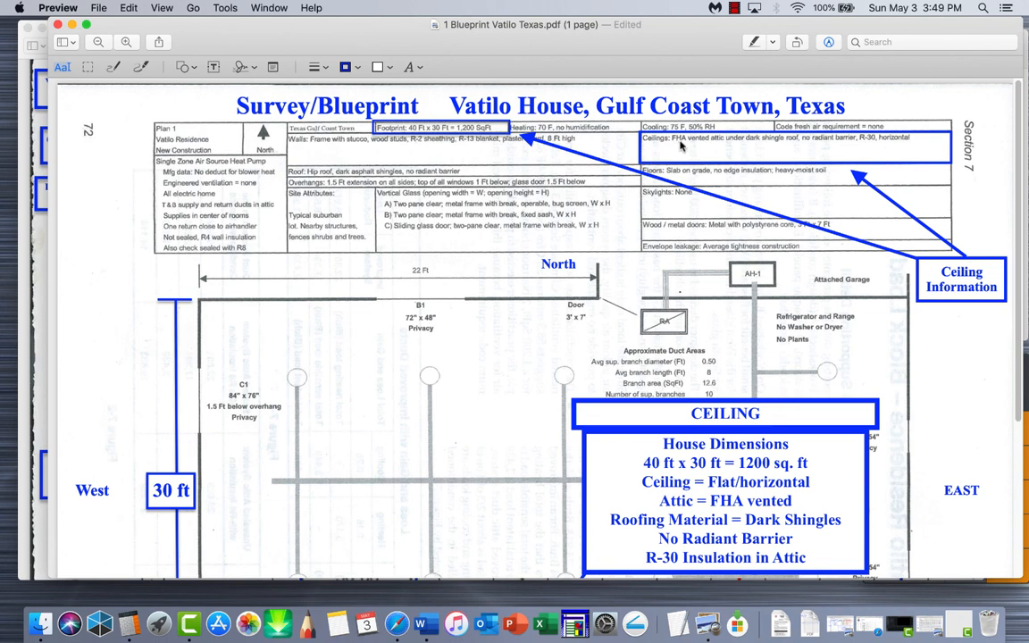
pyautogui.moveTo(737, 145)
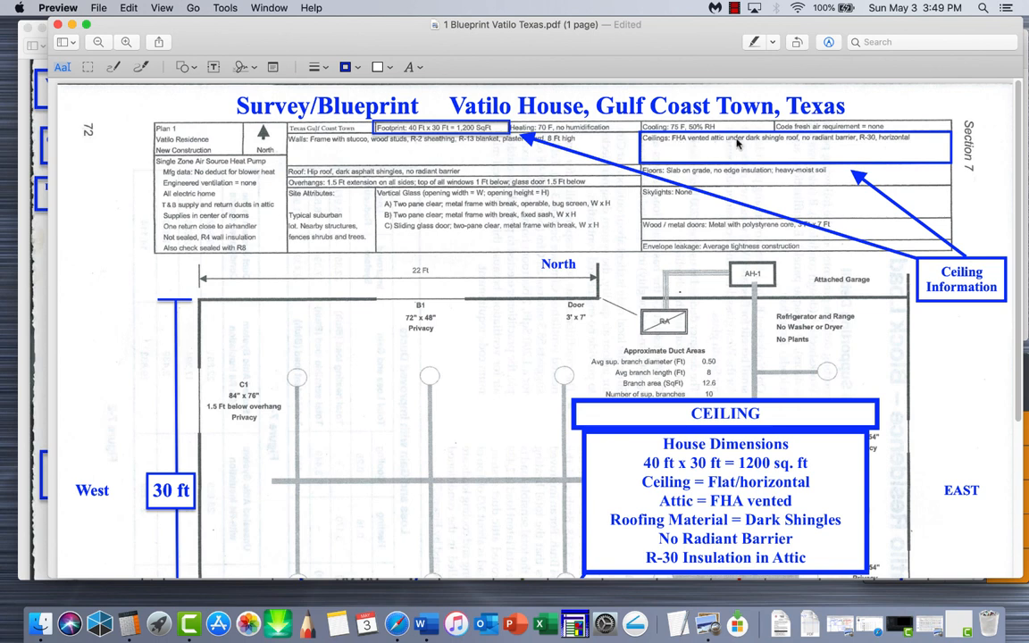
pyautogui.moveTo(804, 145)
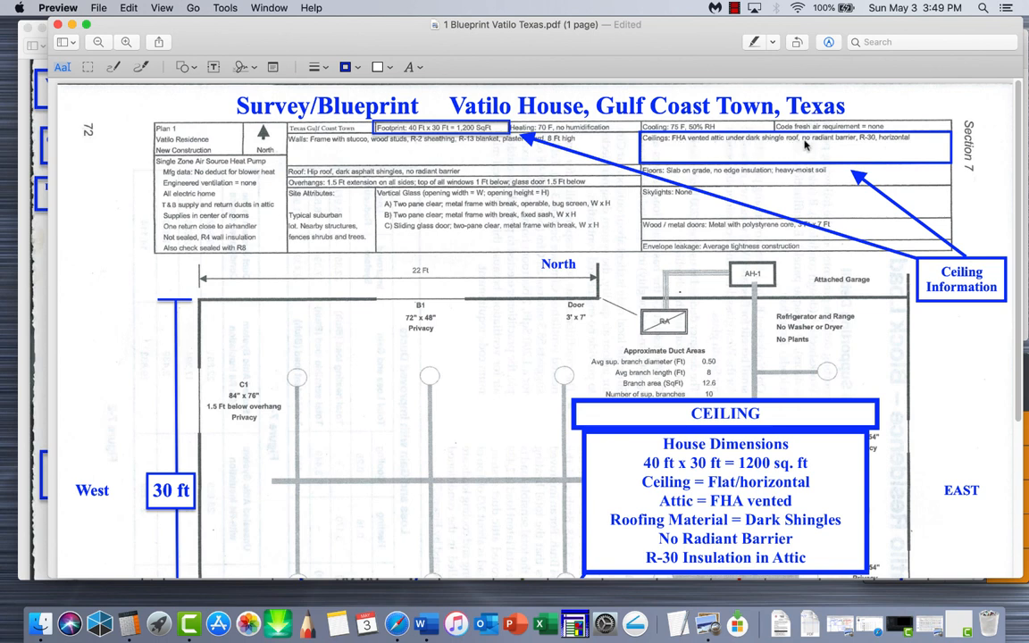
pyautogui.moveTo(867, 145)
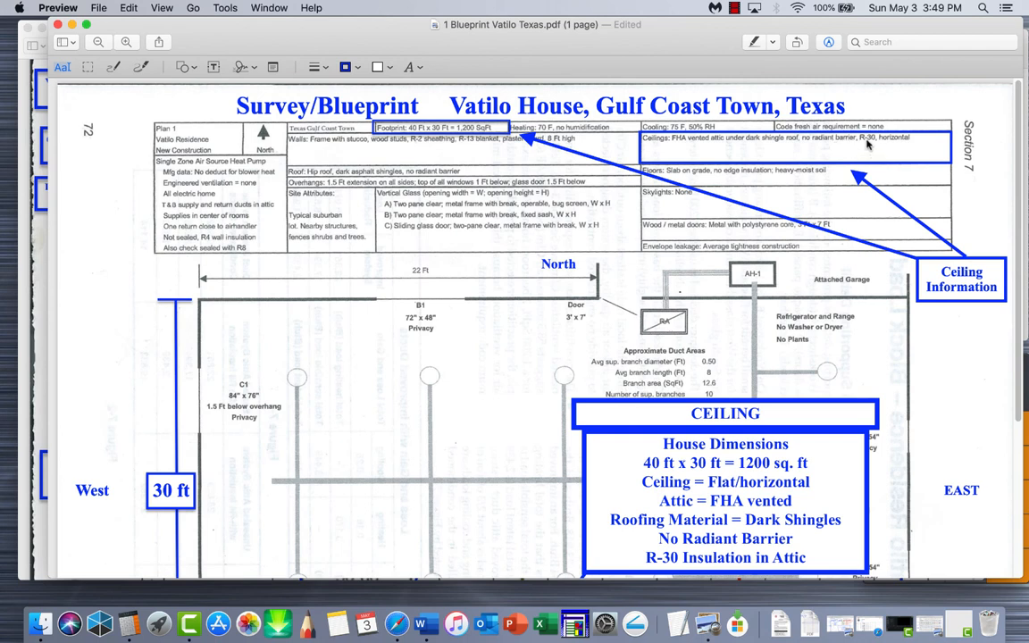
pyautogui.moveTo(869, 146)
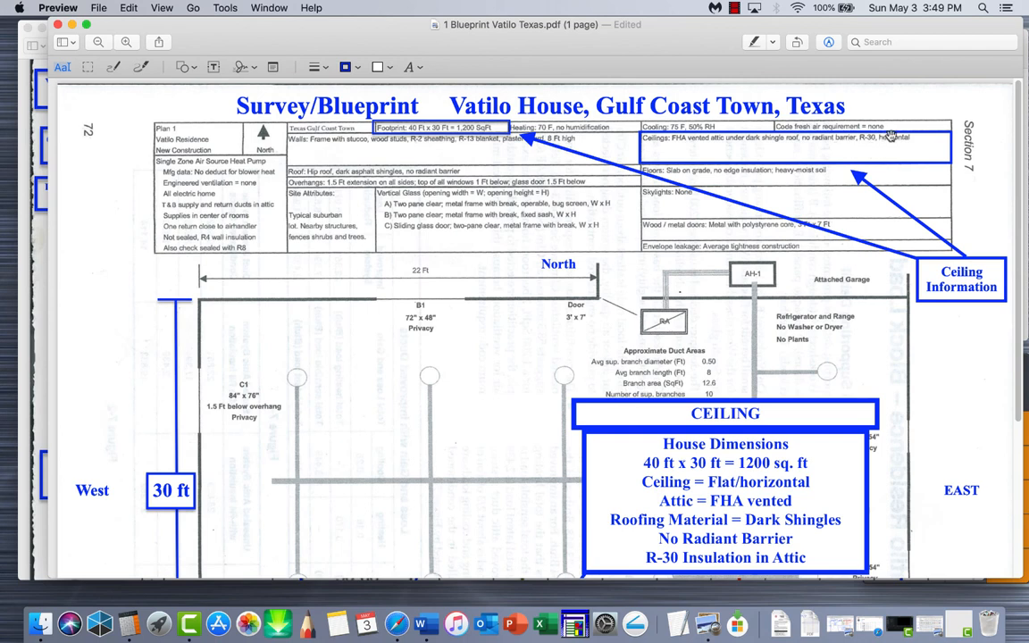
pyautogui.moveTo(884, 157)
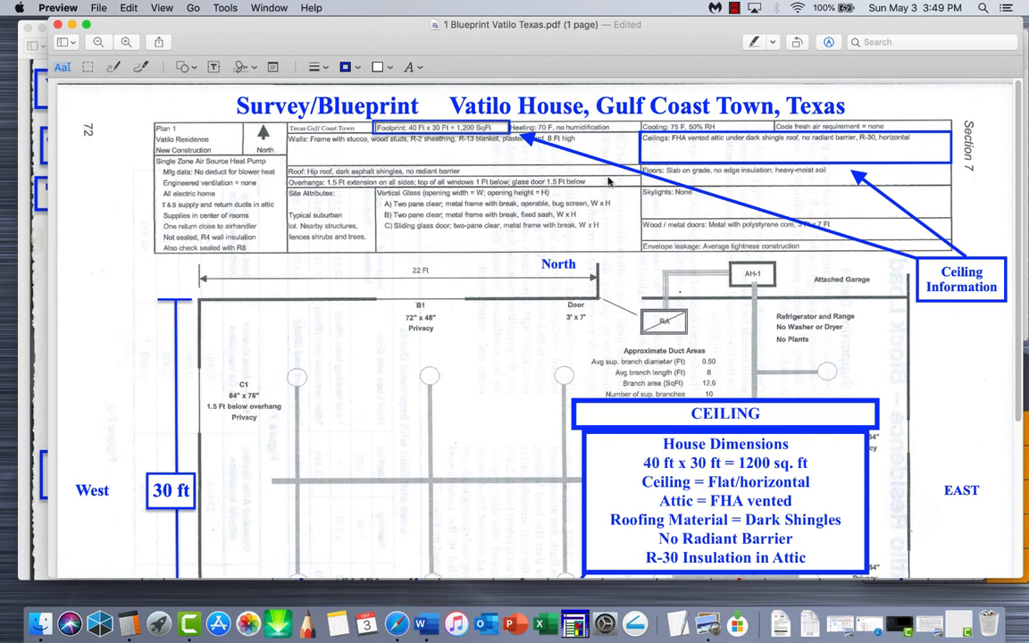
pyautogui.moveTo(614, 237)
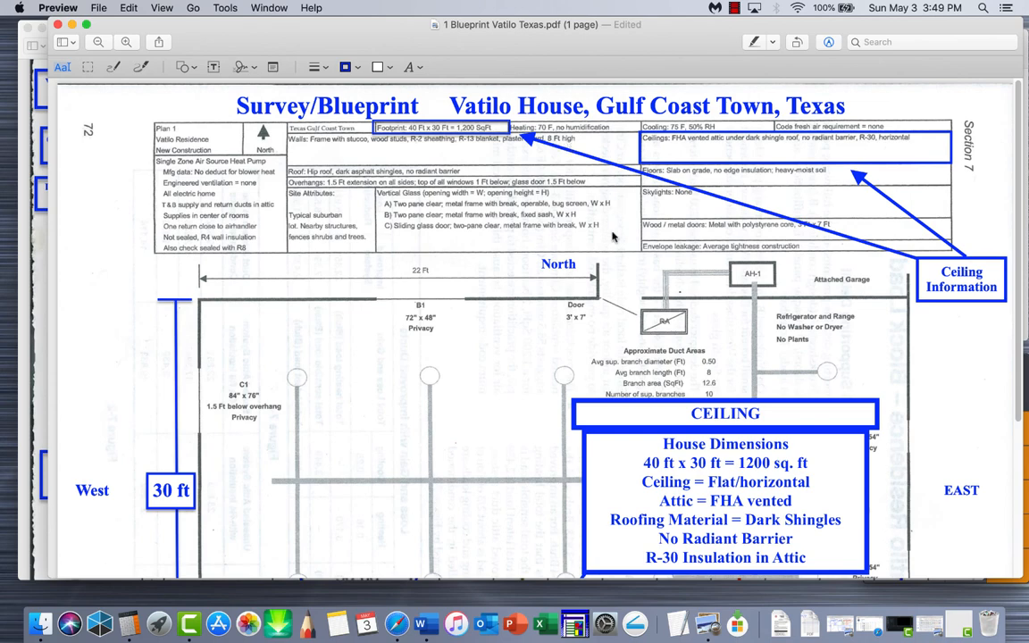
pyautogui.moveTo(688, 321)
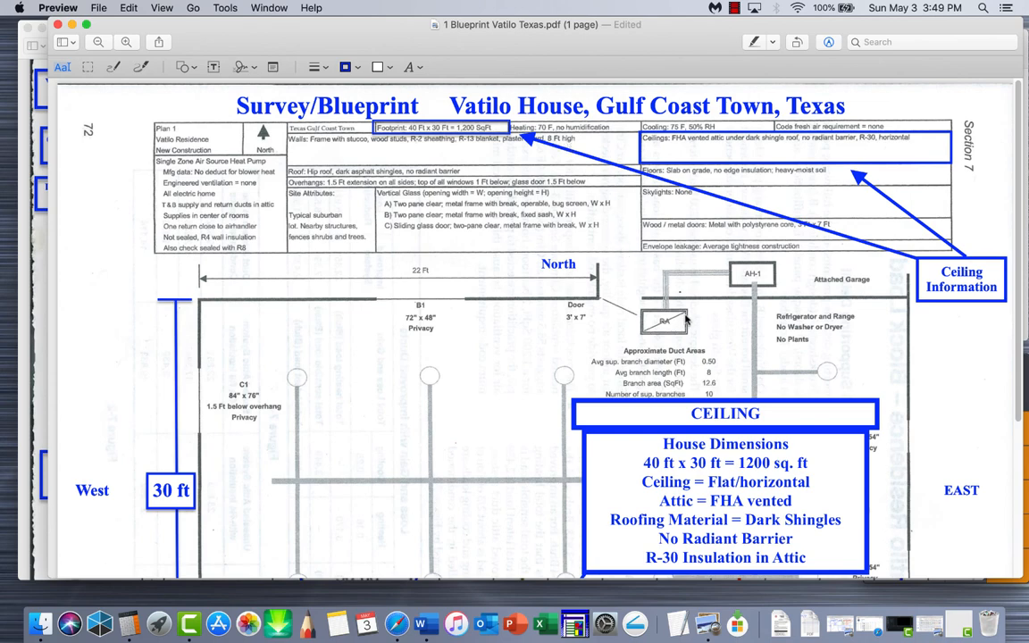
pyautogui.scroll(-3)
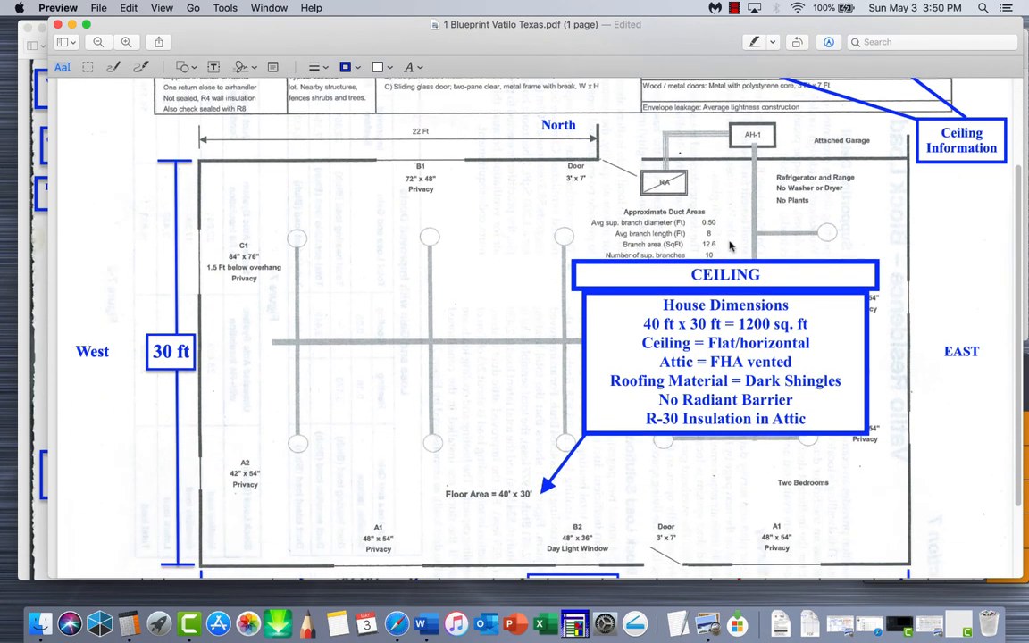
pyautogui.moveTo(729, 348)
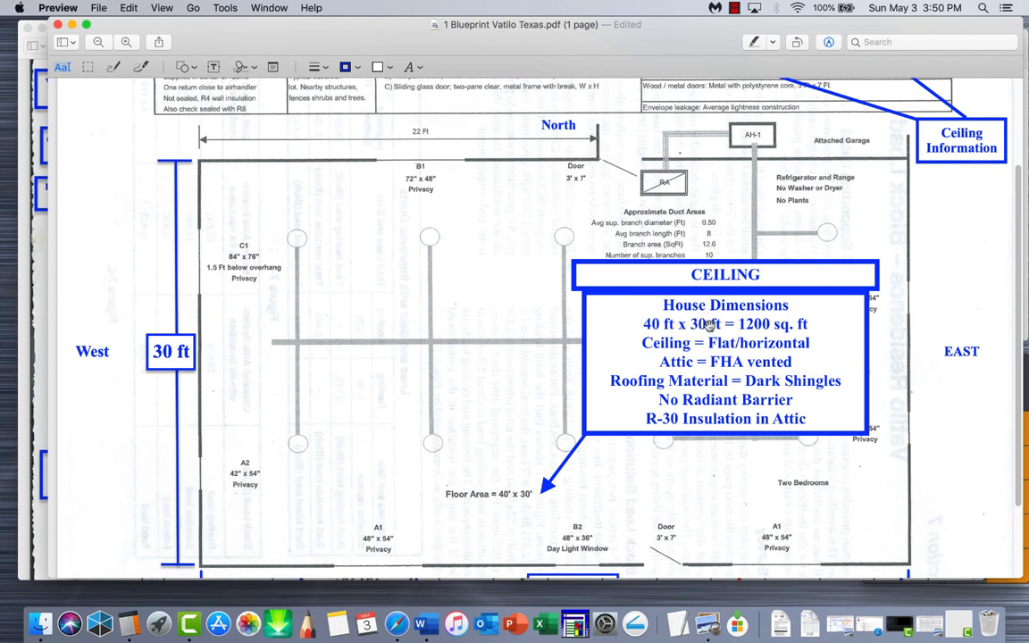
pyautogui.moveTo(693, 342)
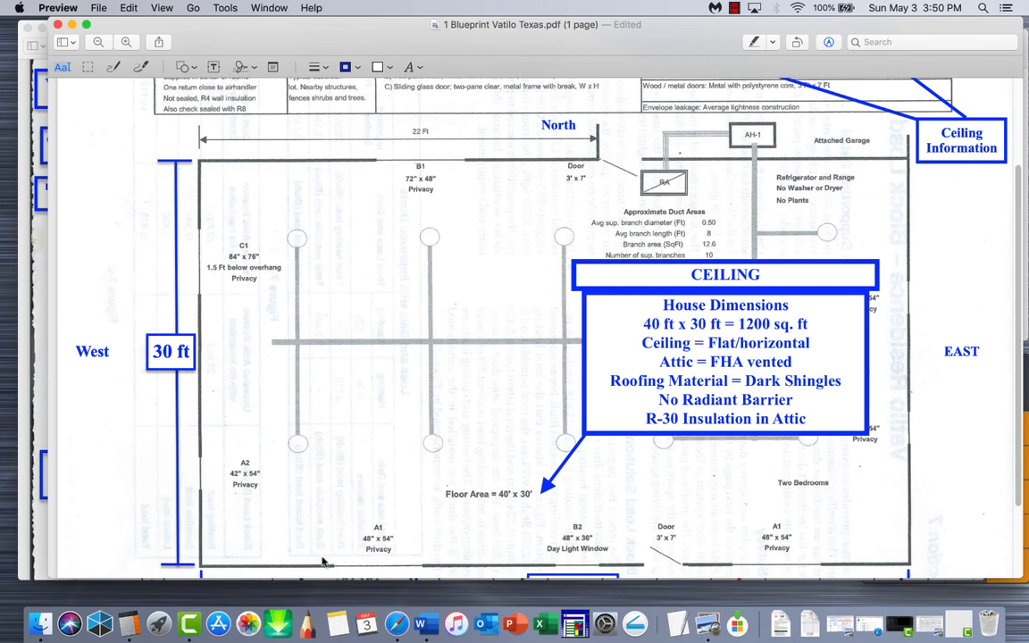
pyautogui.scroll(-3)
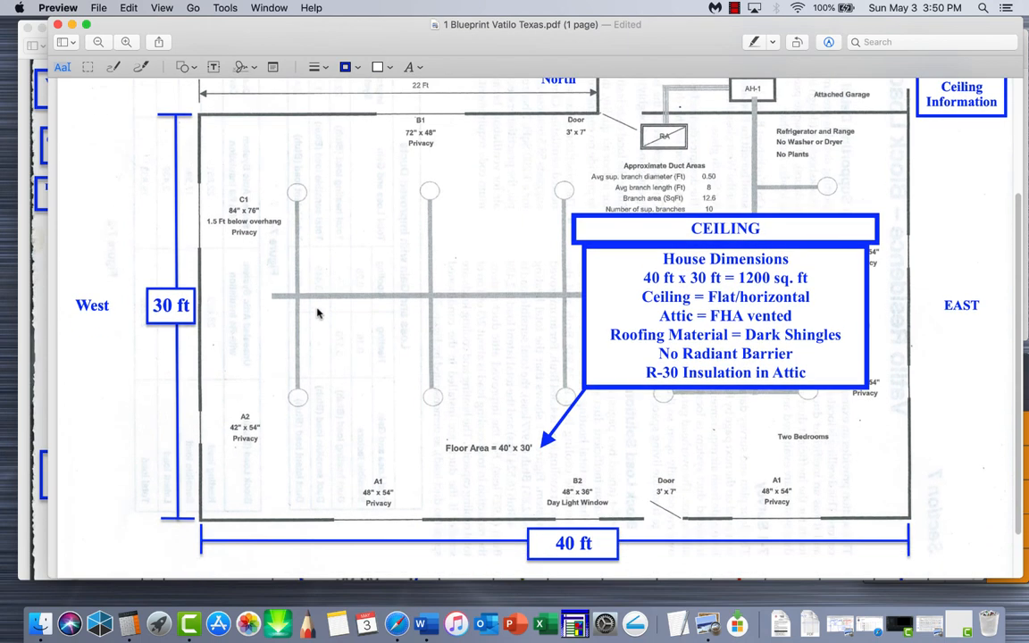
pyautogui.moveTo(481, 169)
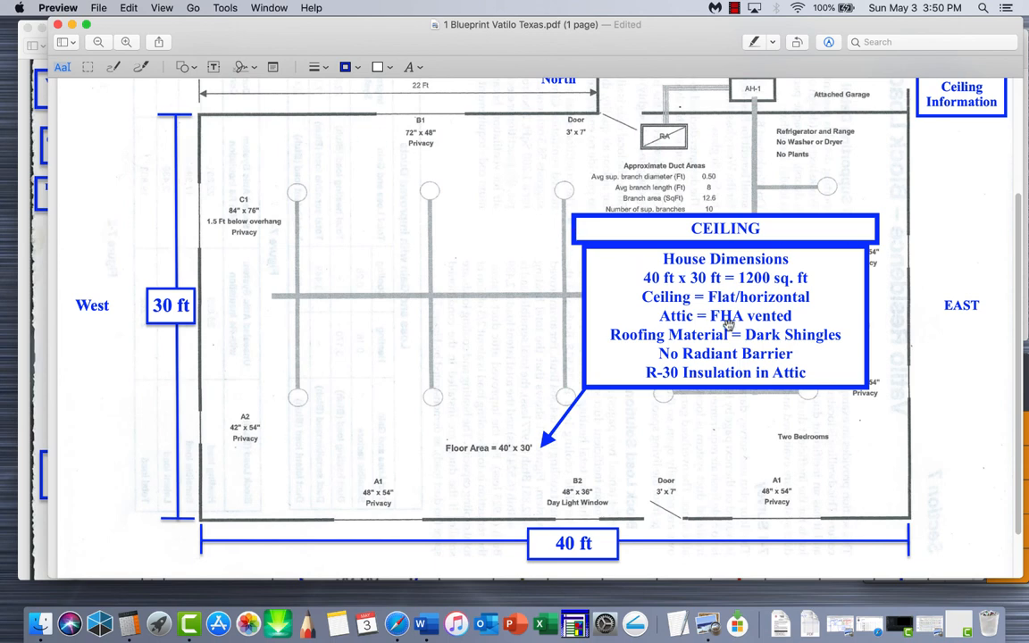
pyautogui.moveTo(686, 188)
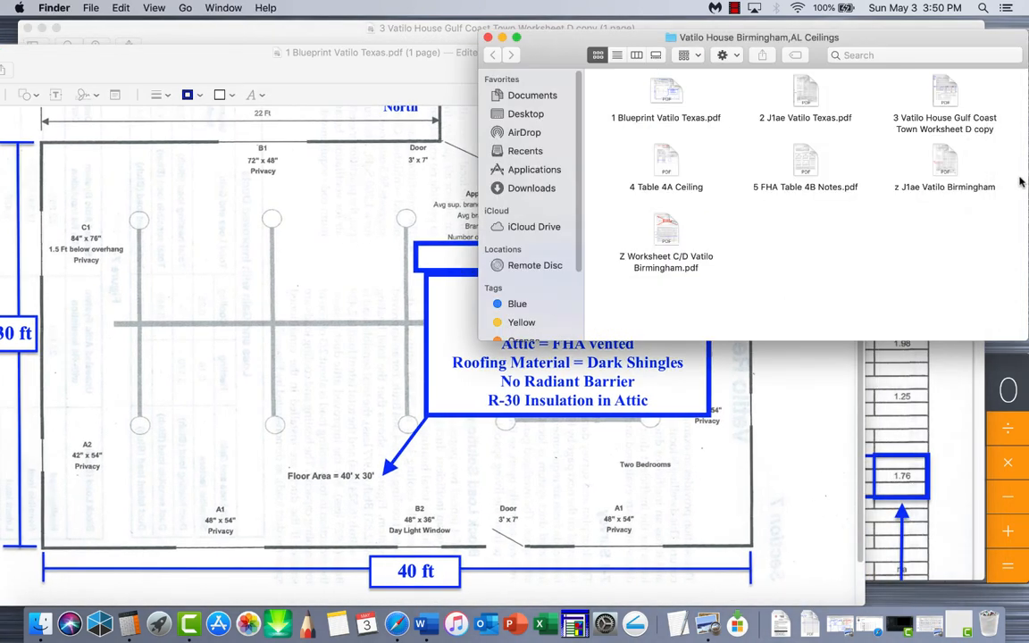
pyautogui.moveTo(932, 169)
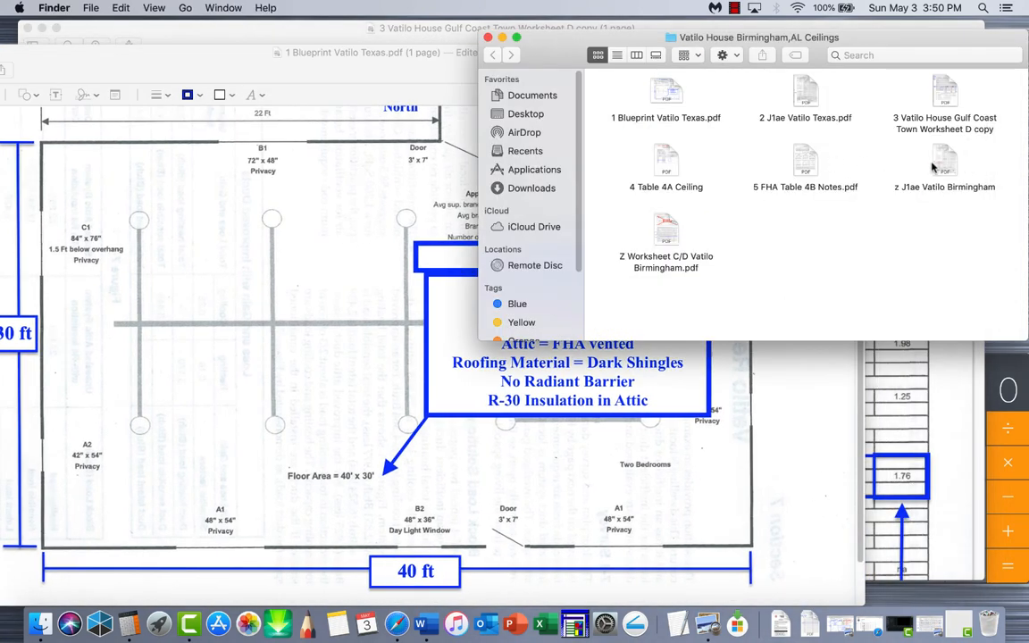
pyautogui.click(805, 163)
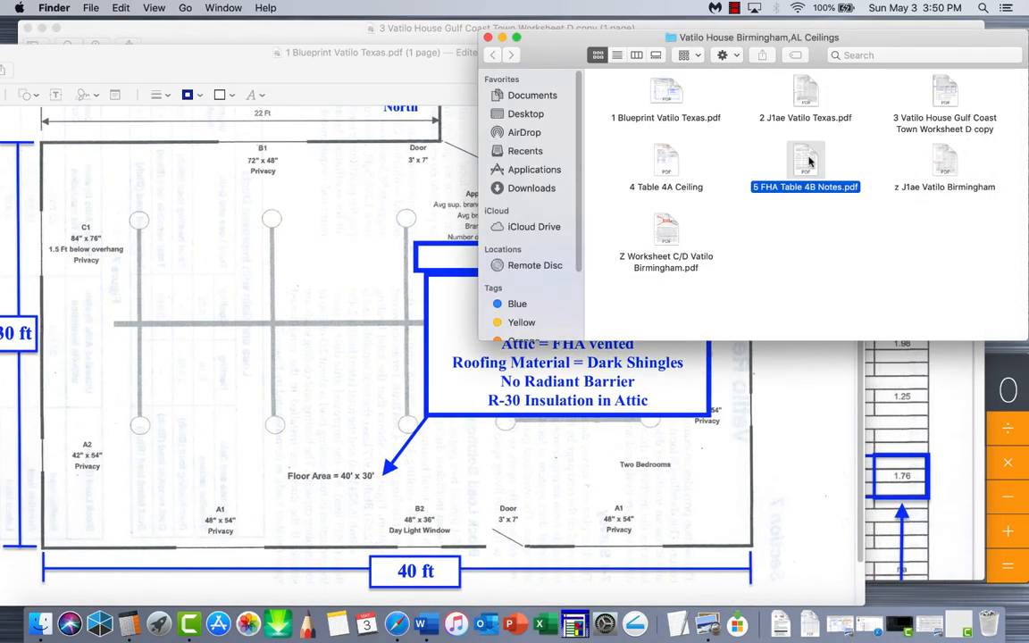
pyautogui.doubleClick(804, 165)
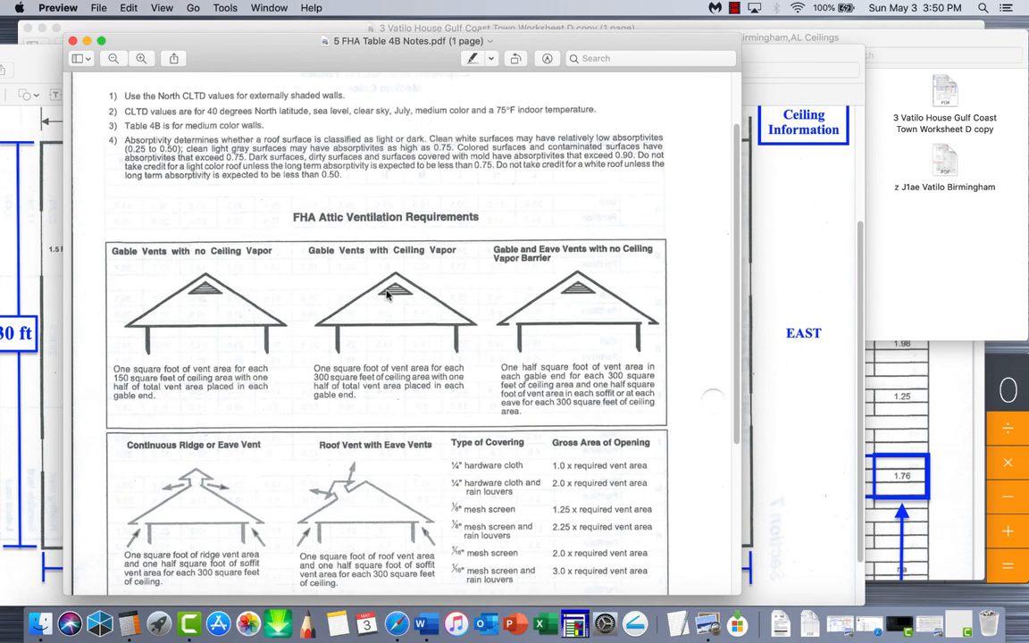
pyautogui.moveTo(528, 422)
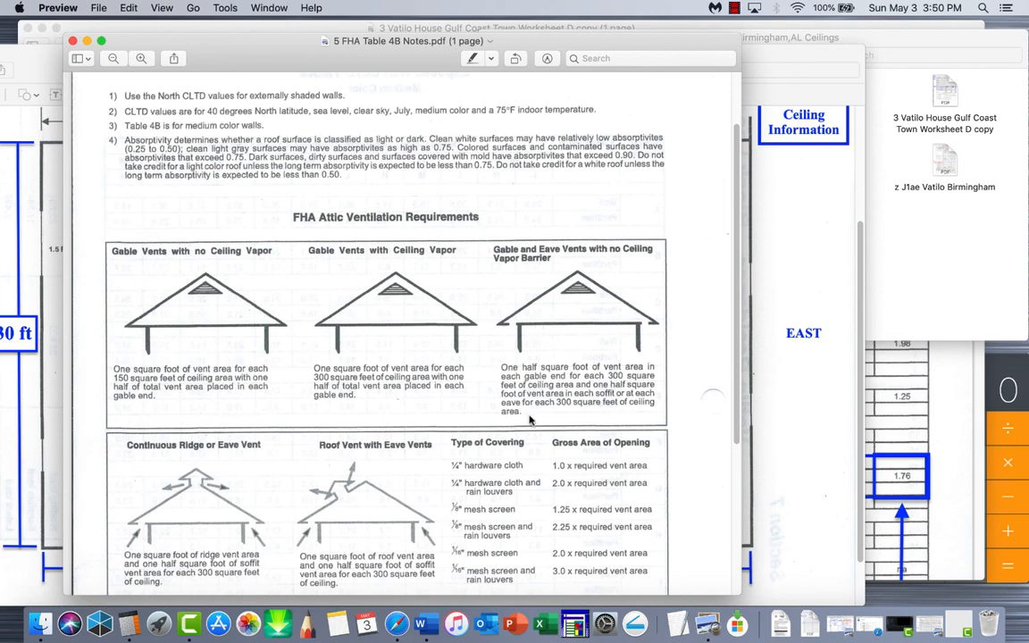
# Scroll the FHA ventilation notes, then return to the Vatilo blueprint's ceiling summary
pyautogui.scroll(-3)
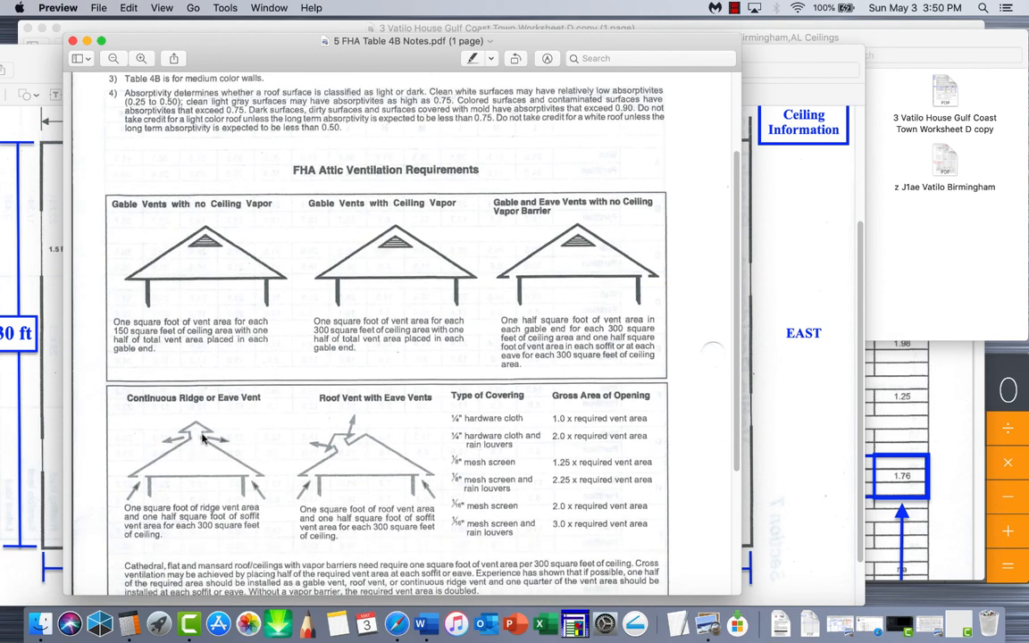
pyautogui.moveTo(207, 450)
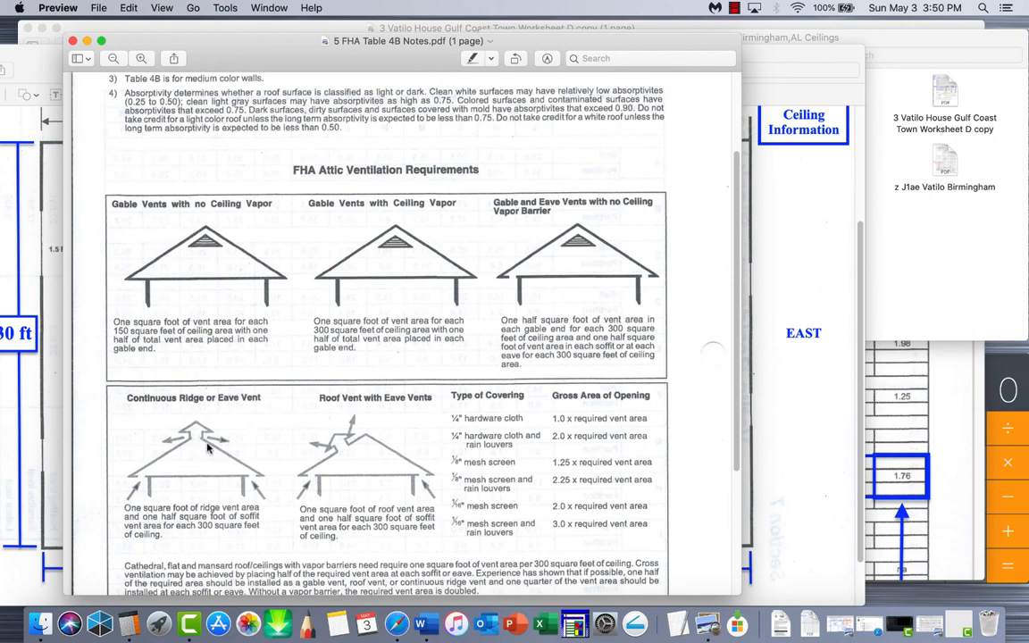
pyautogui.moveTo(223, 295)
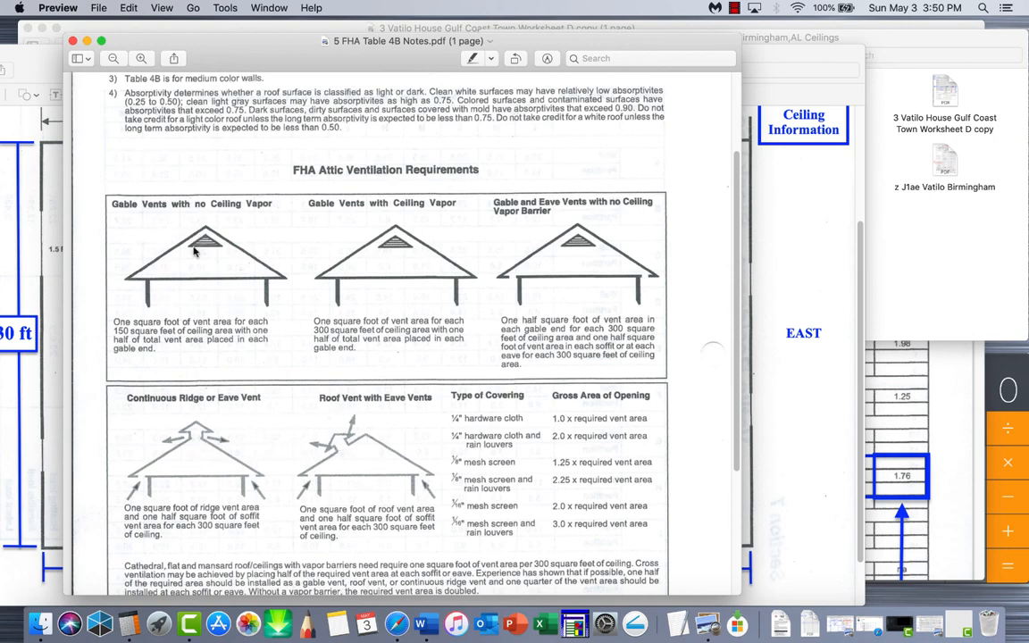
pyautogui.moveTo(661, 299)
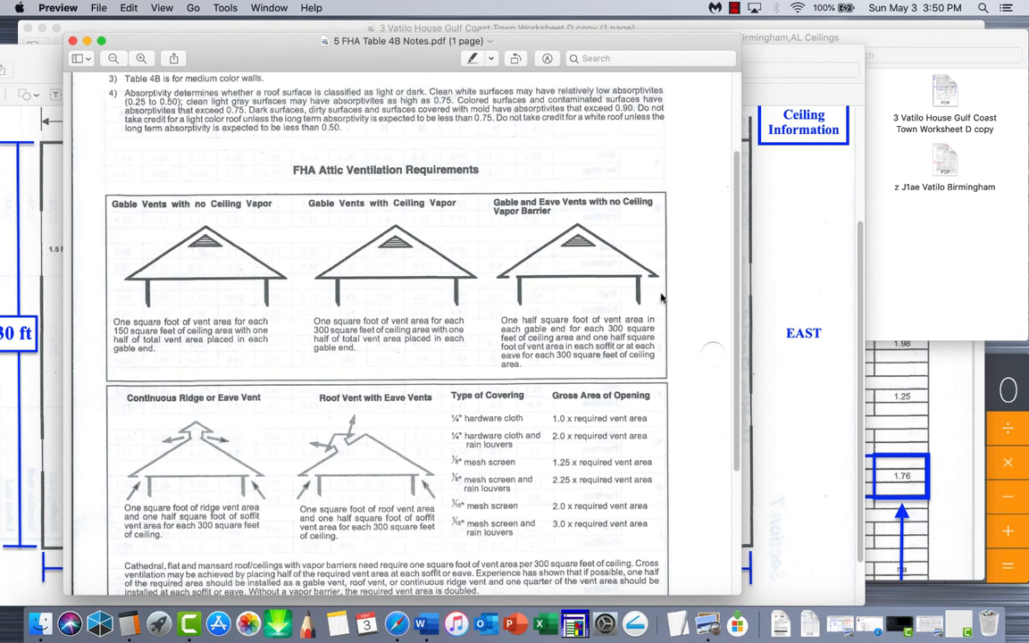
pyautogui.moveTo(597, 259)
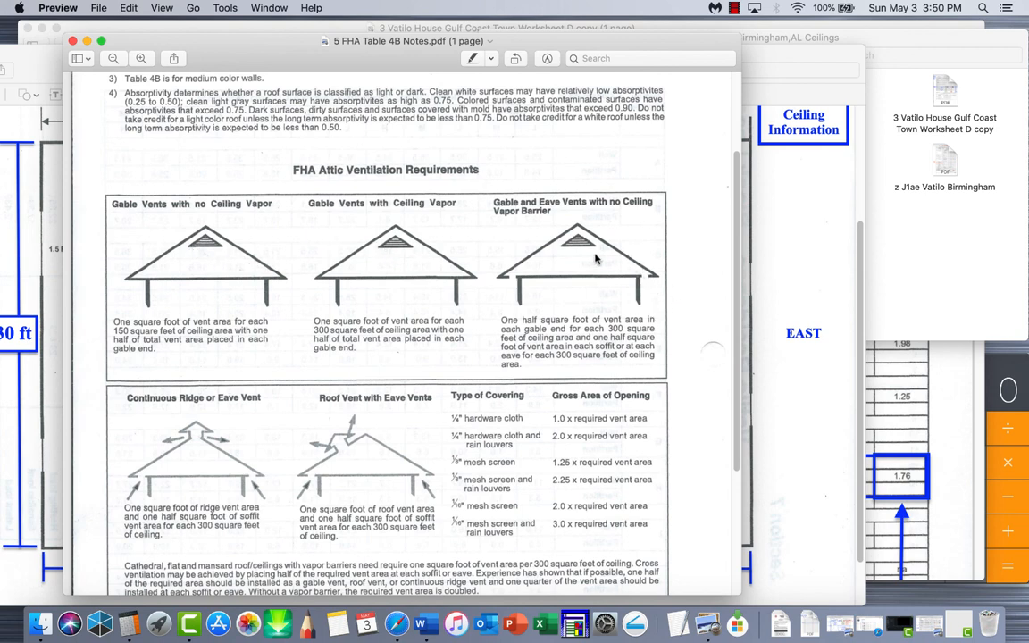
pyautogui.moveTo(310, 380)
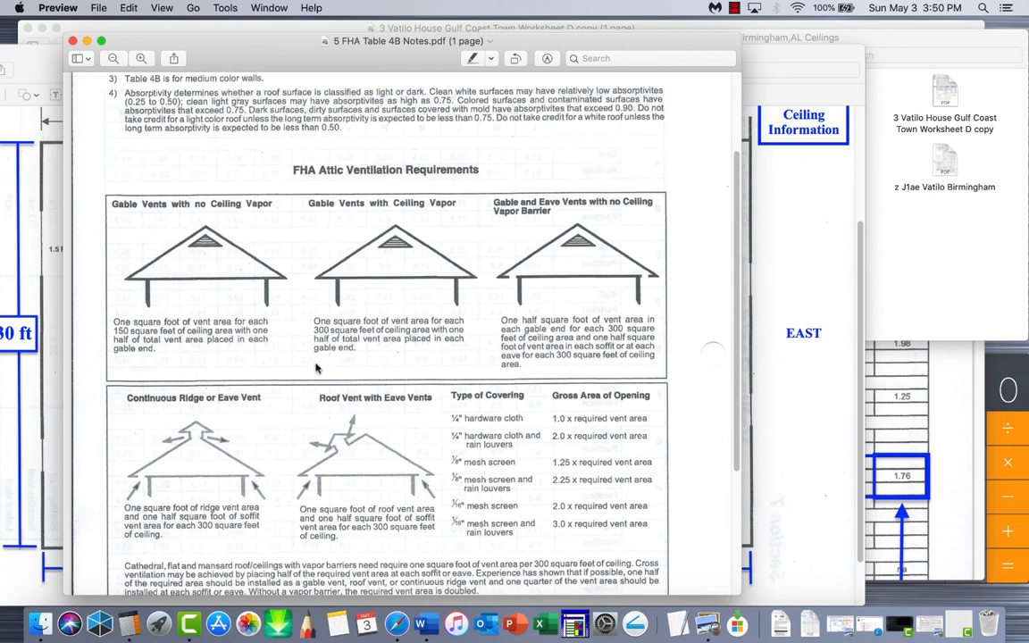
pyautogui.moveTo(330, 357)
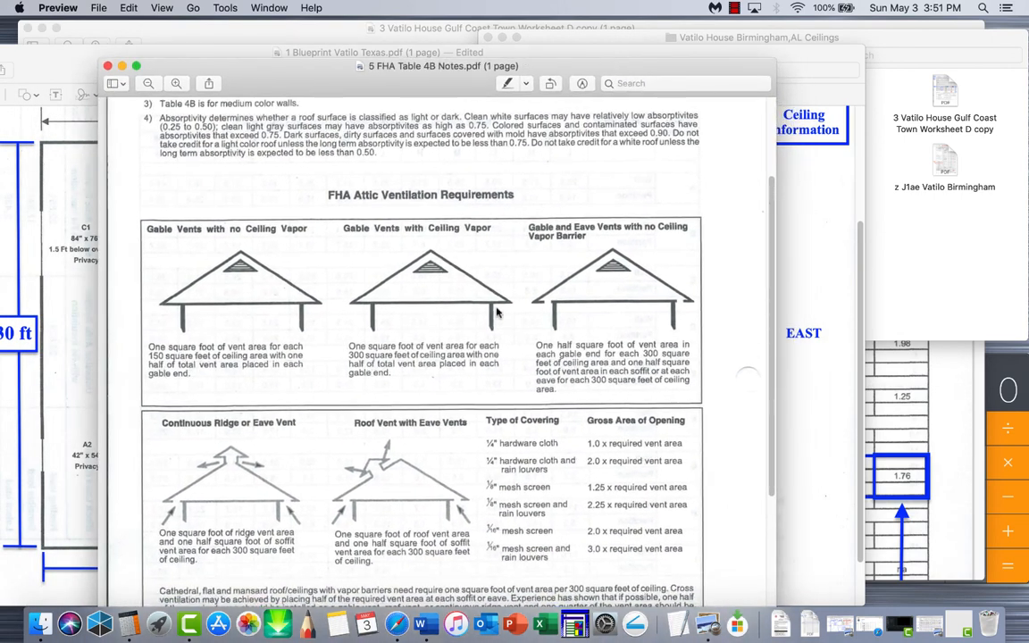
pyautogui.moveTo(518, 402)
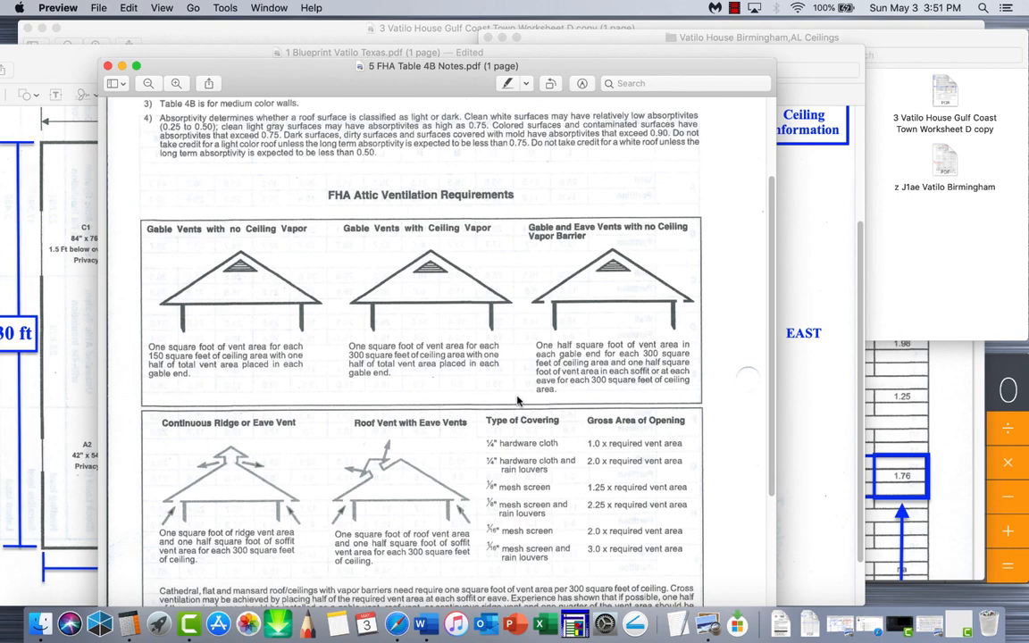
pyautogui.moveTo(505, 381)
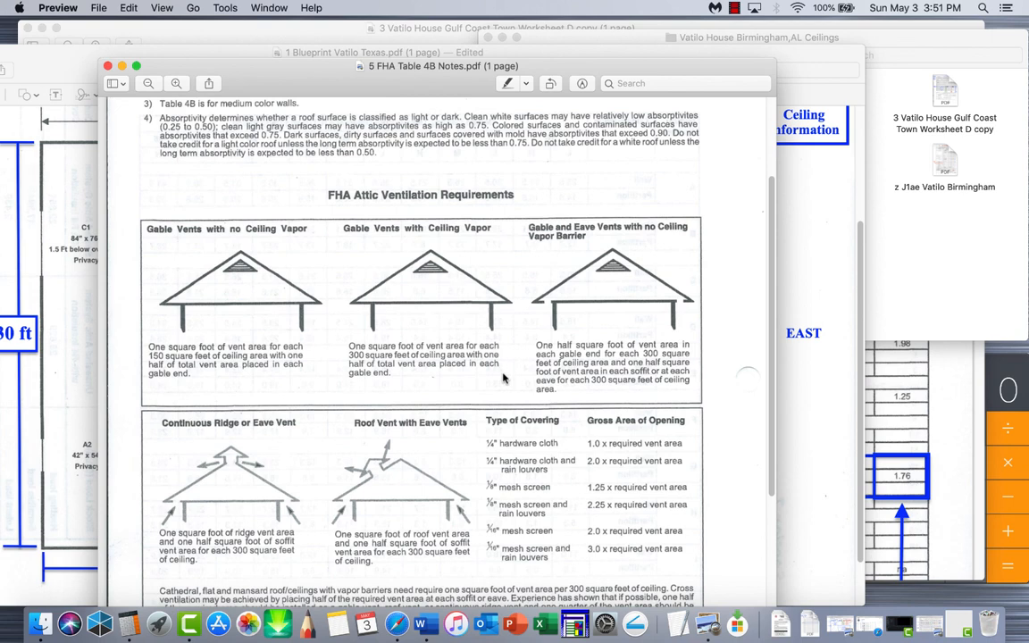
pyautogui.moveTo(427, 276)
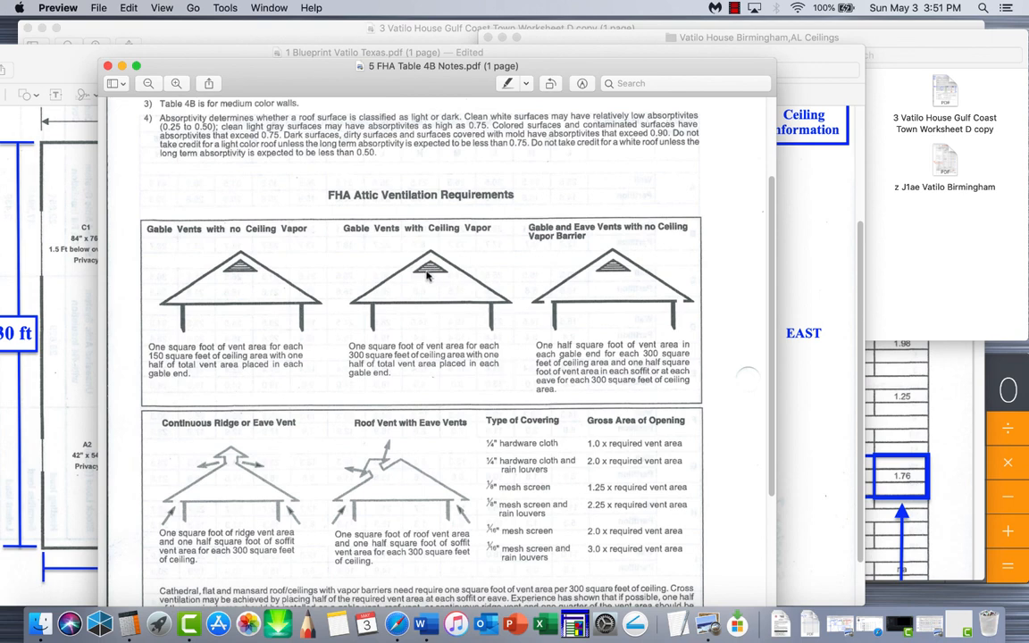
pyautogui.moveTo(498, 307)
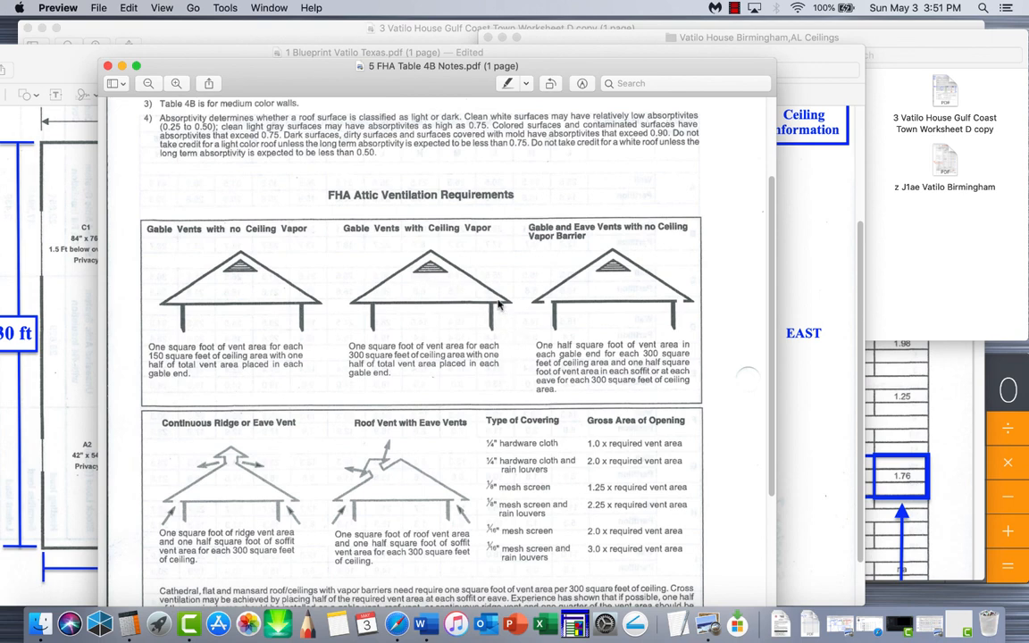
pyautogui.moveTo(554, 295)
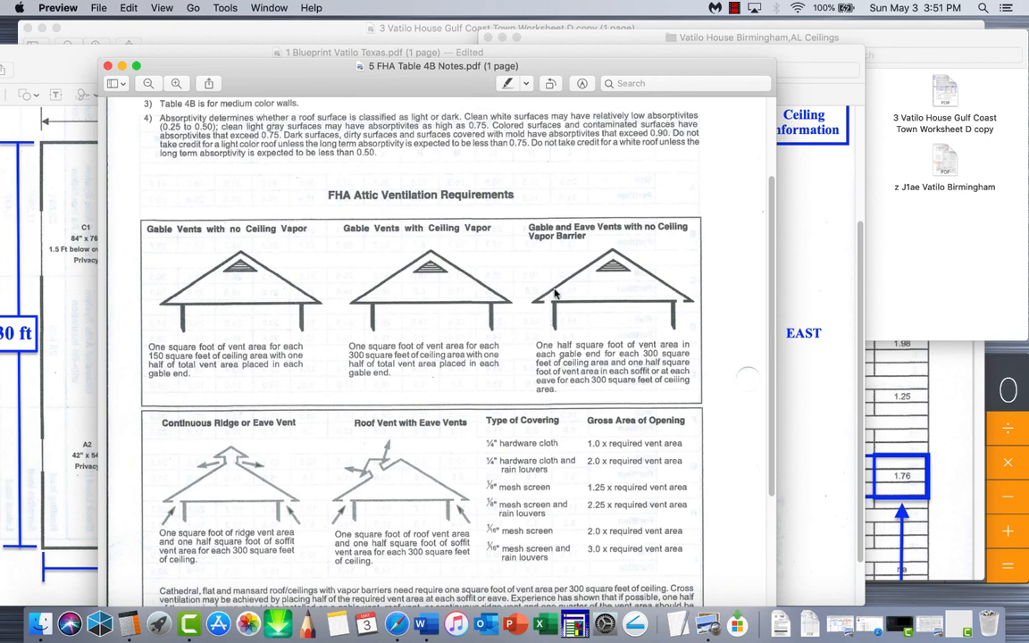
pyautogui.moveTo(652, 240)
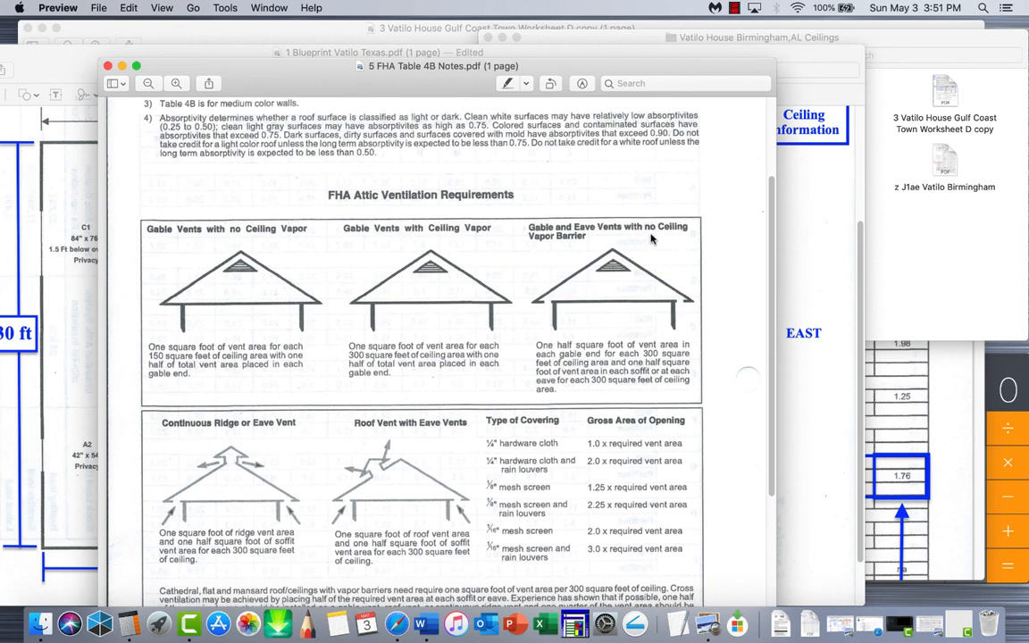
pyautogui.moveTo(576, 353)
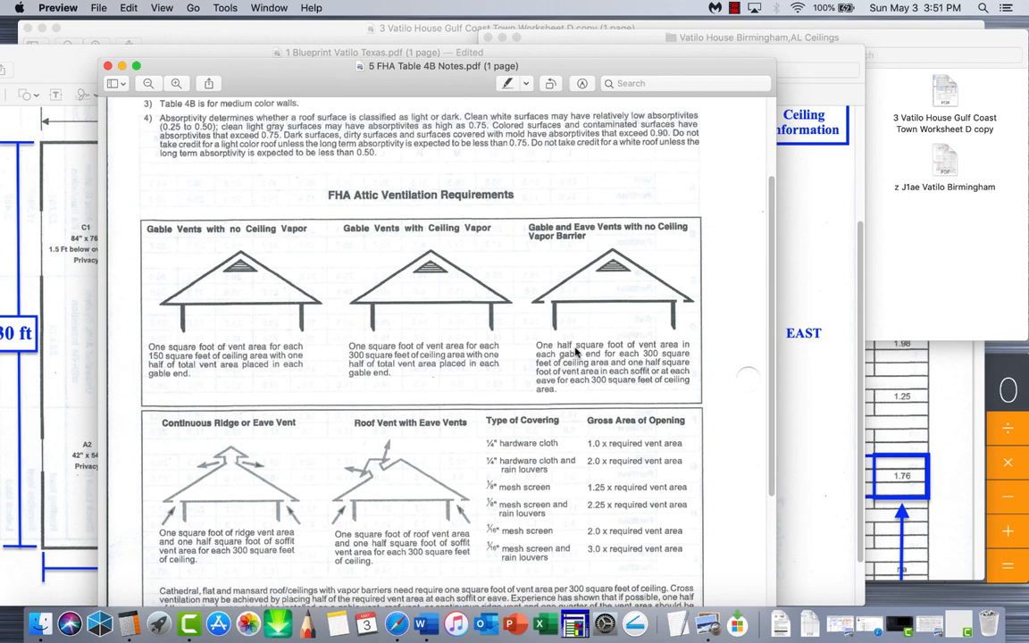
pyautogui.scroll(3)
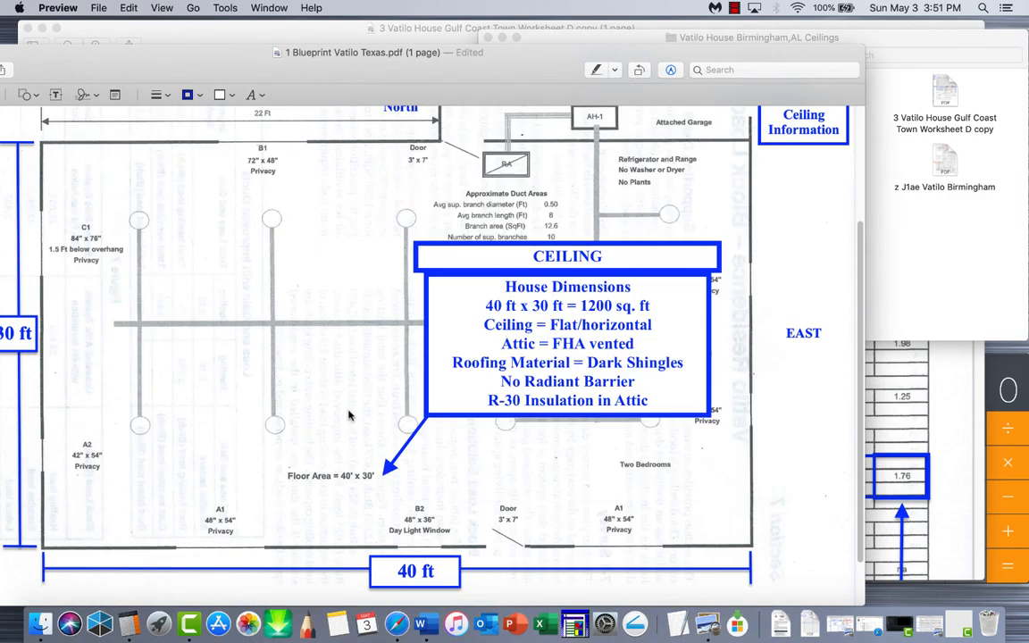
# Scroll the blueprint, then bring up the Gulf Coast Town Worksheet D showing 1200 sq ft ceilings
pyautogui.scroll(3)
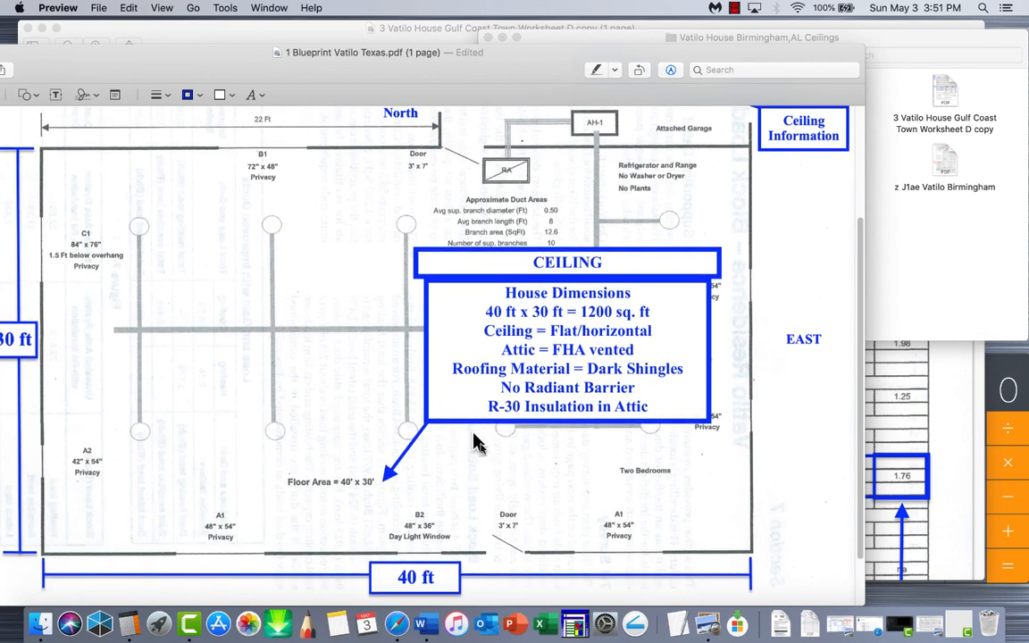
pyautogui.moveTo(559, 480)
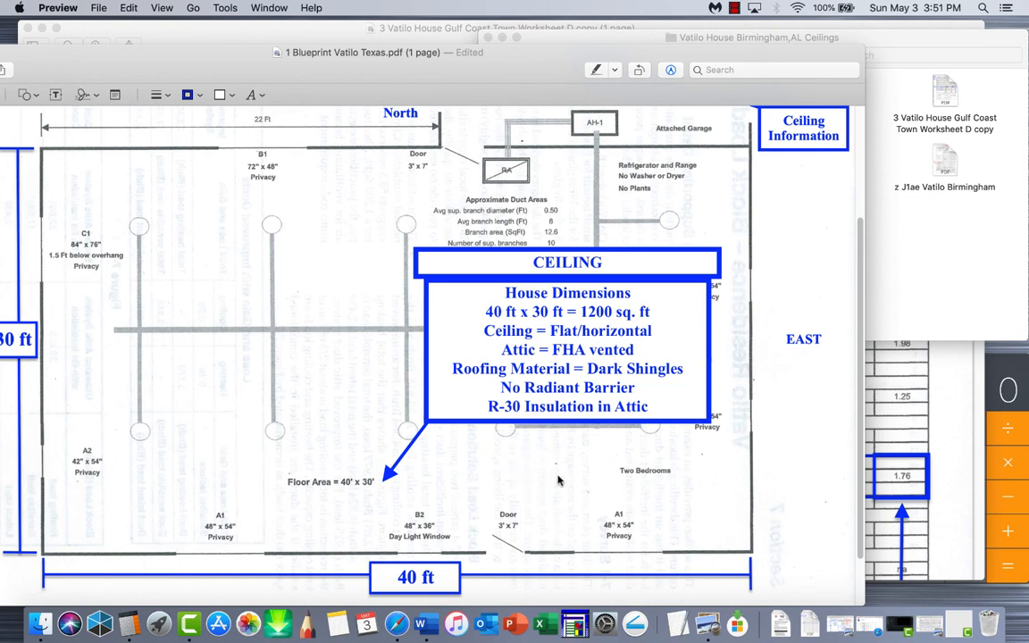
pyautogui.moveTo(521, 480)
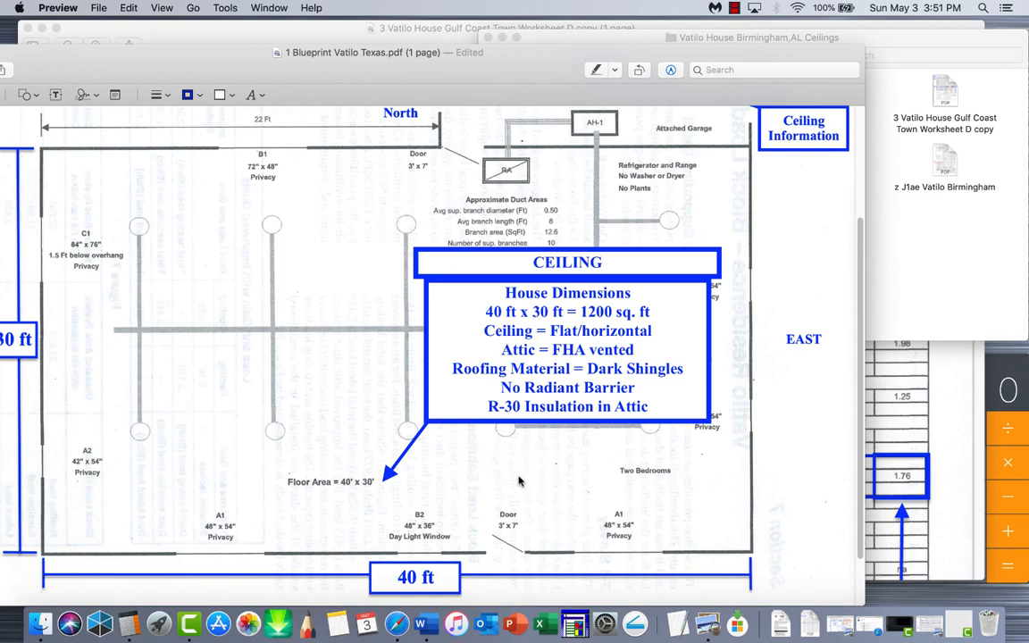
pyautogui.moveTo(357, 491)
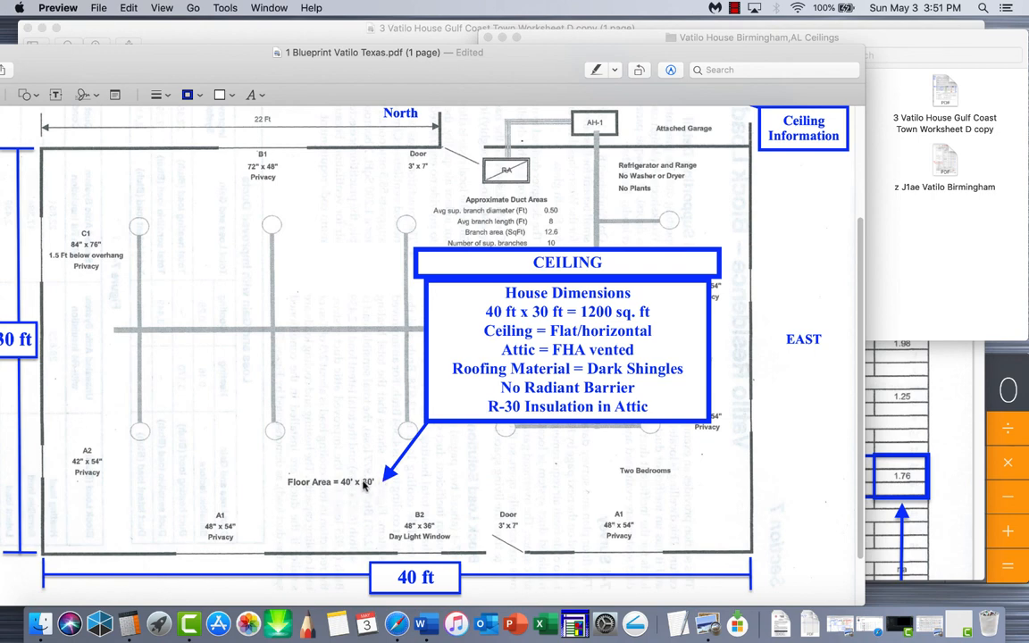
pyautogui.moveTo(433, 508)
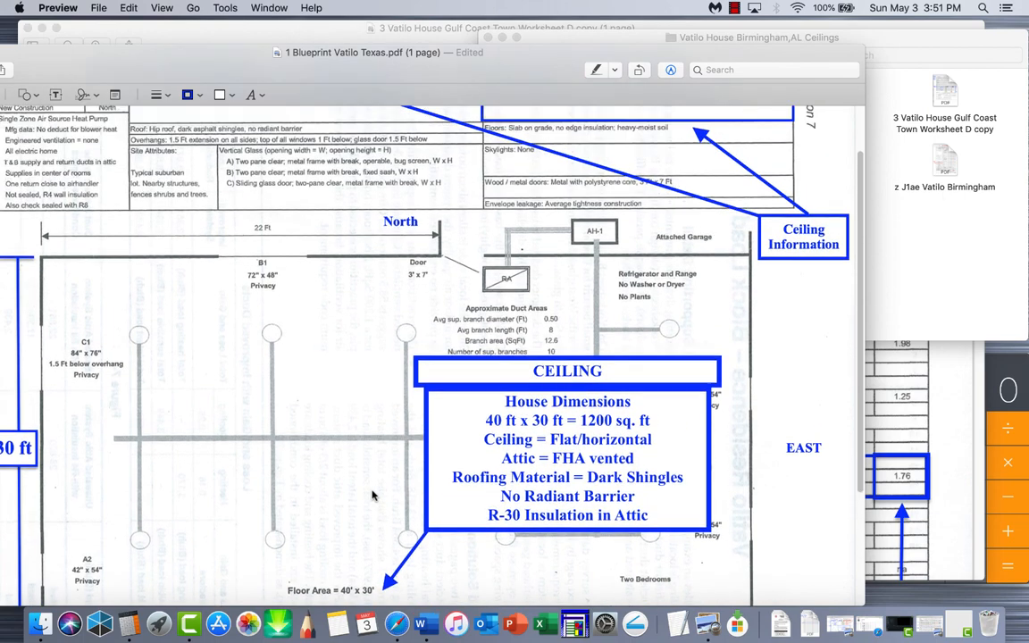
pyautogui.scroll(-3)
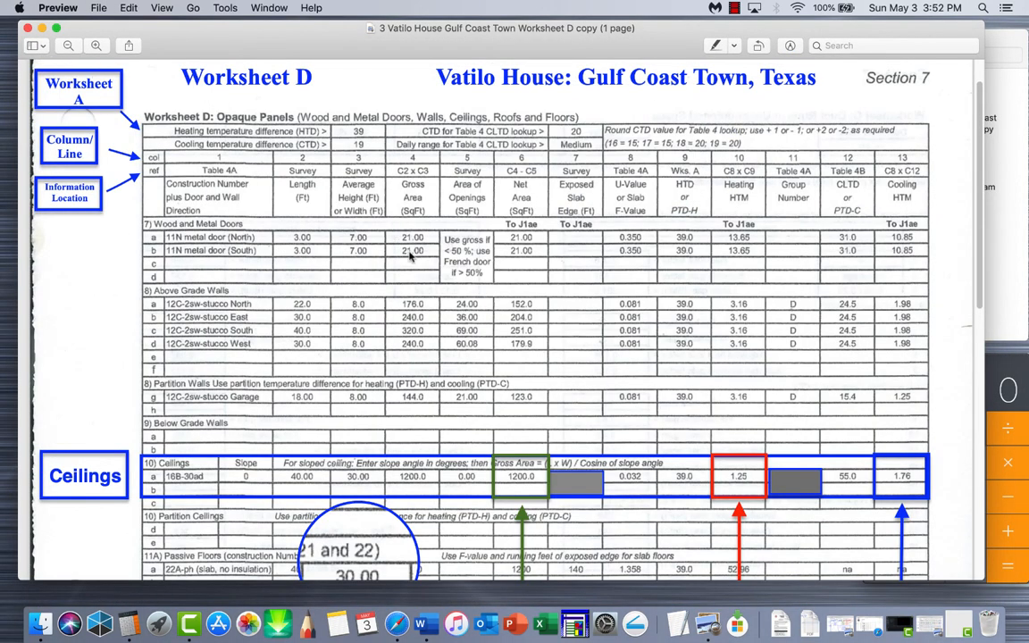
# Scroll the Worksheet D Ceilings row down near Worksheet E: Infiltration
pyautogui.scroll(-3)
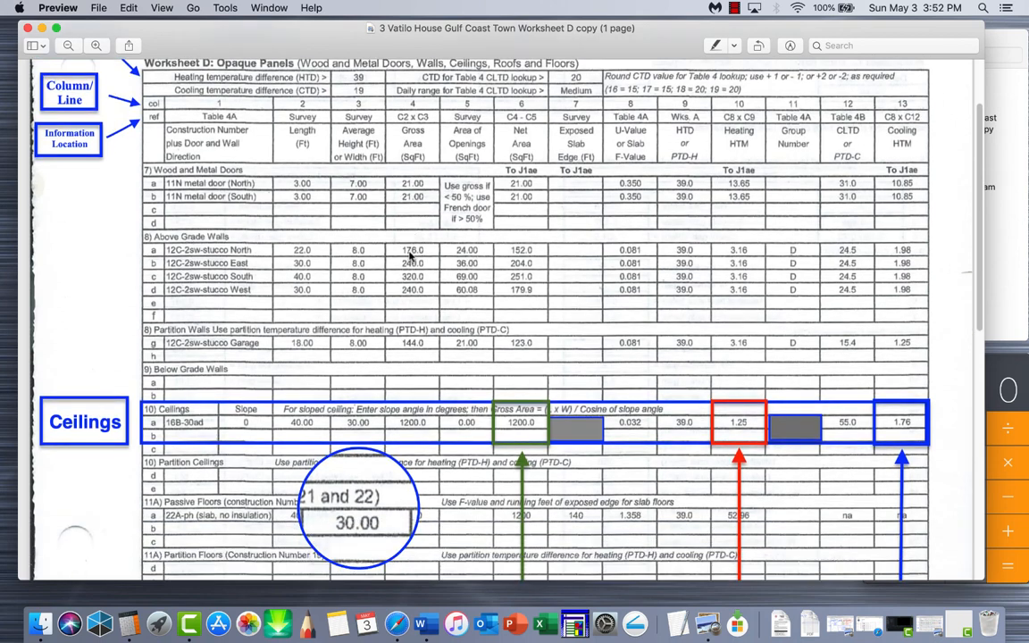
pyautogui.scroll(3)
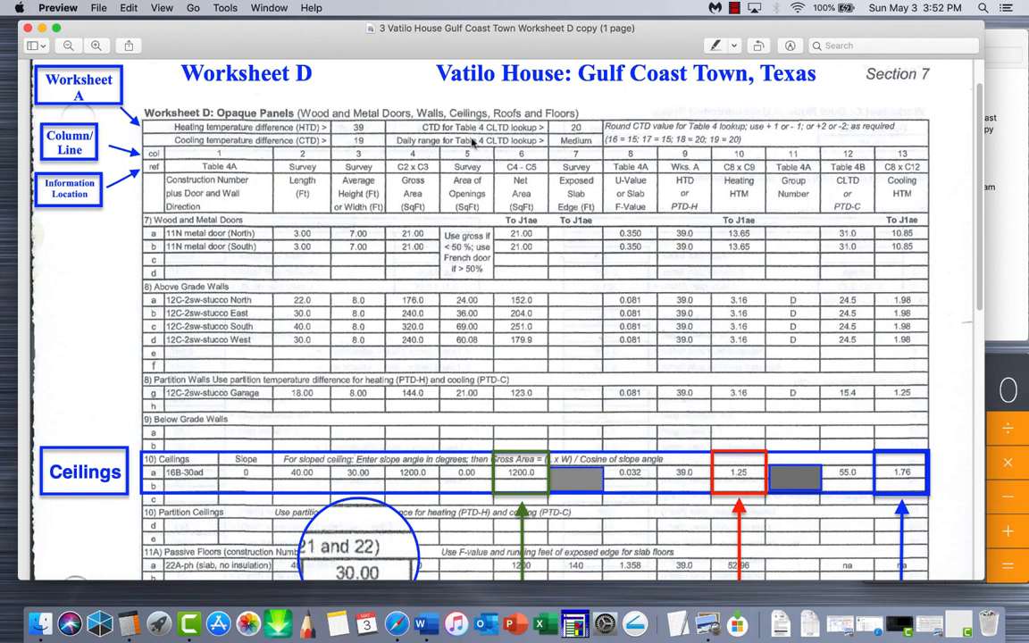
pyautogui.moveTo(924, 134)
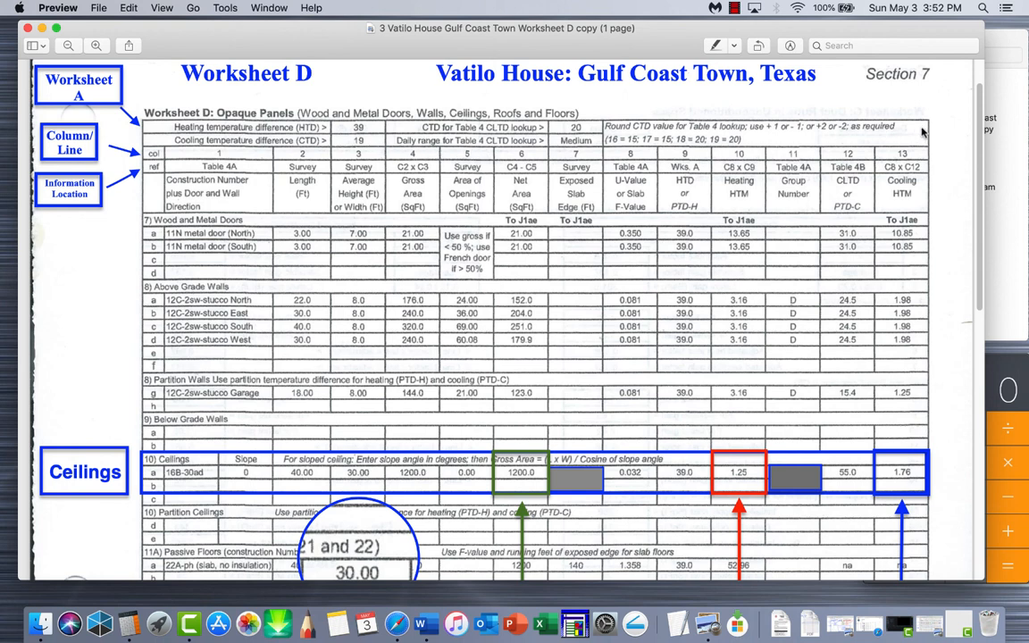
pyautogui.moveTo(179, 384)
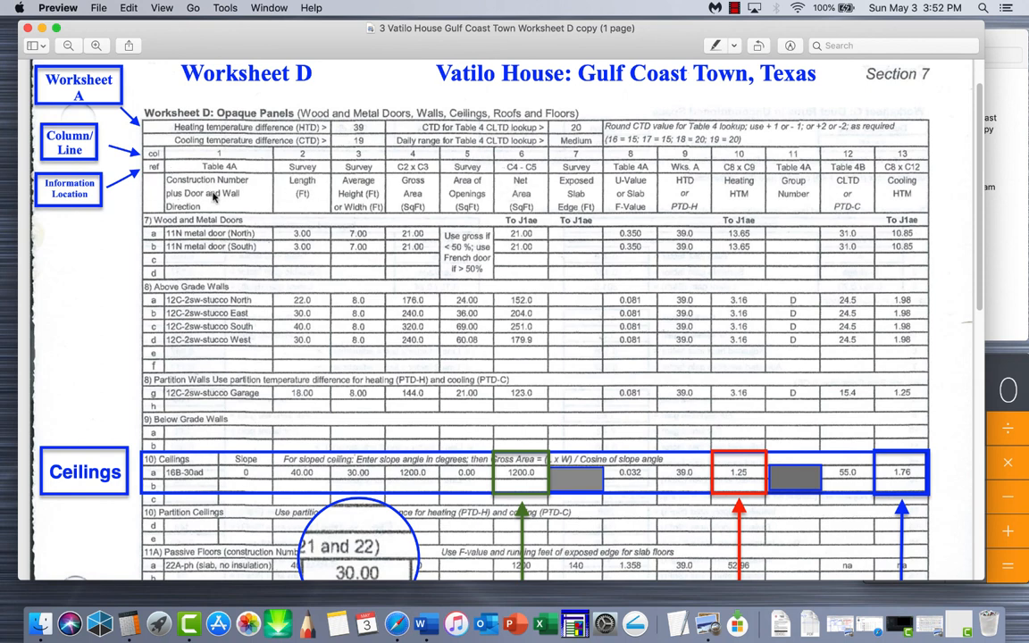
pyautogui.moveTo(246, 167)
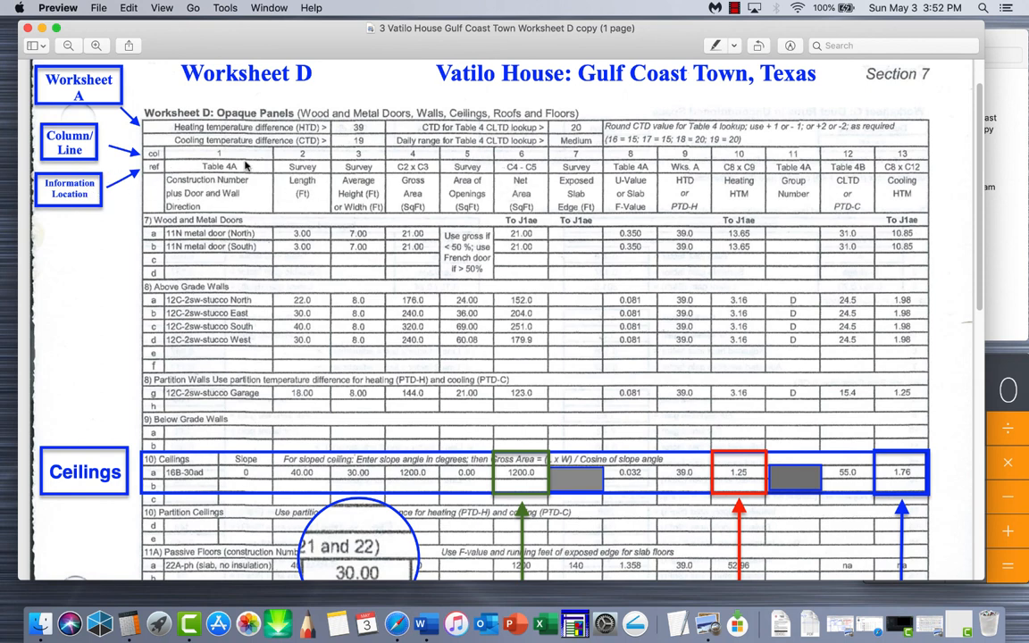
pyautogui.moveTo(253, 186)
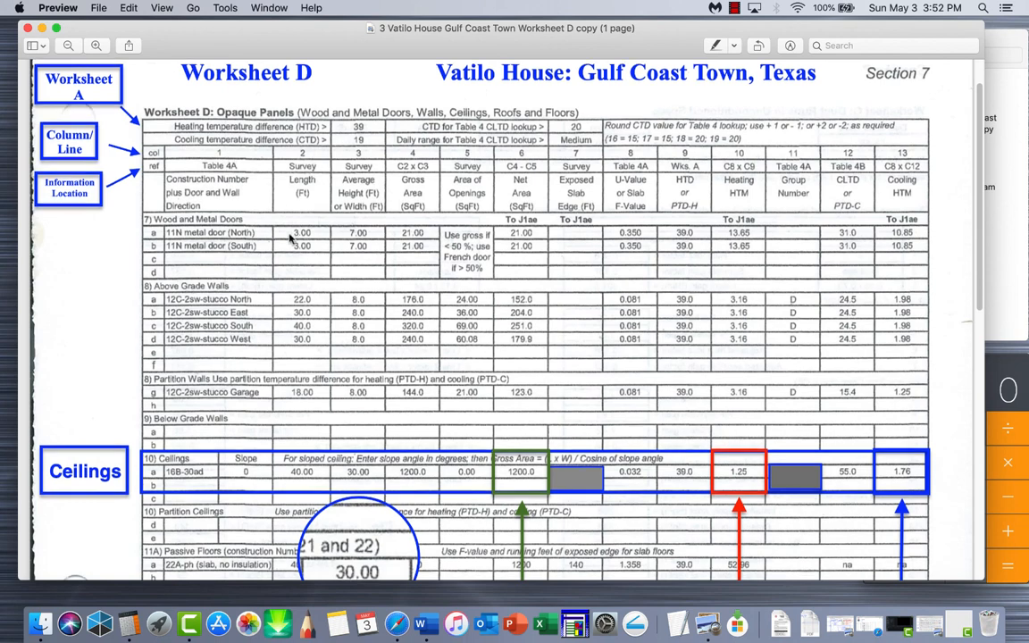
pyautogui.scroll(-3)
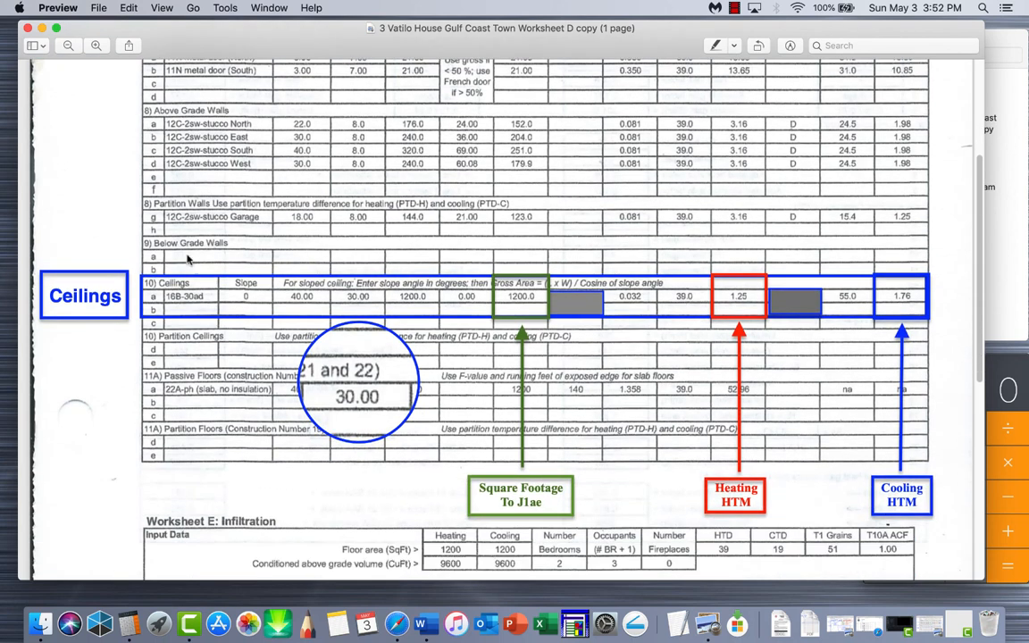
pyautogui.moveTo(170, 304)
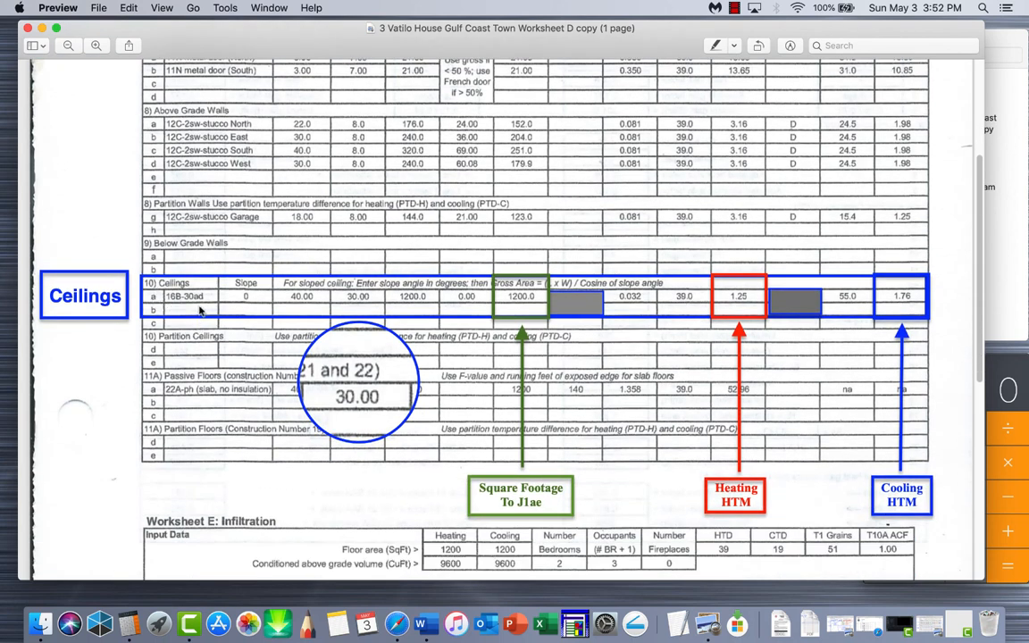
pyautogui.moveTo(203, 338)
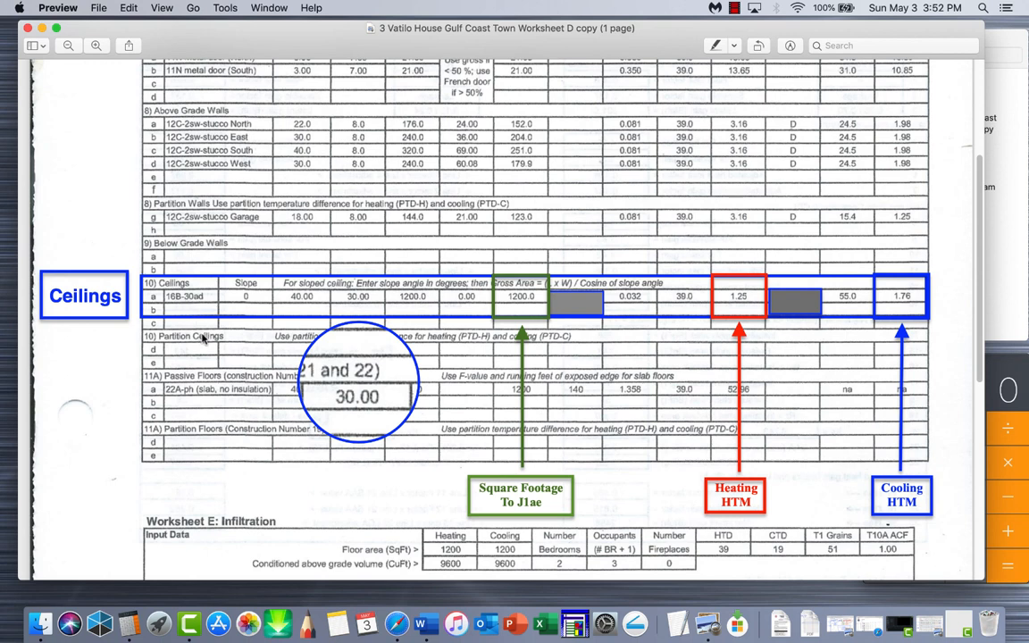
pyautogui.moveTo(259, 310)
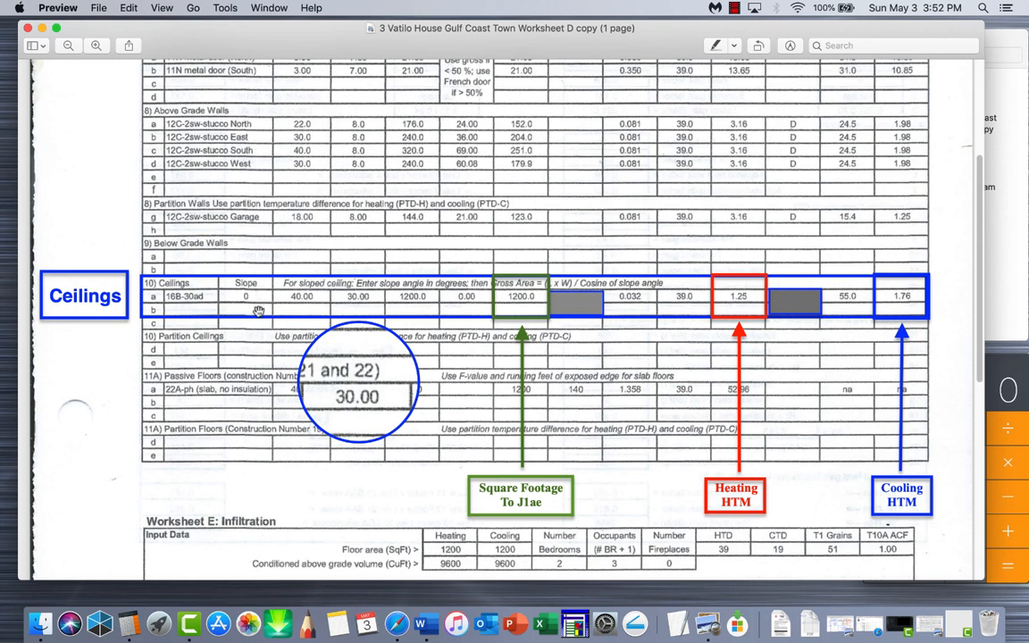
pyautogui.moveTo(257, 310)
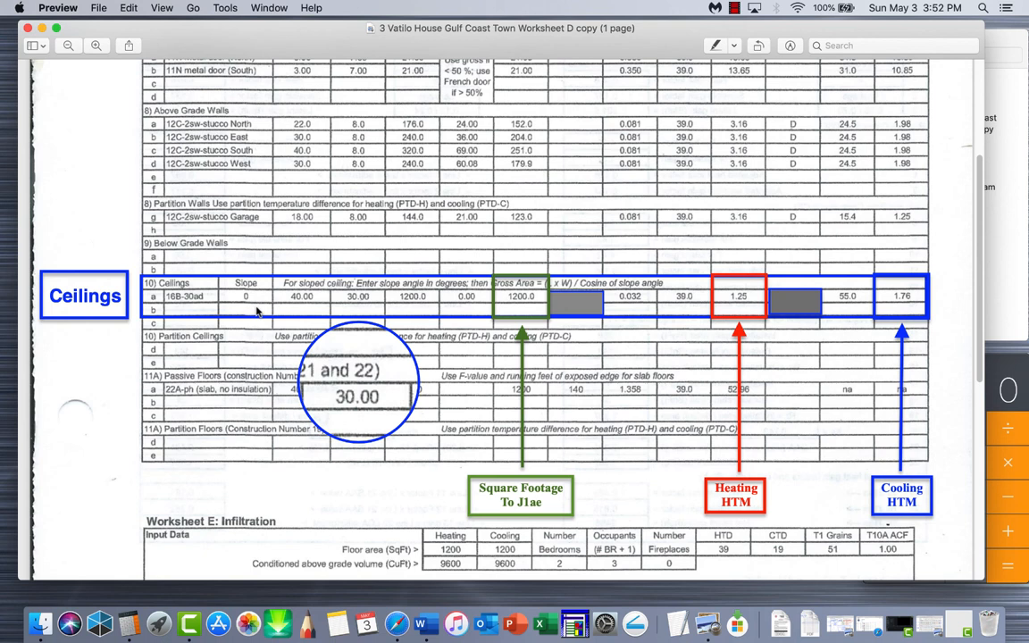
pyautogui.moveTo(244, 297)
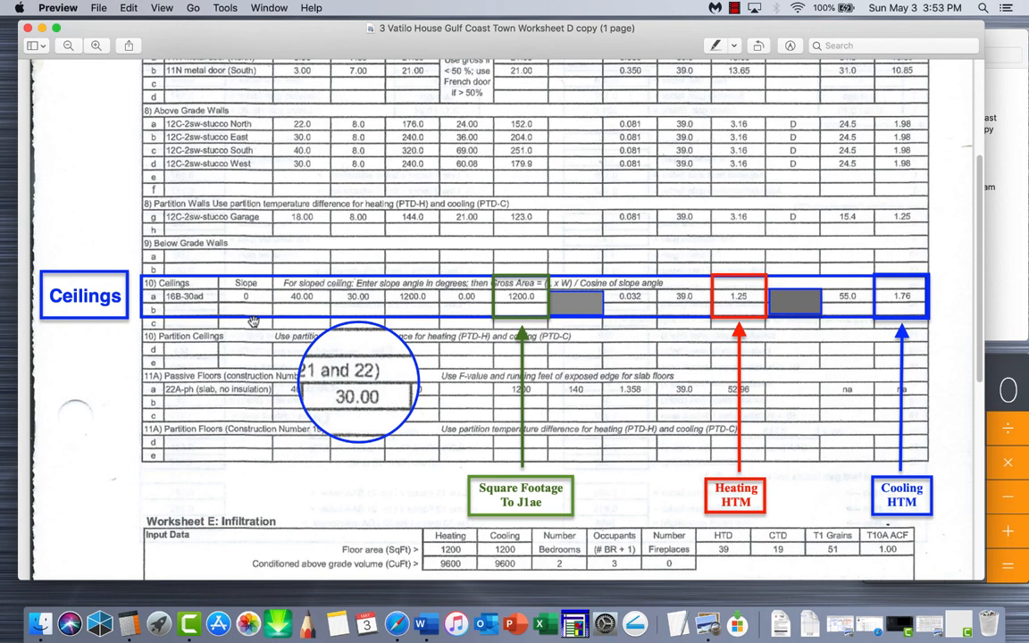
pyautogui.moveTo(273, 298)
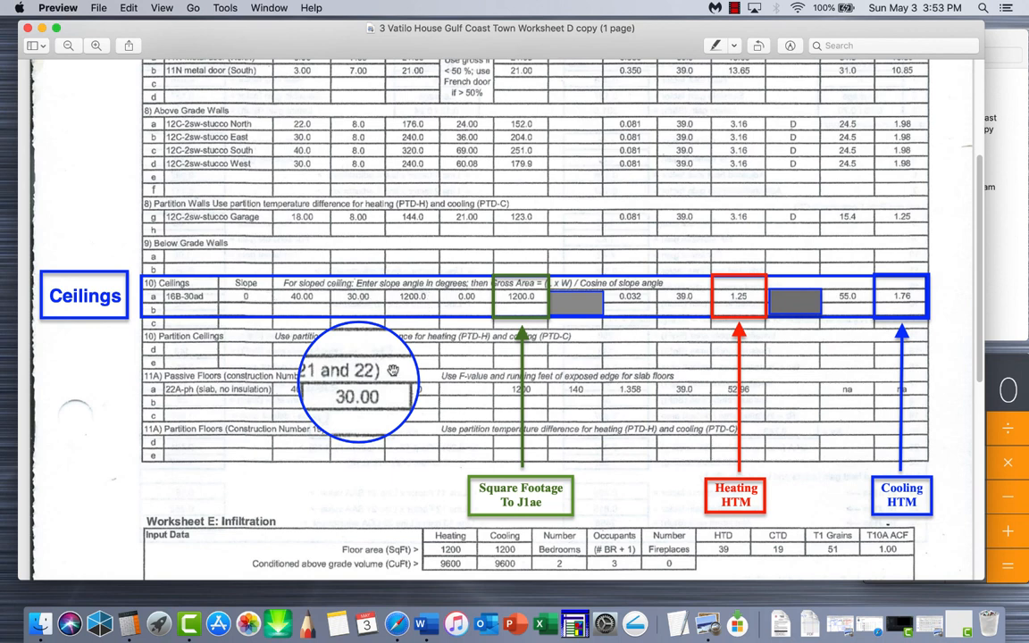
pyautogui.moveTo(442, 295)
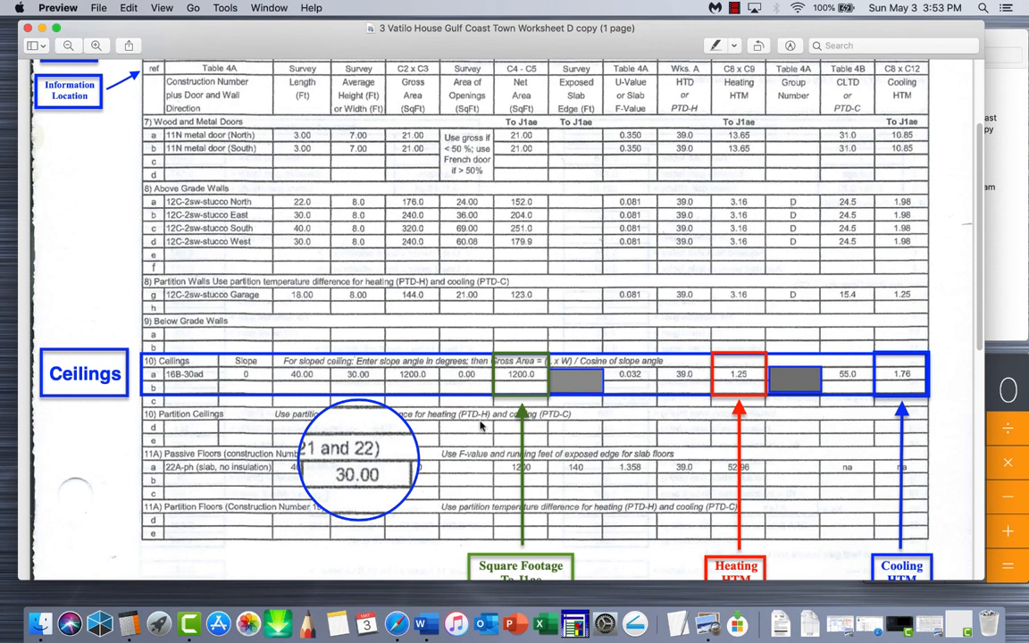
pyautogui.moveTo(470, 381)
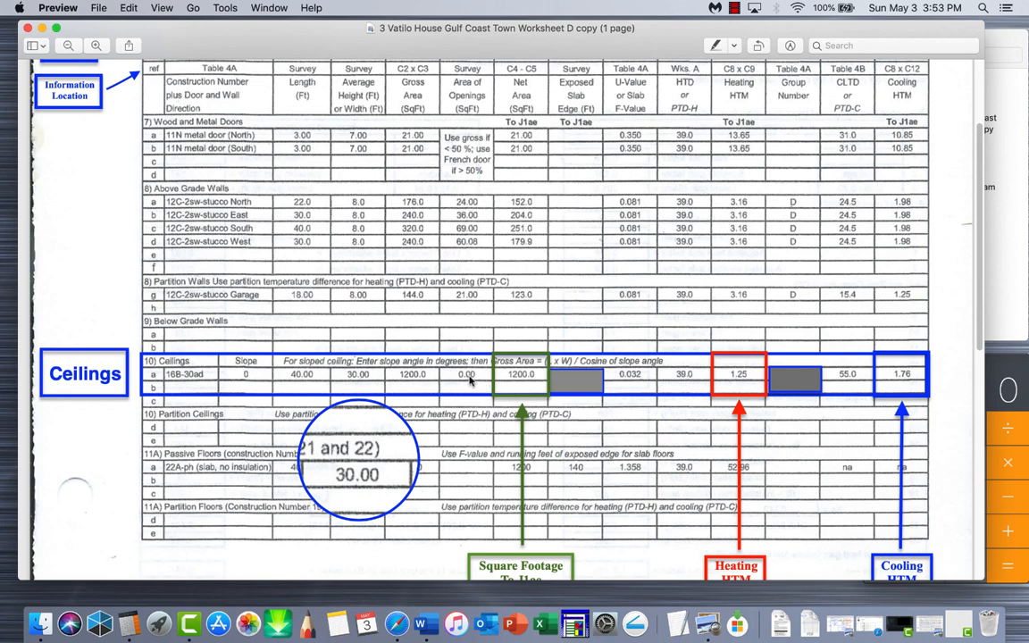
pyautogui.moveTo(530, 387)
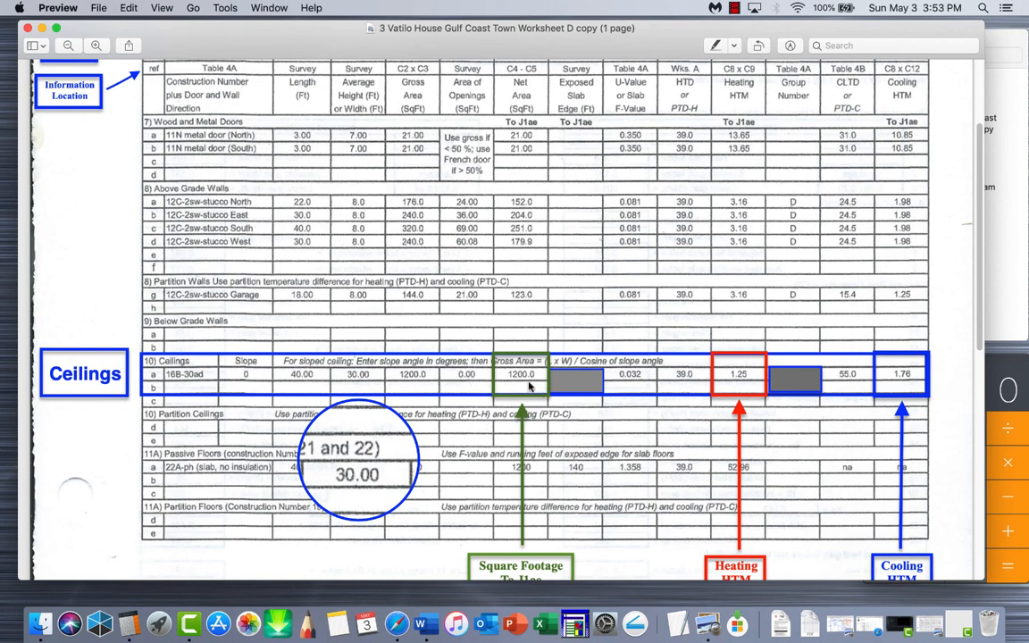
pyautogui.moveTo(507, 439)
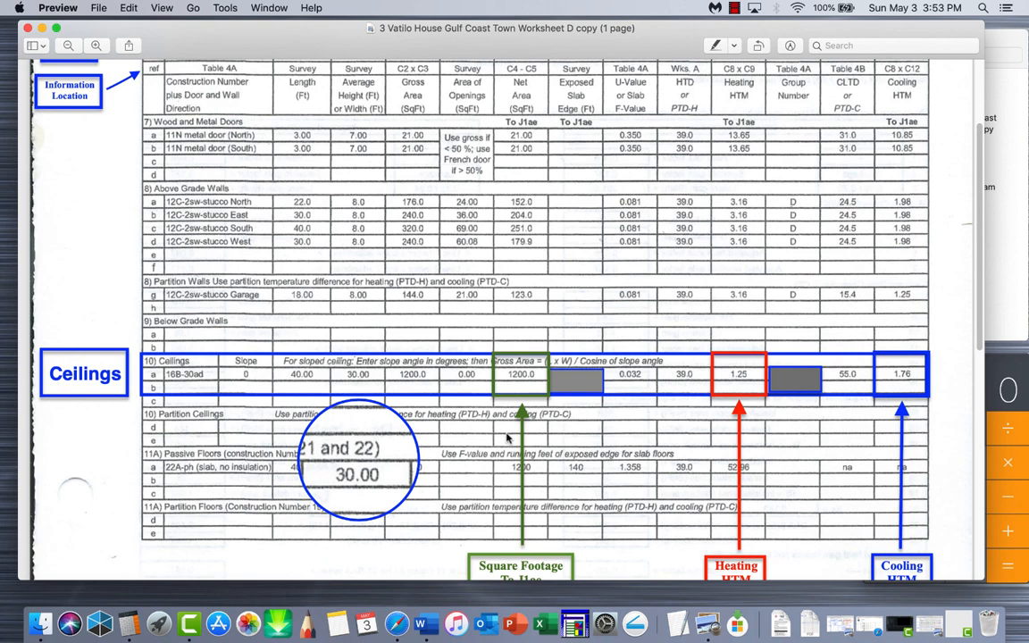
pyautogui.moveTo(799, 366)
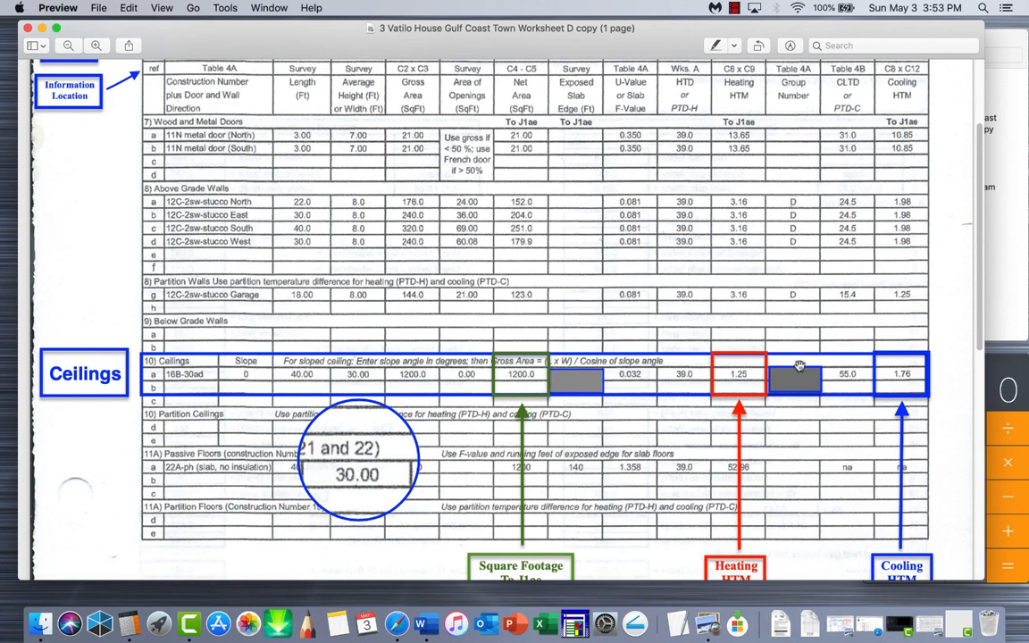
pyautogui.moveTo(597, 122)
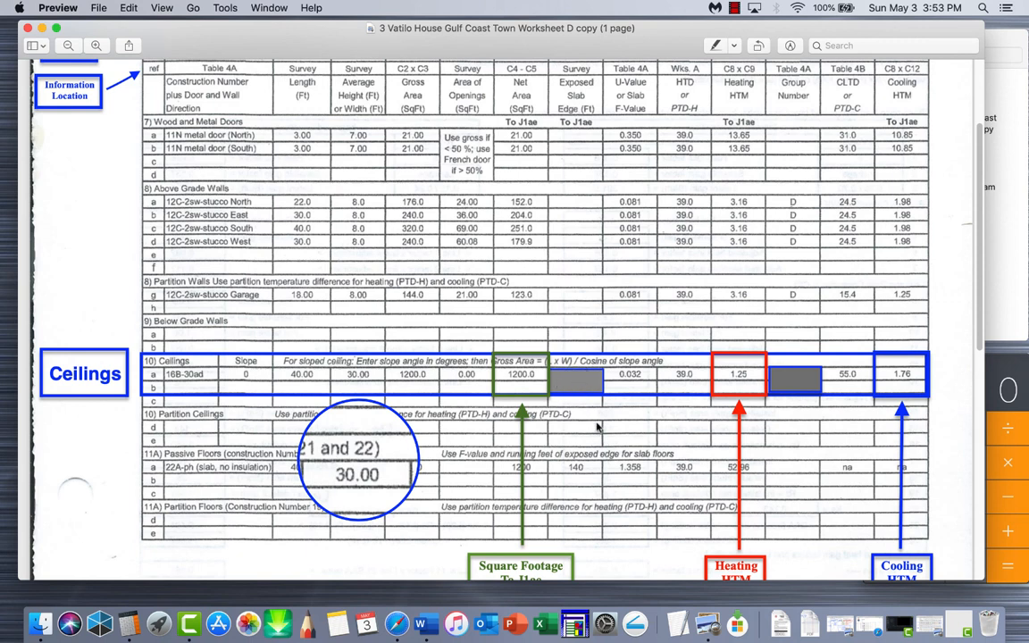
pyautogui.moveTo(795, 329)
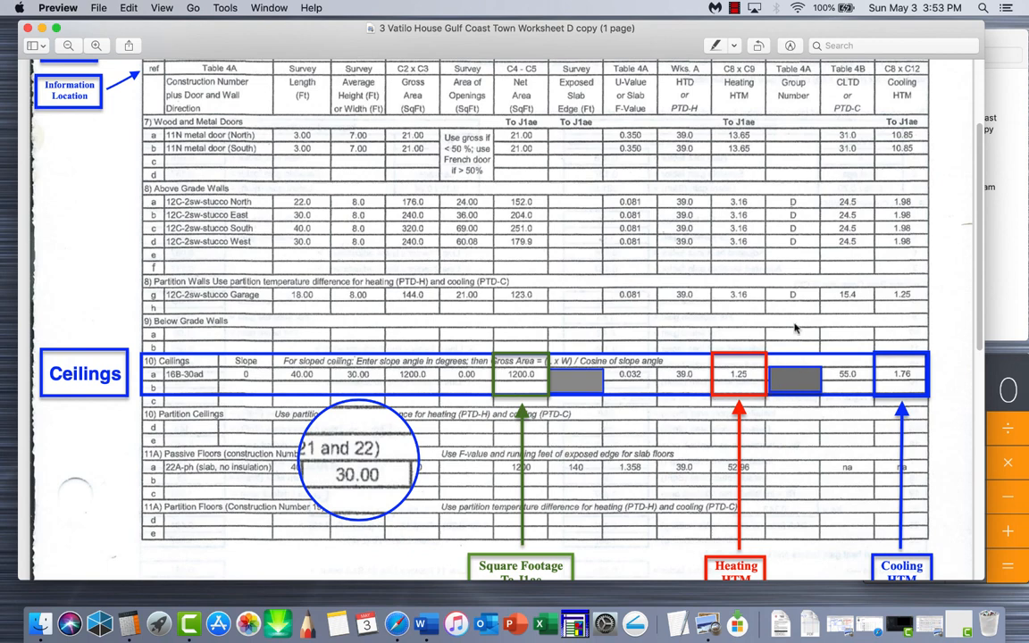
pyautogui.scroll(3)
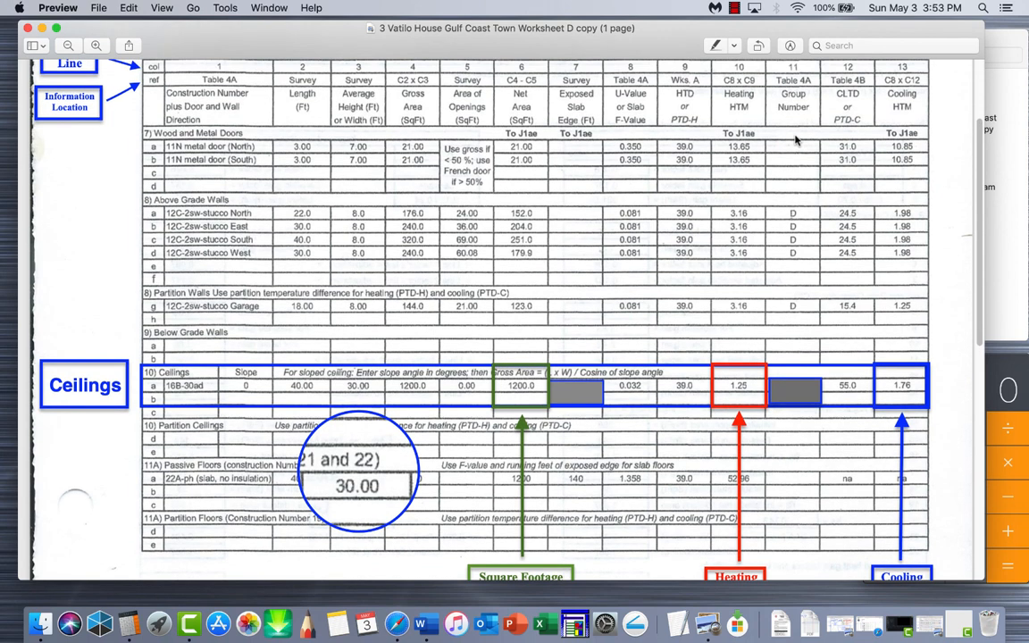
pyautogui.moveTo(790, 390)
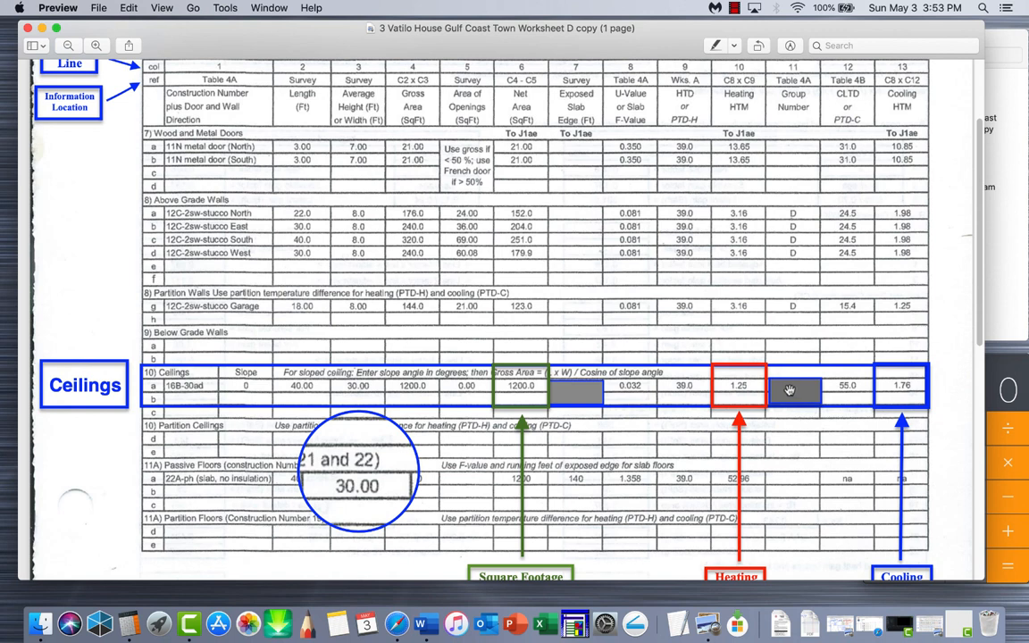
pyautogui.moveTo(801, 209)
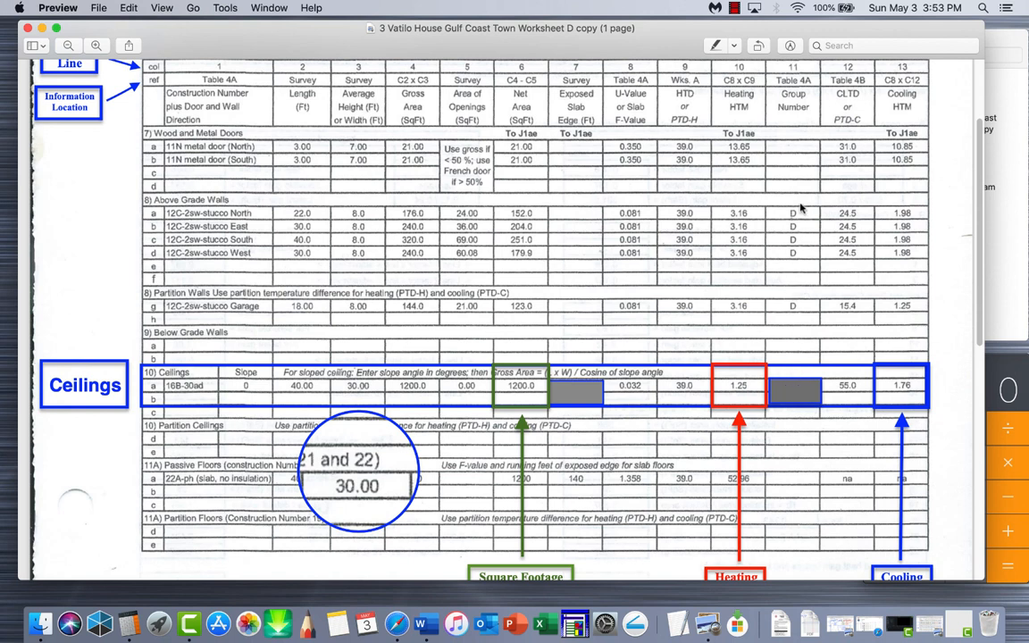
pyautogui.moveTo(793, 351)
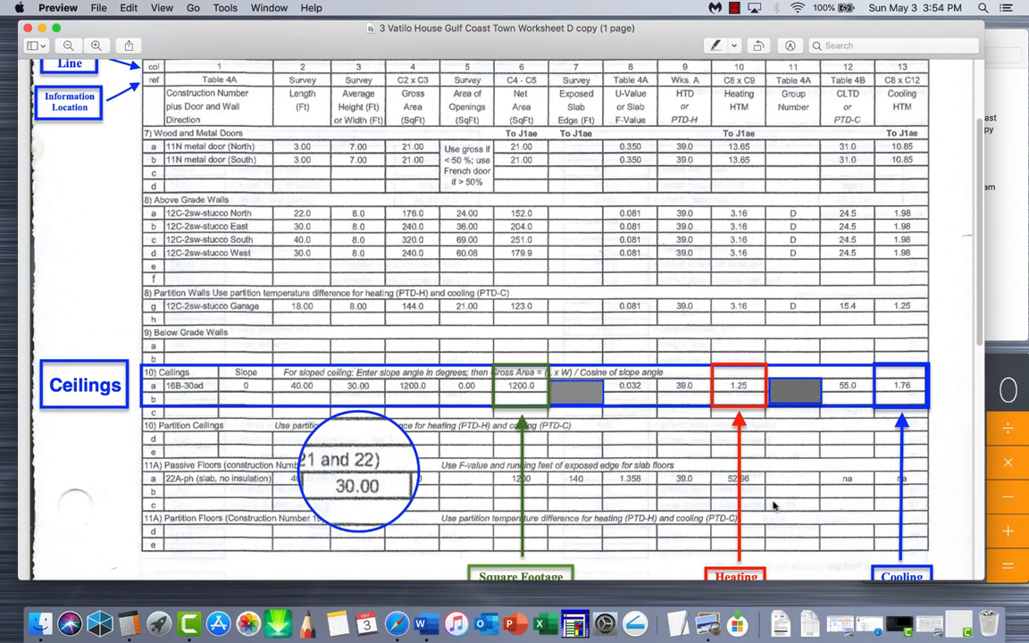
pyautogui.moveTo(673, 391)
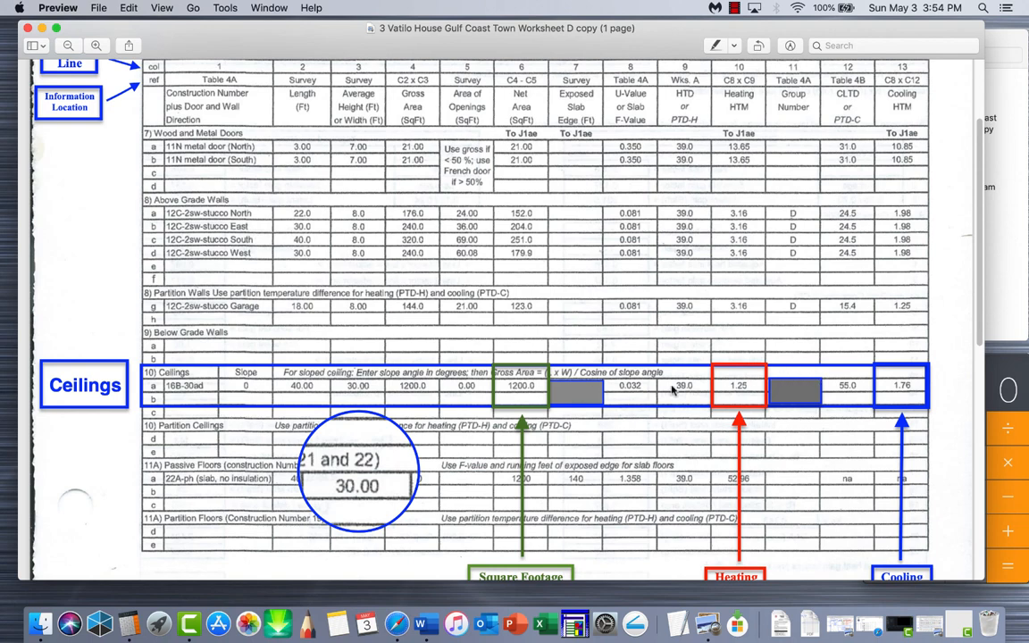
pyautogui.scroll(-3)
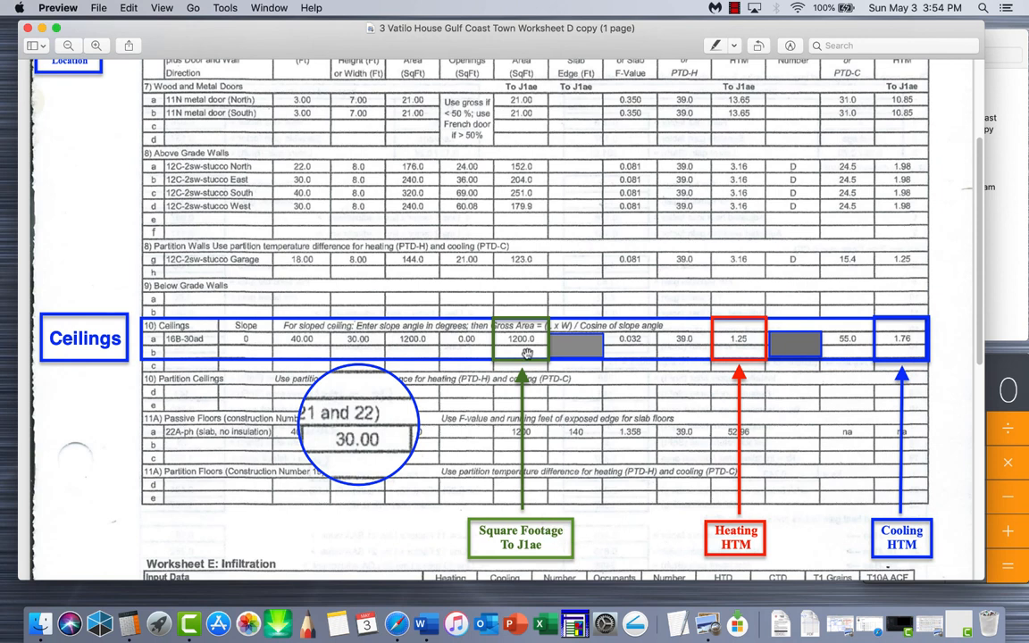
pyautogui.moveTo(736, 374)
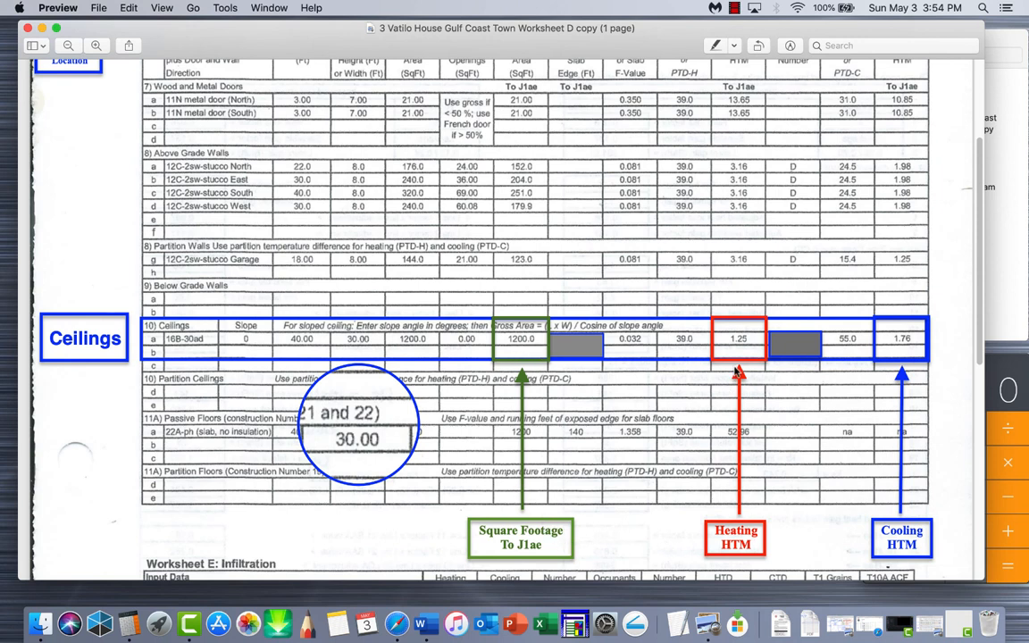
pyautogui.moveTo(891, 377)
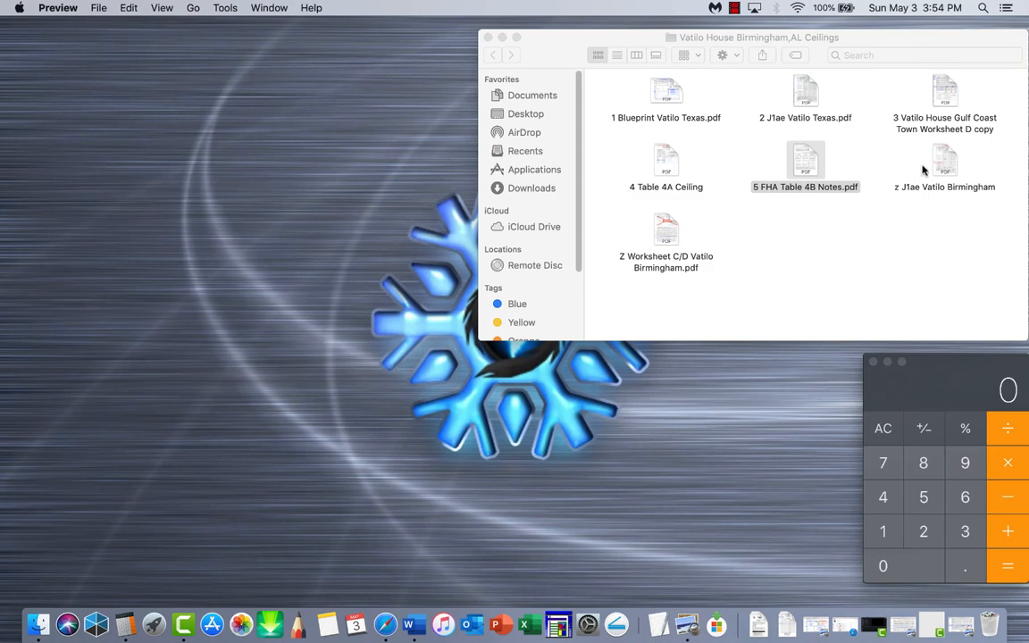
pyautogui.doubleClick(944, 167)
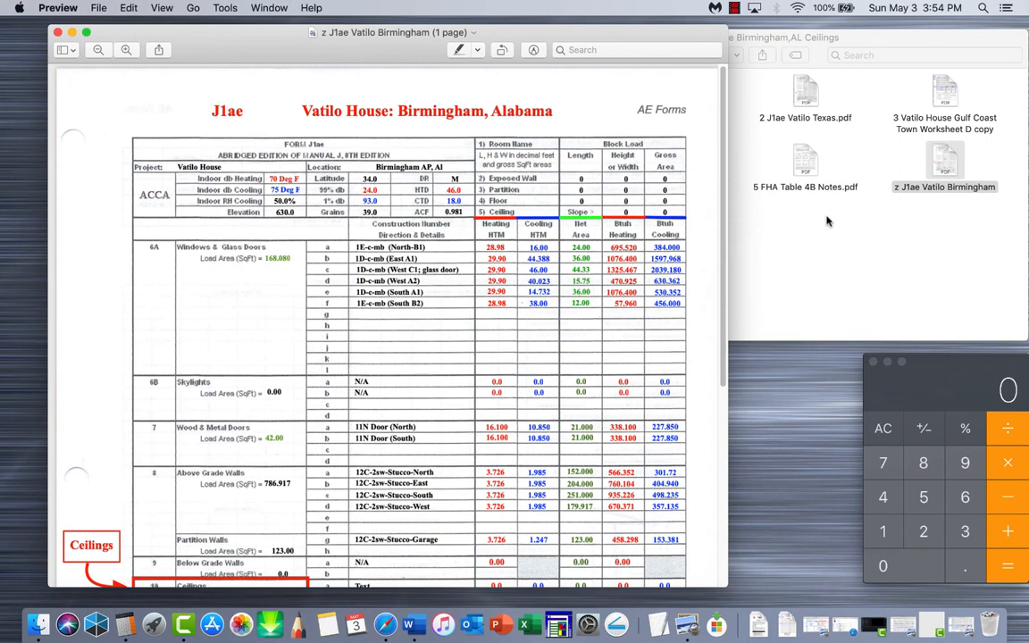
pyautogui.scroll(-3)
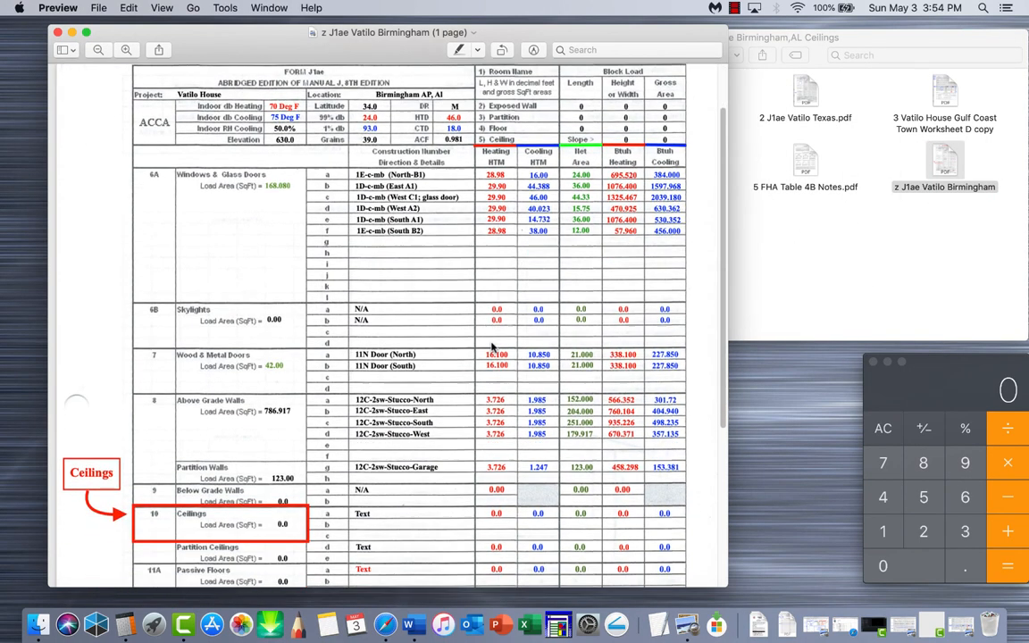
pyautogui.scroll(-3)
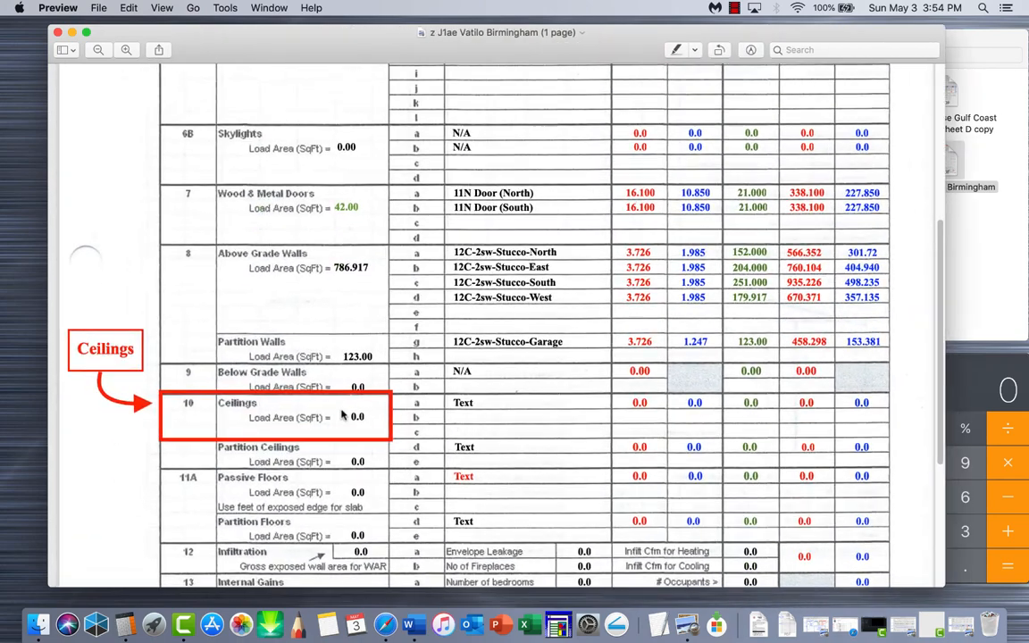
pyautogui.moveTo(288, 416)
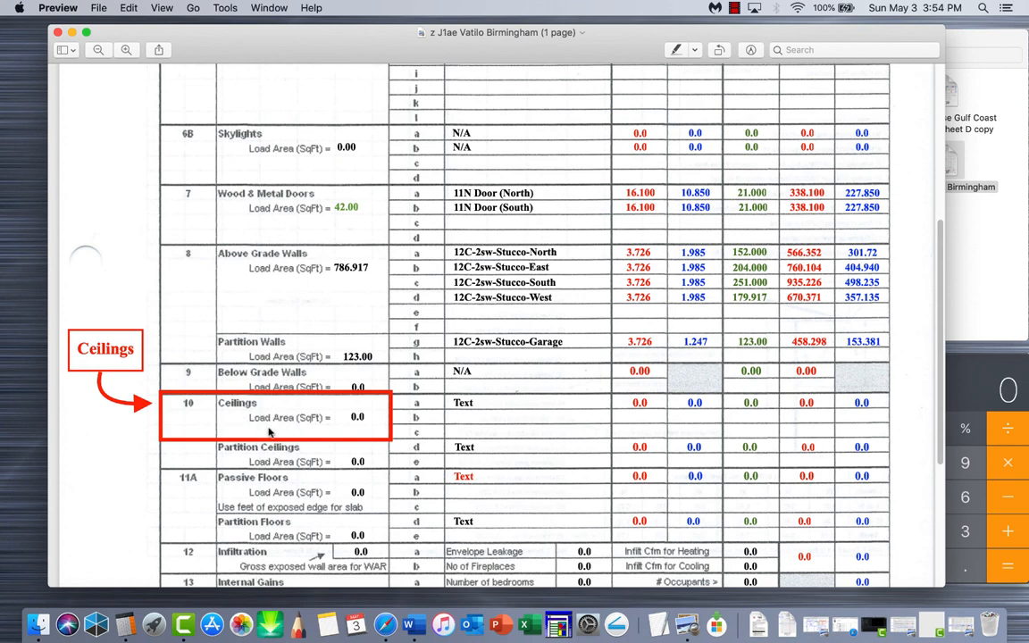
pyautogui.moveTo(266, 466)
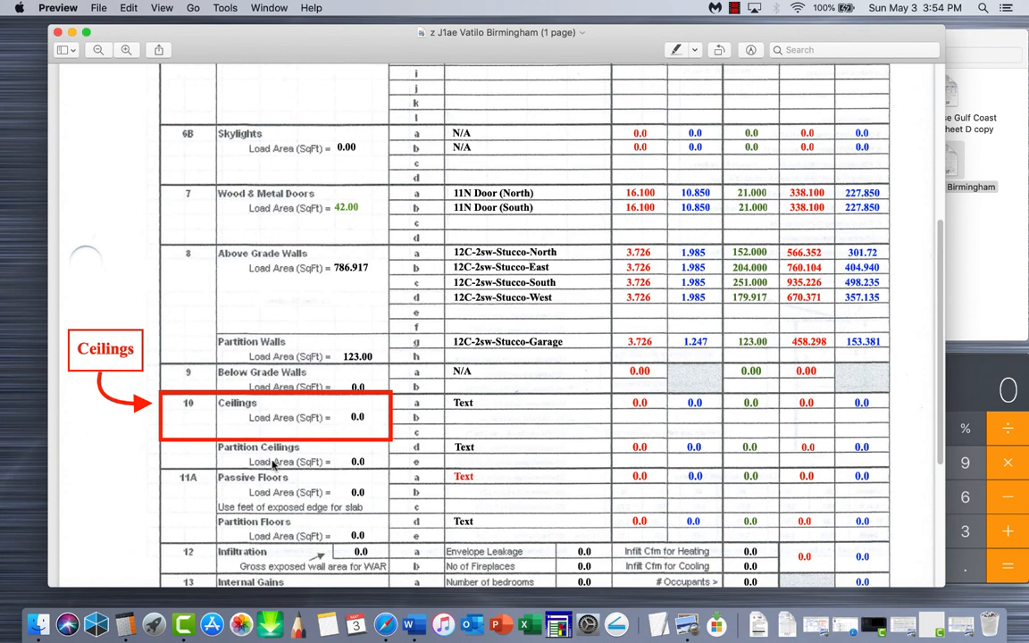
pyautogui.moveTo(603, 427)
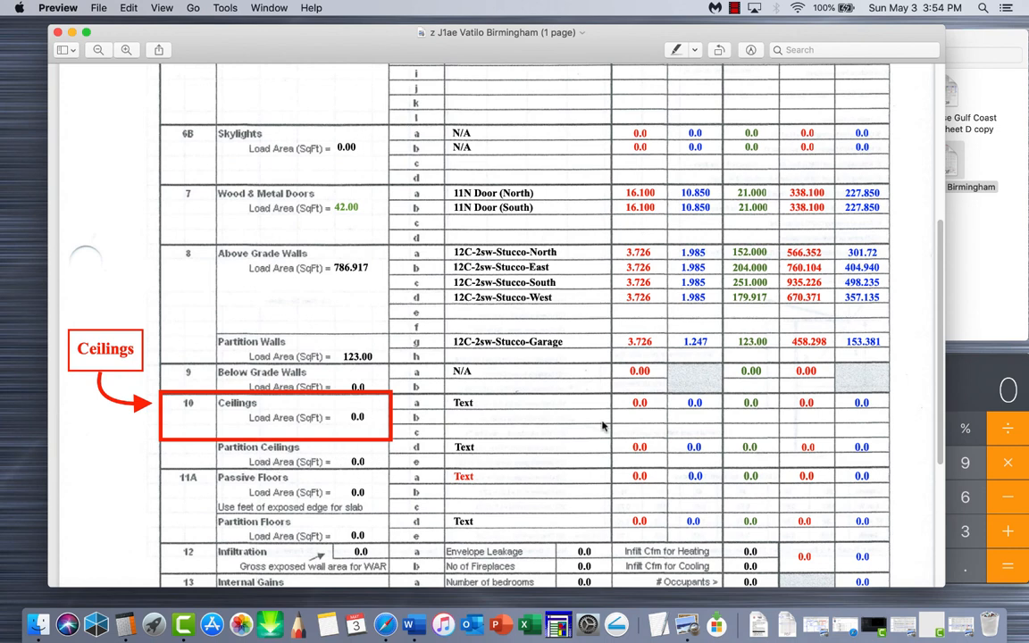
pyautogui.moveTo(507, 397)
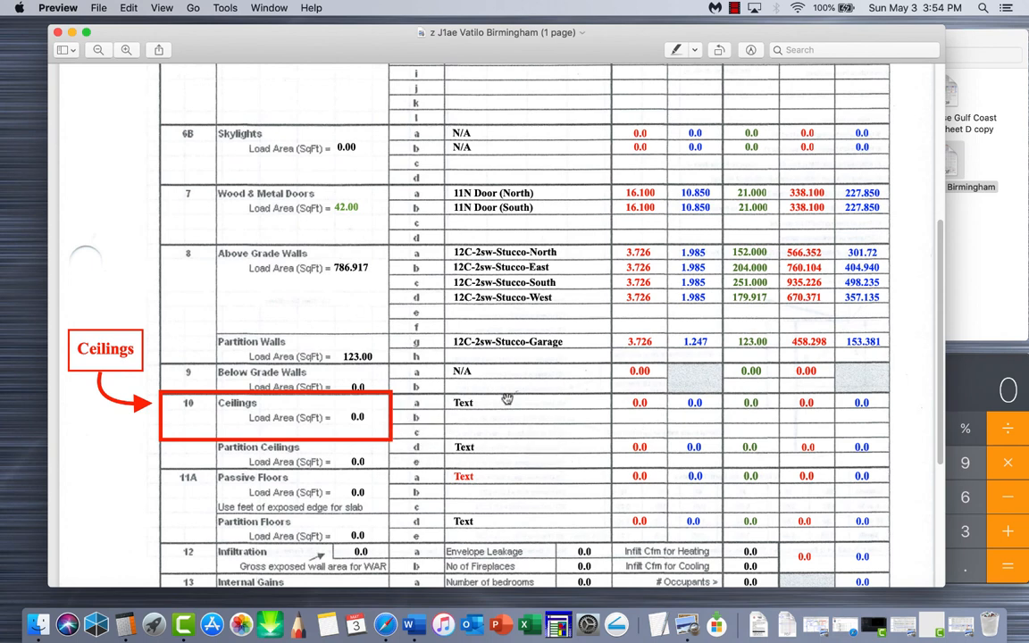
pyautogui.moveTo(478, 476)
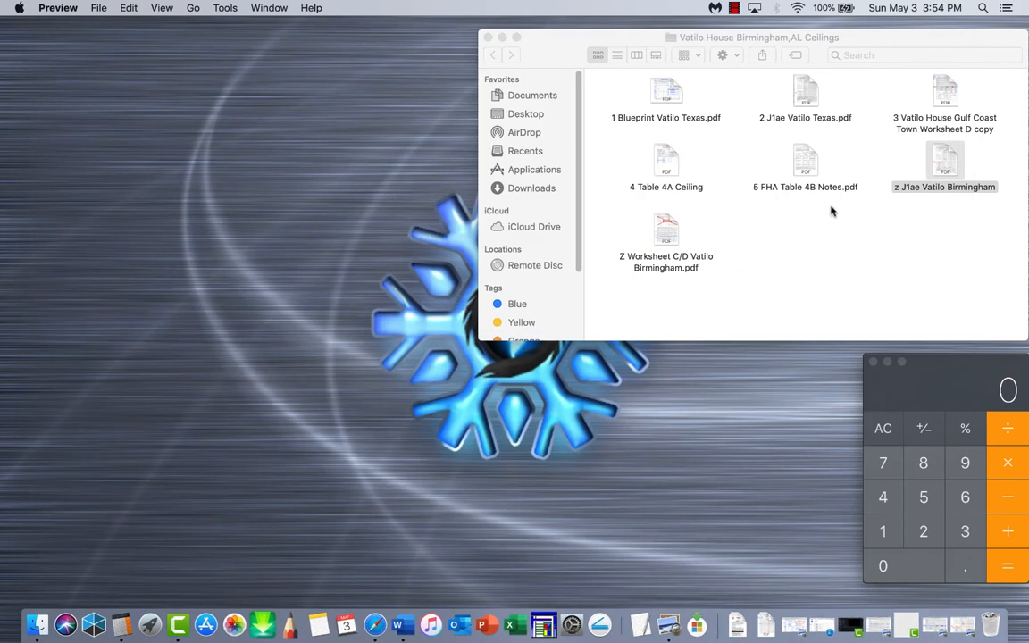
# Open 'Z Worksheet C/D Vatilo Birmingham.pdf' and '1 Blueprint Vatilo Texas.pdf' in Preview
pyautogui.click(666, 228)
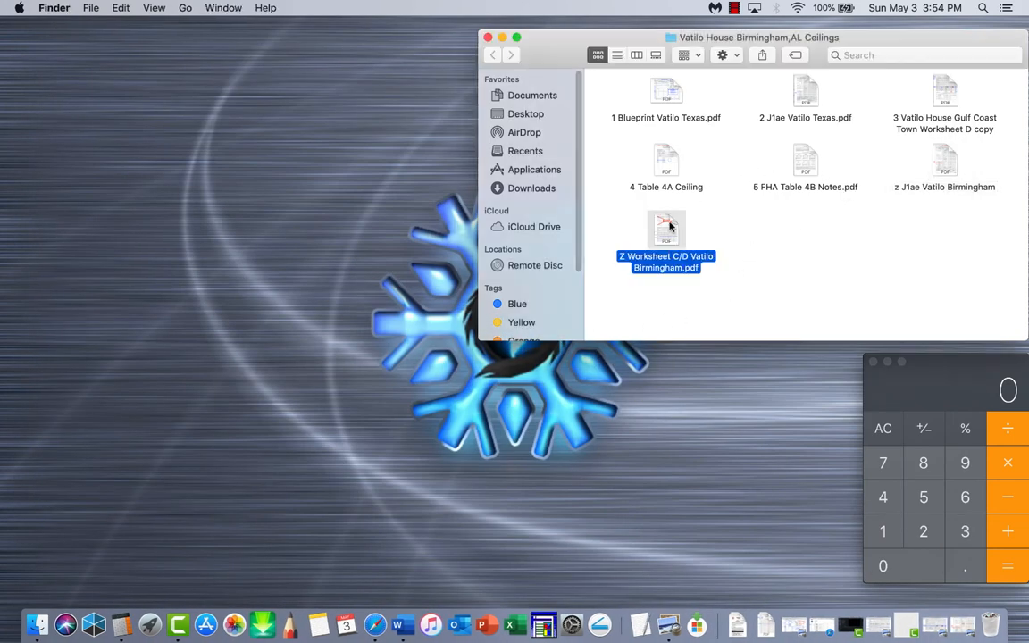
pyautogui.doubleClick(665, 228)
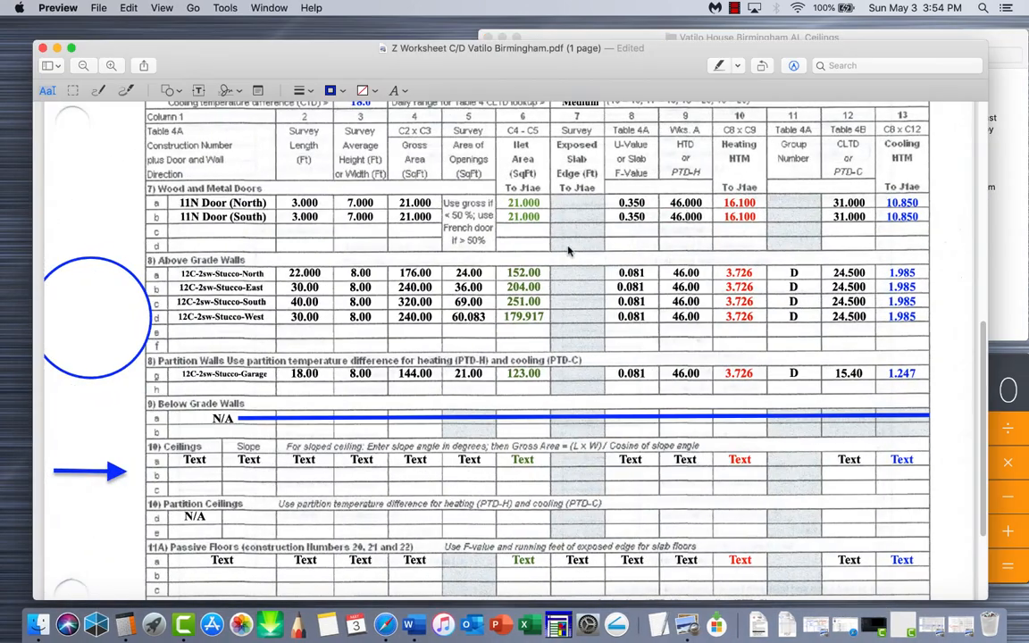
pyautogui.scroll(-3)
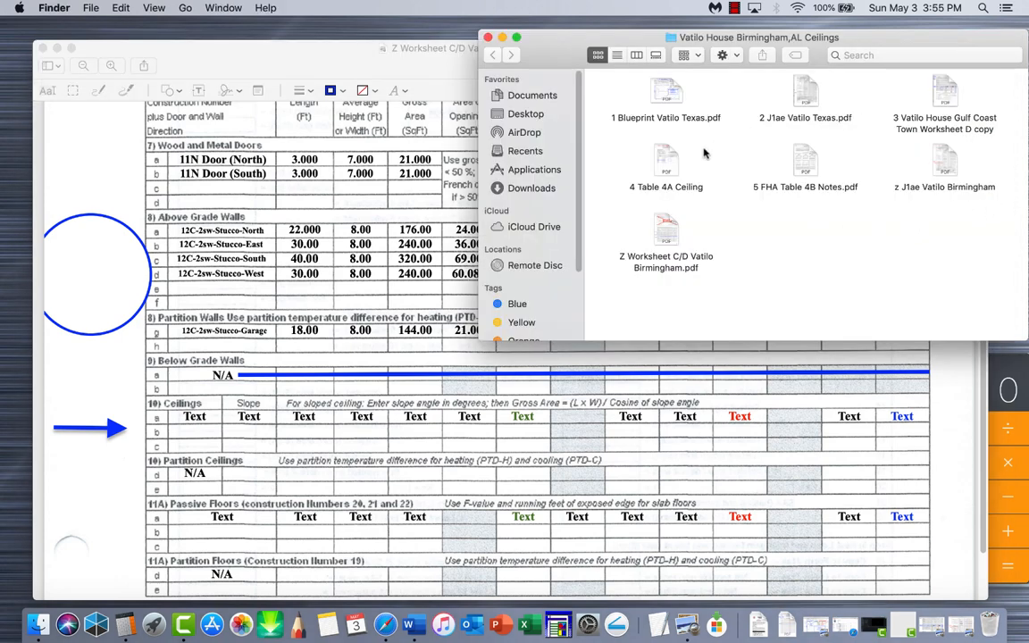
pyautogui.doubleClick(665, 161)
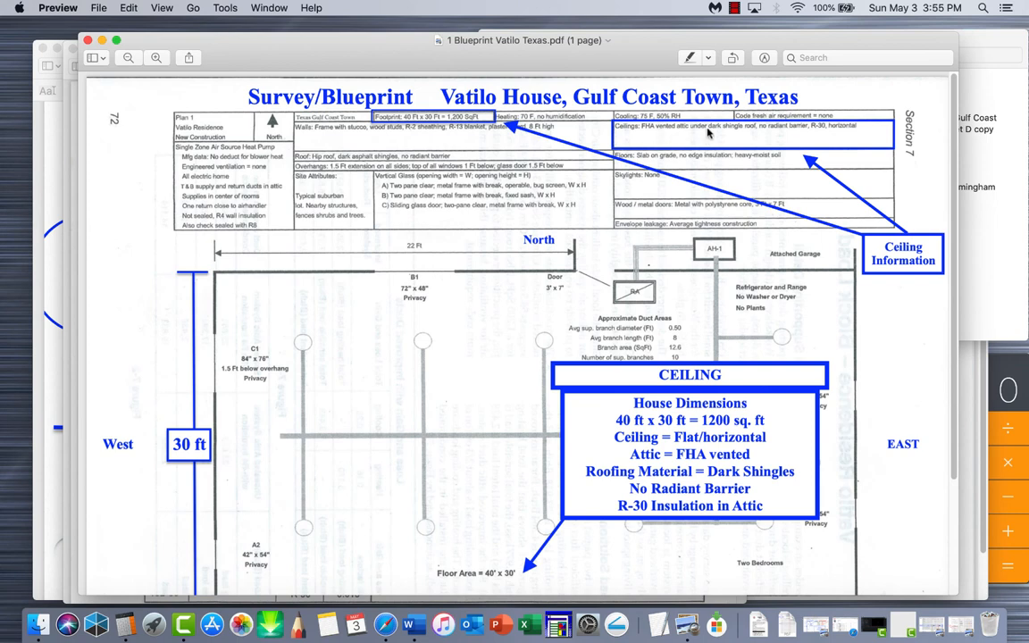
pyautogui.moveTo(825, 125)
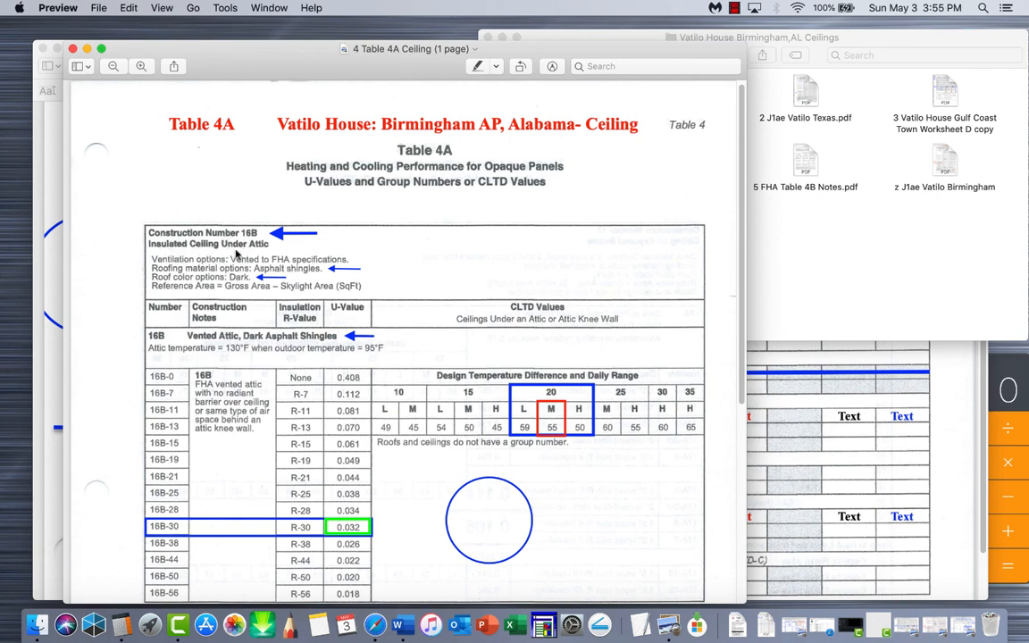
pyautogui.moveTo(198, 265)
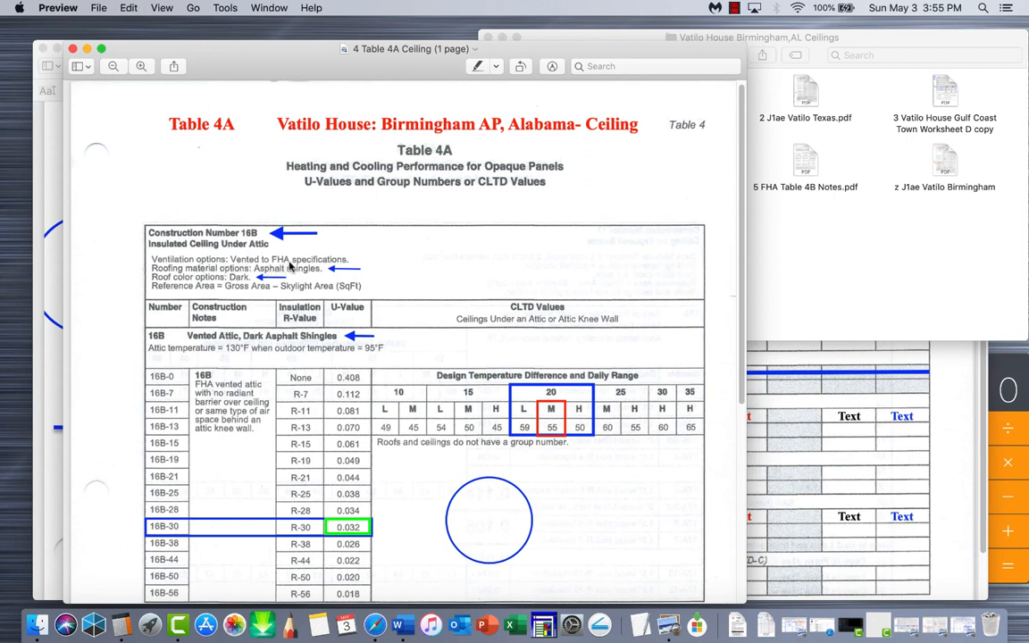
pyautogui.moveTo(183, 281)
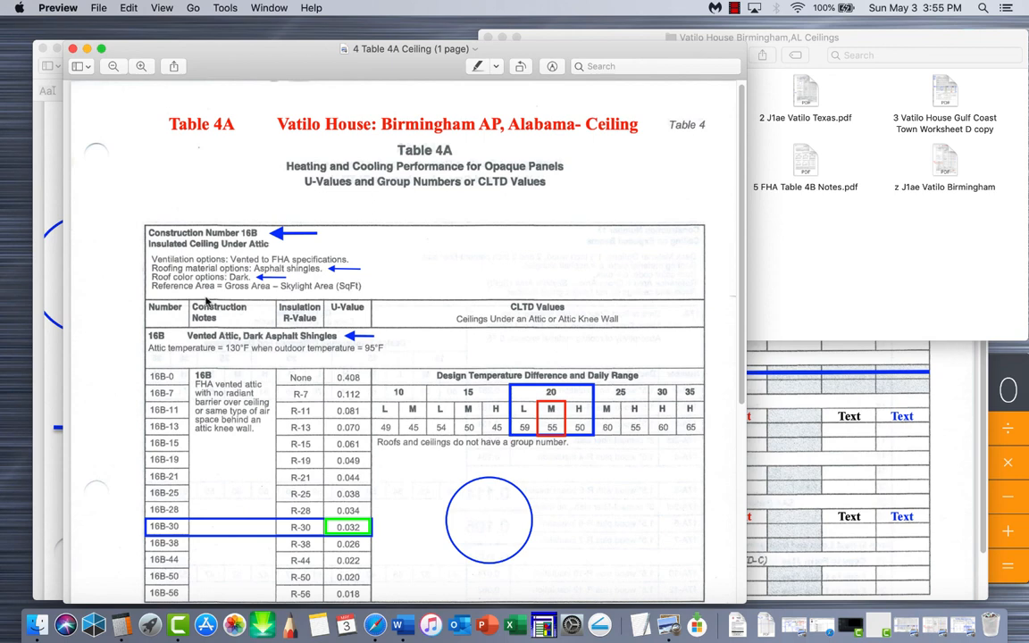
# Scroll Table 4A to construction 16B, the R-30 ceiling with U-value 0.032
pyautogui.scroll(3)
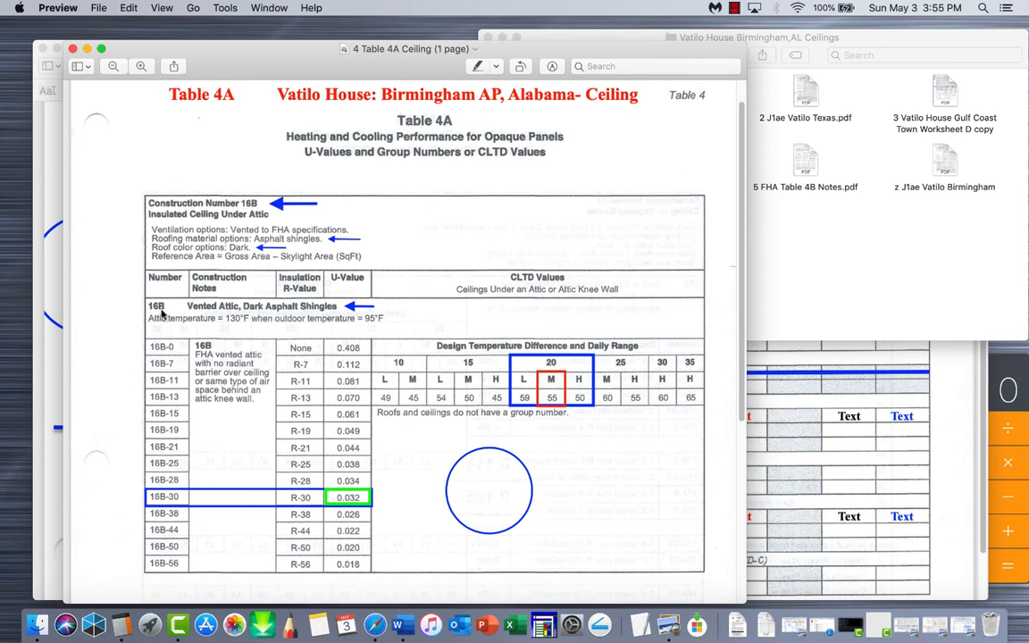
pyautogui.moveTo(210, 316)
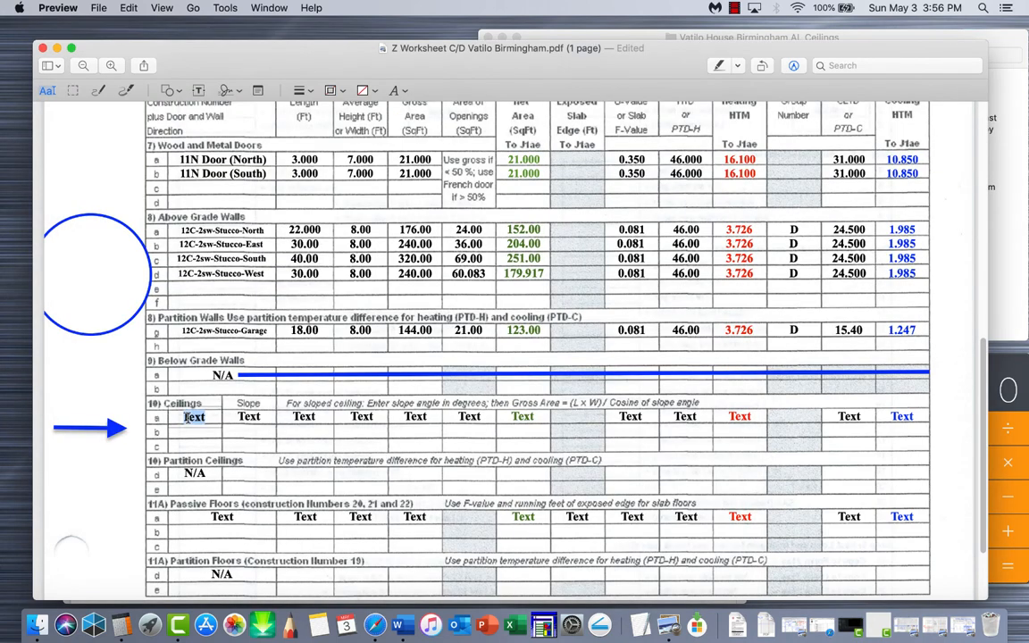
# Enter construction number 16B-30 in the Birmingham worksheet's Ceilings row
pyautogui.write('16B-30')
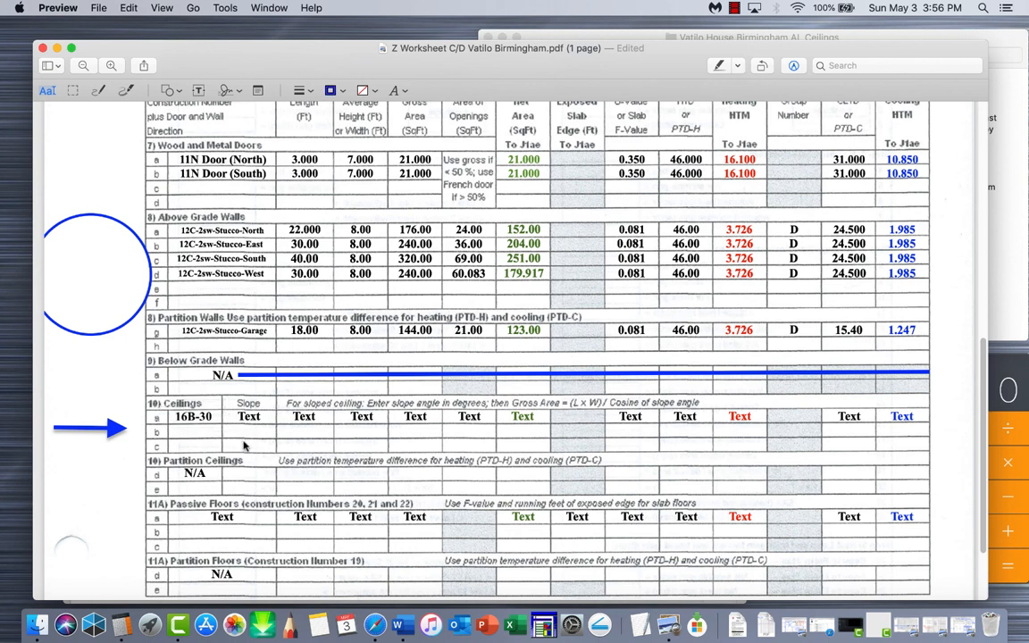
pyautogui.click(249, 416)
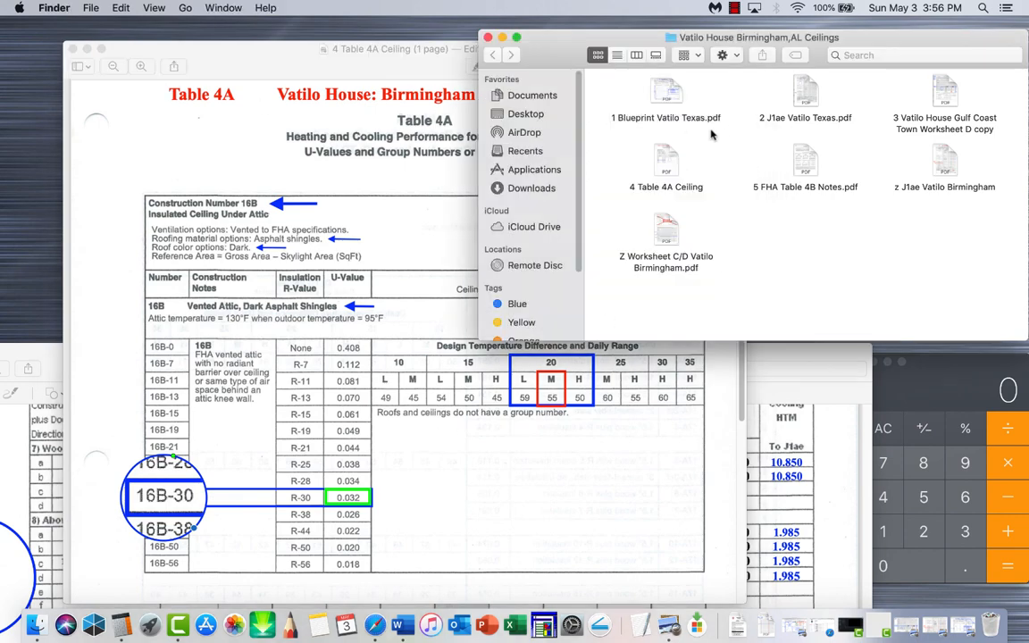
# Check the Vatilo blueprint for a flat ceiling to justify slope 0.00
pyautogui.doubleClick(665, 90)
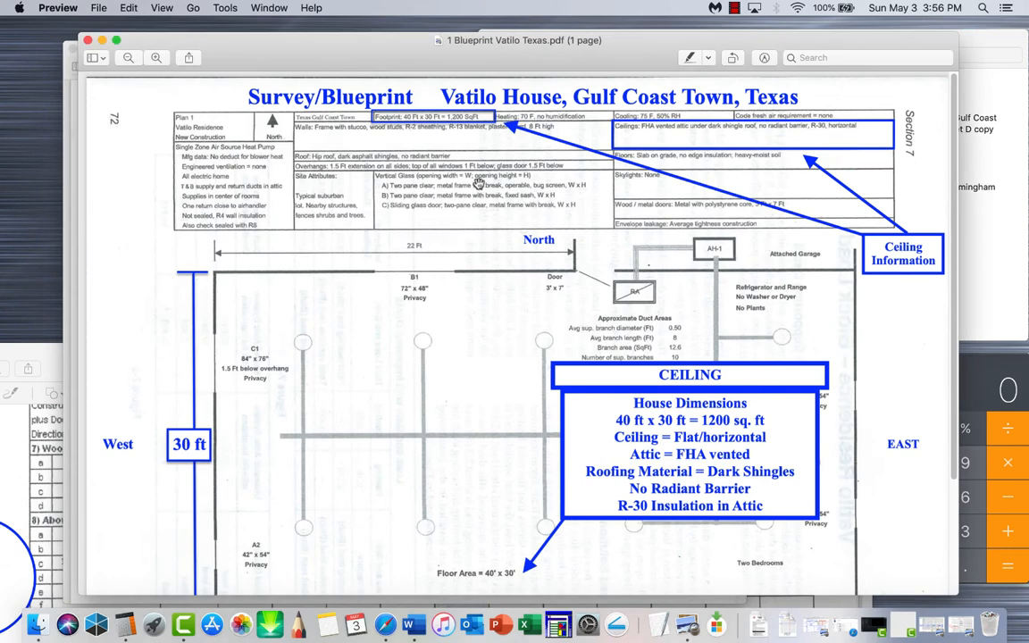
pyautogui.moveTo(683, 201)
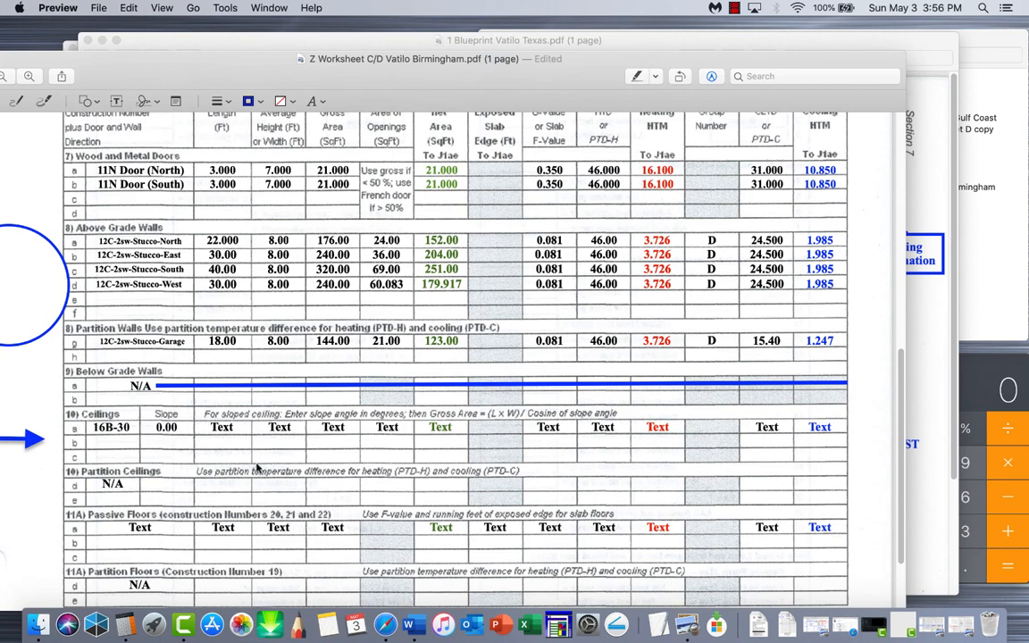
pyautogui.scroll(3)
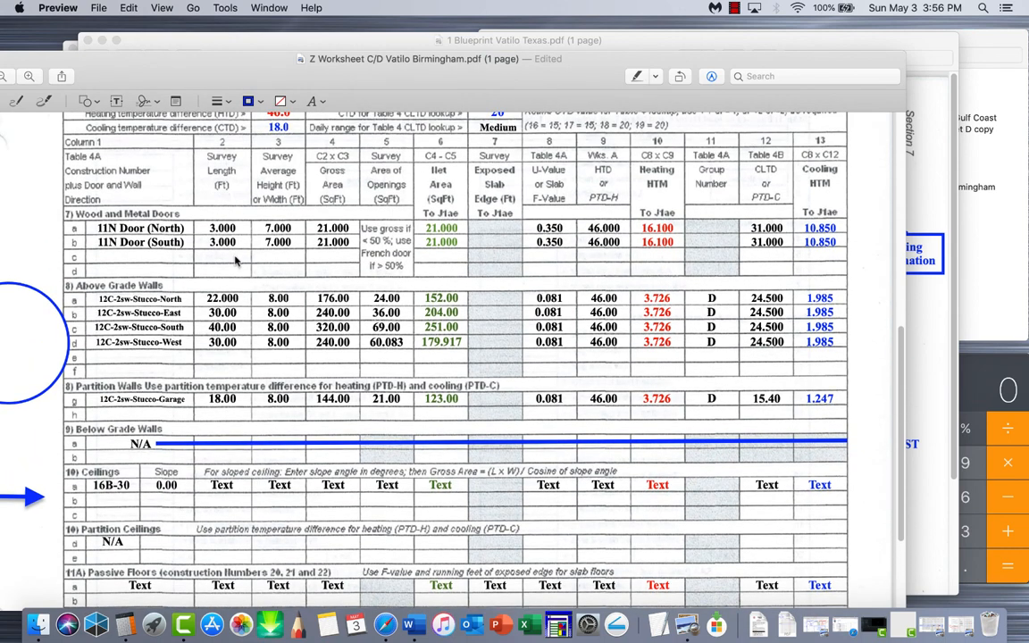
pyautogui.moveTo(243, 211)
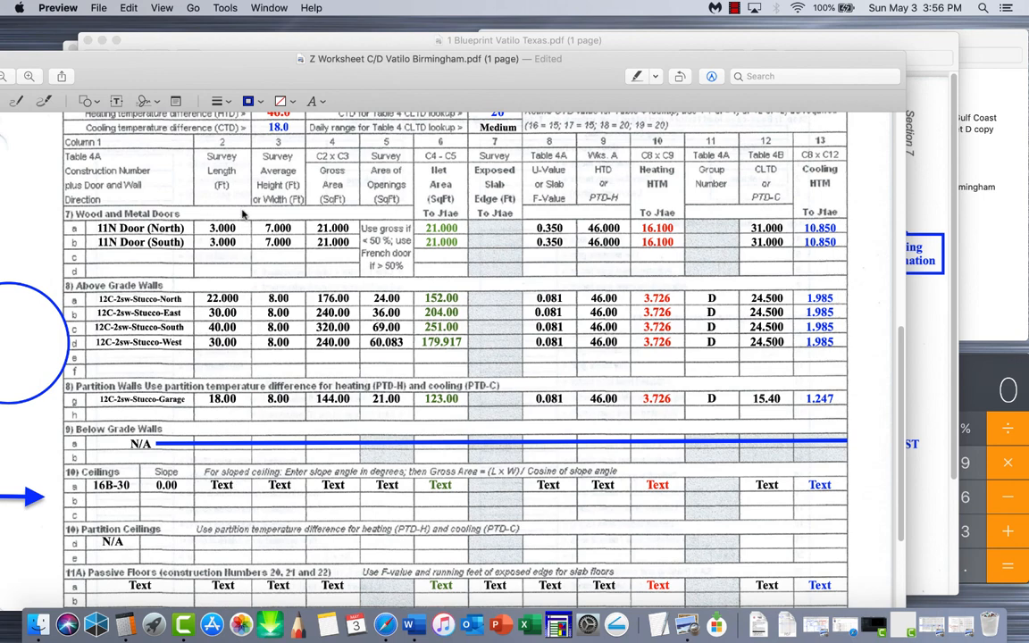
pyautogui.moveTo(543, 357)
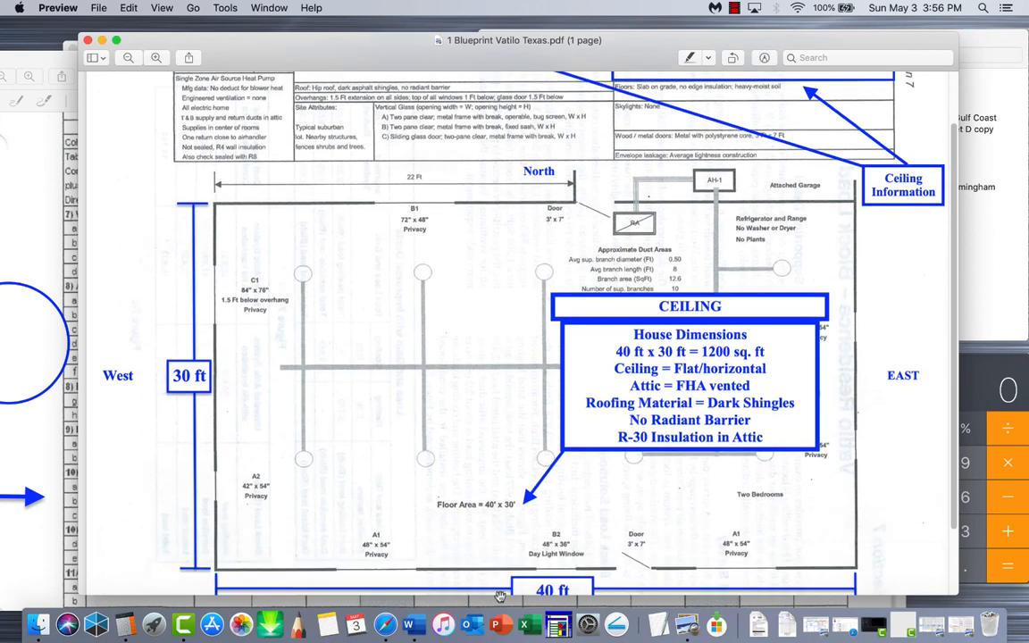
pyautogui.moveTo(43, 265)
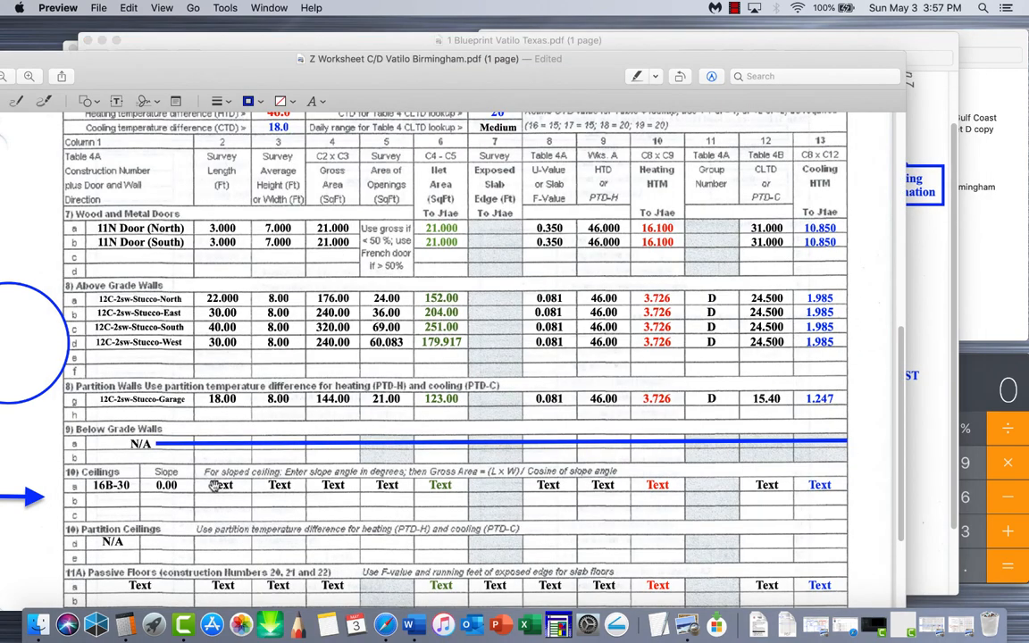
# Enter ceiling length 40 and width 30 in the Birmingham Ceilings row
pyautogui.write('40.00')
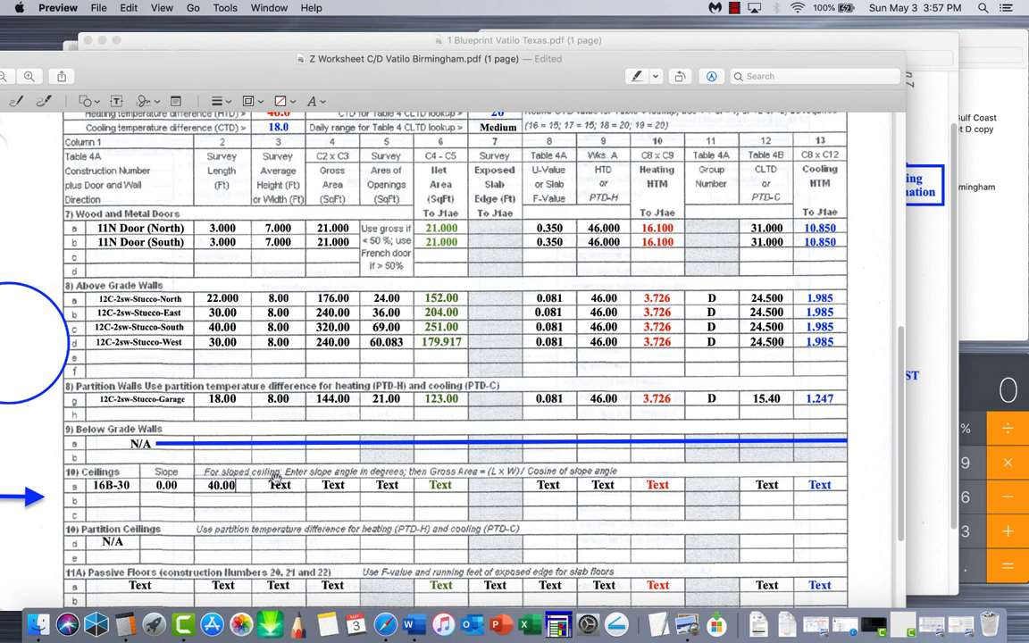
pyautogui.write('30.00')
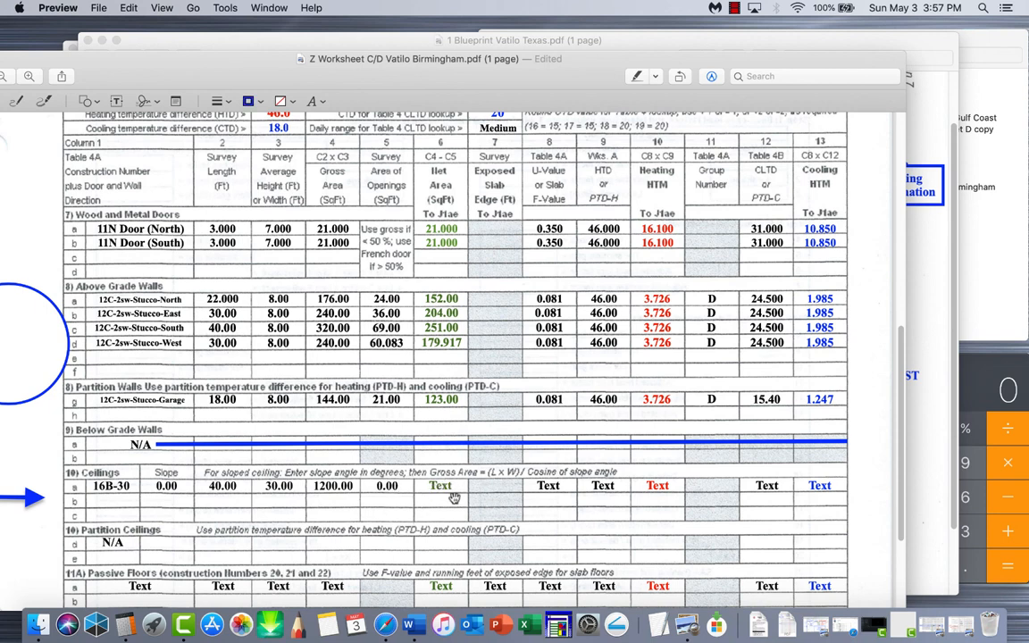
pyautogui.moveTo(425, 201)
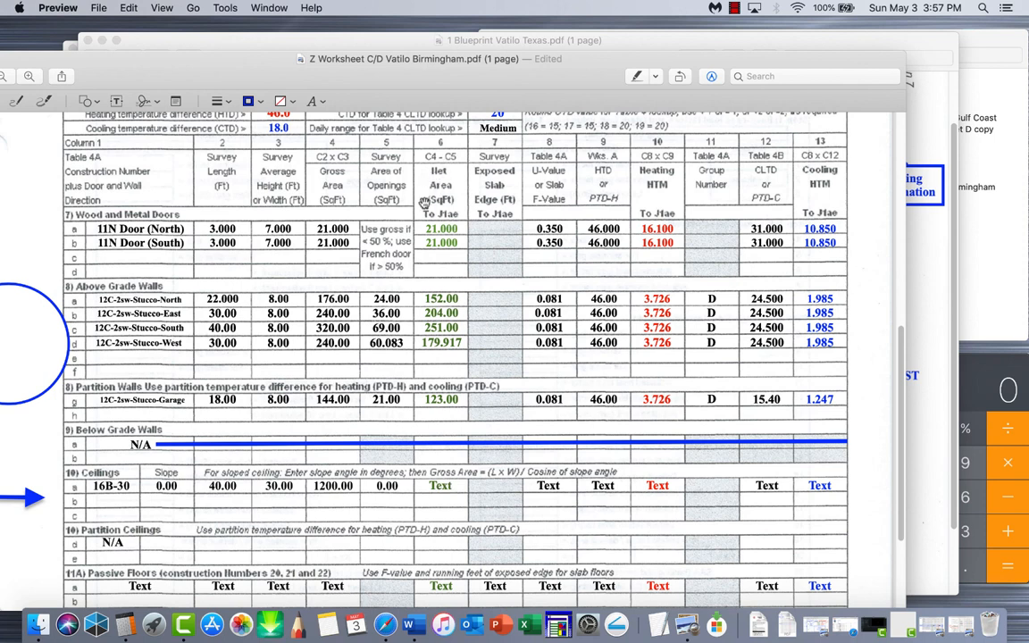
pyautogui.moveTo(431, 182)
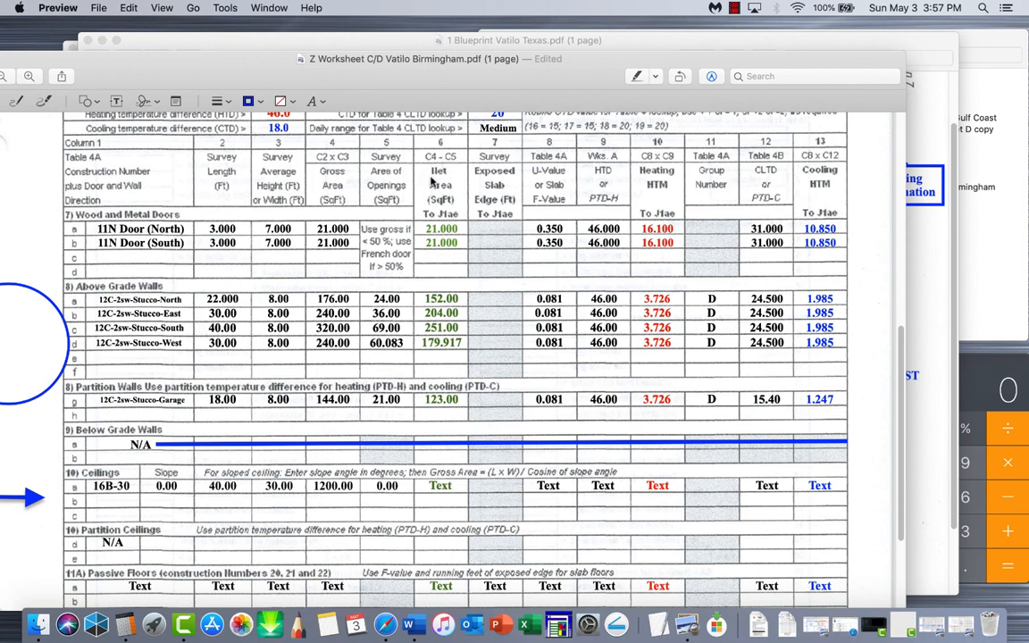
pyautogui.moveTo(428, 482)
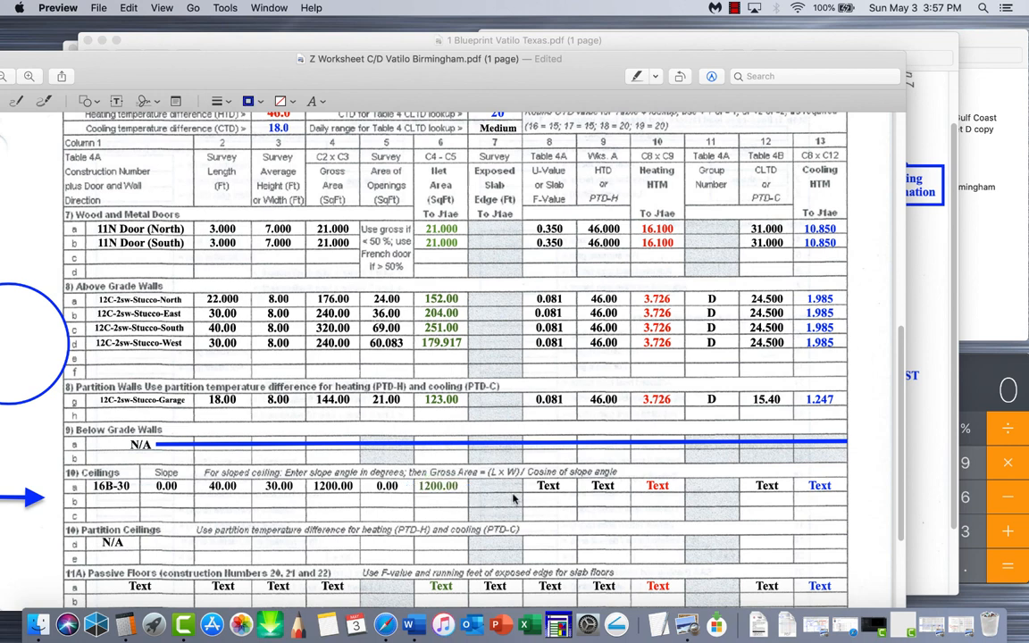
pyautogui.moveTo(509, 188)
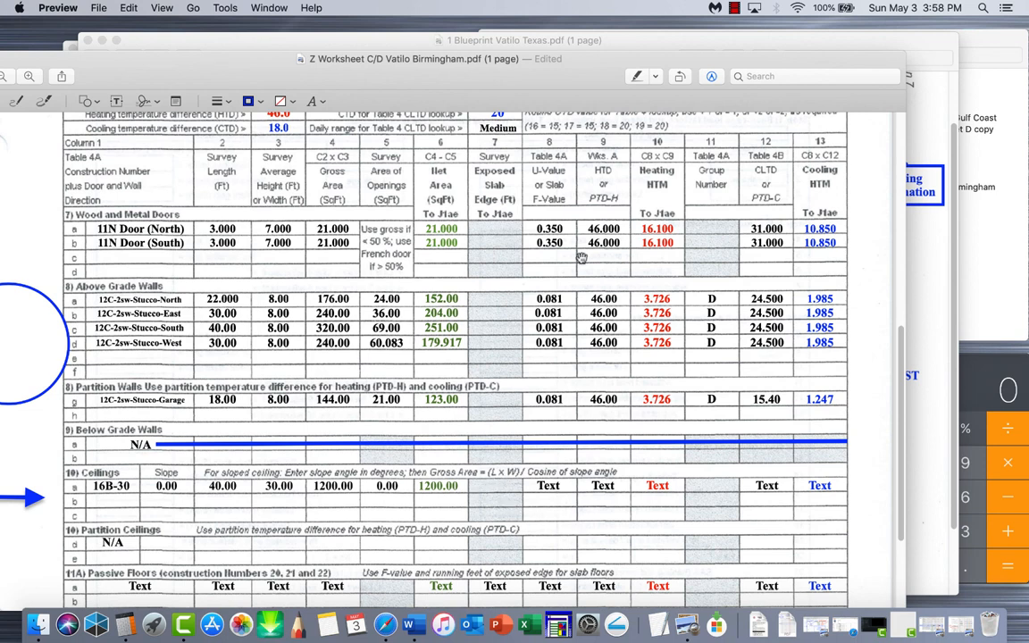
pyautogui.moveTo(572, 224)
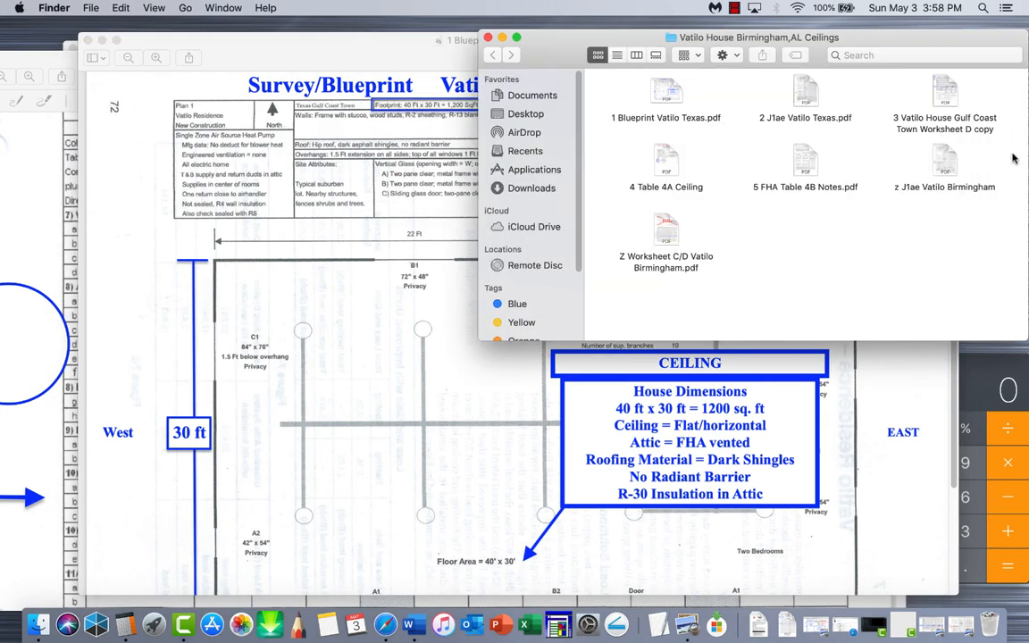
# Open '4 Table 4A Ceiling' and scroll to the R-30 U-value 0.032
pyautogui.doubleClick(665, 165)
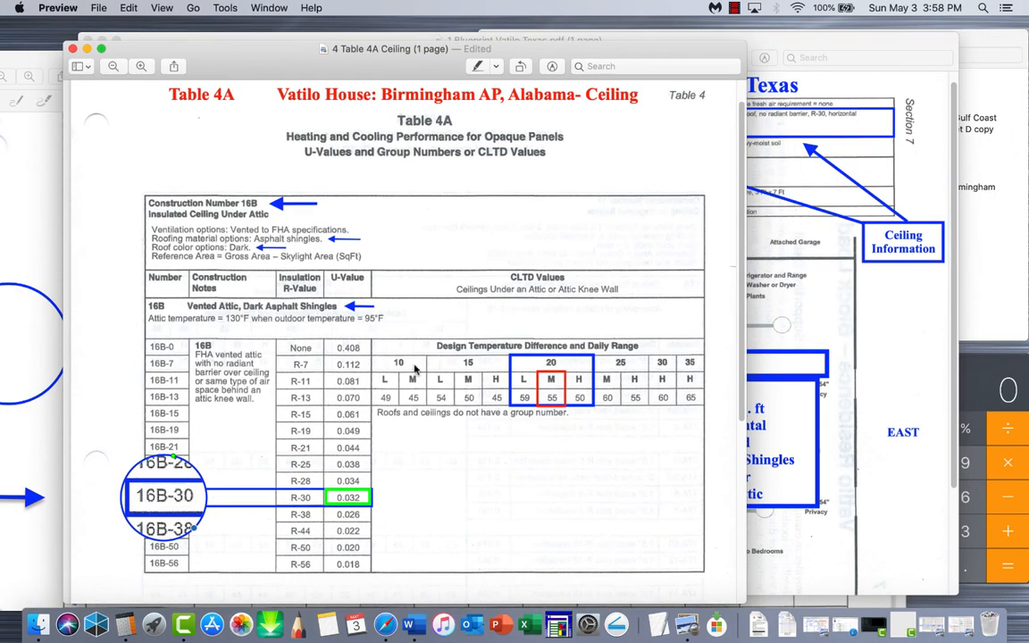
pyautogui.scroll(-3)
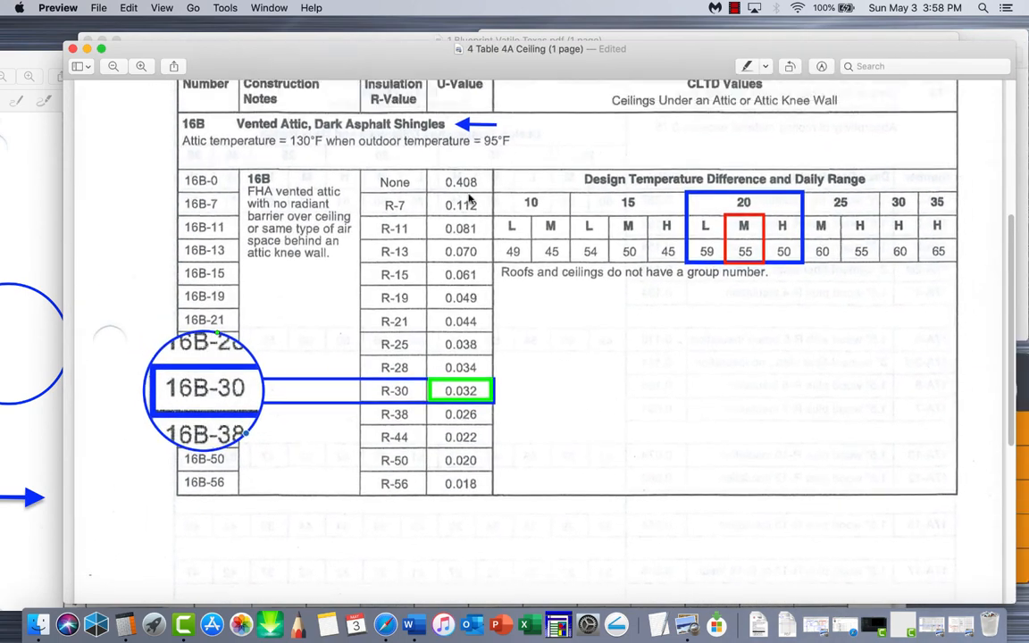
pyautogui.scroll(-3)
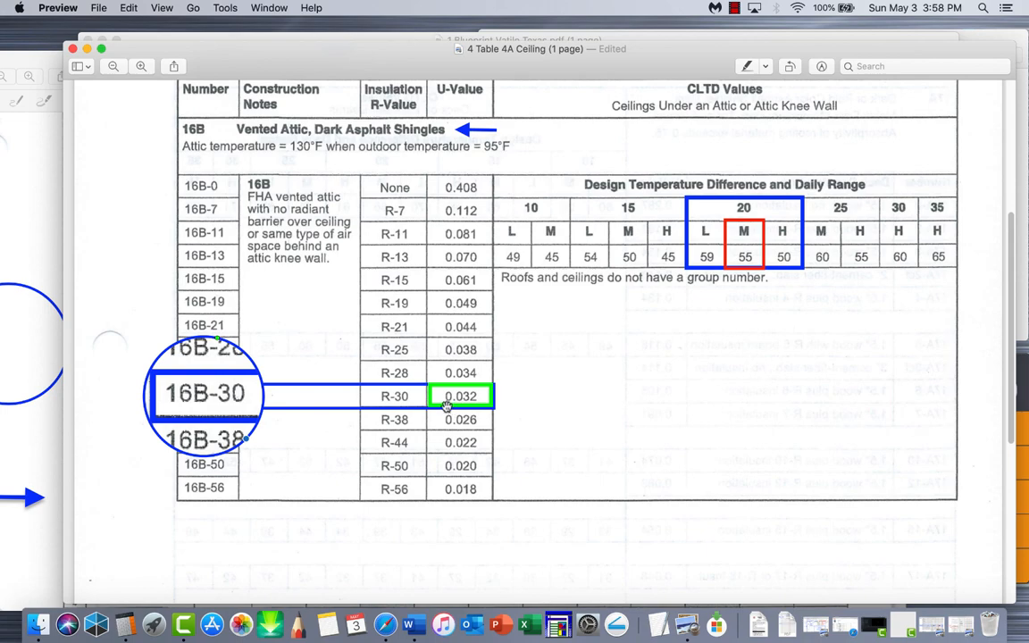
pyautogui.moveTo(115, 316)
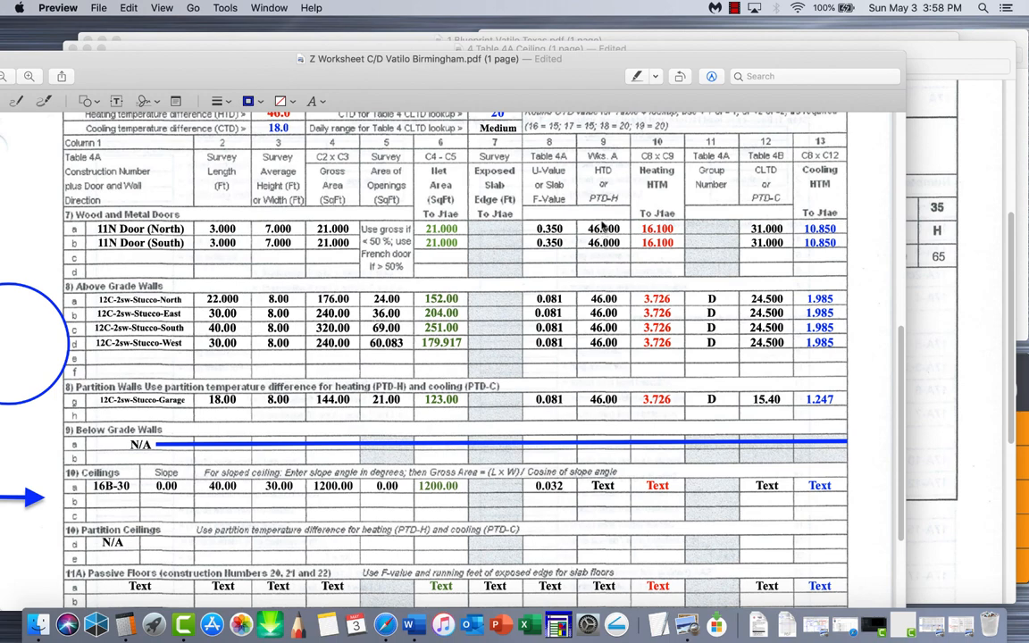
# Record ceiling HTD 46.00 and heating HTM 1.472 (0.032 × 46) on the Birmingham worksheet
pyautogui.scroll(3)
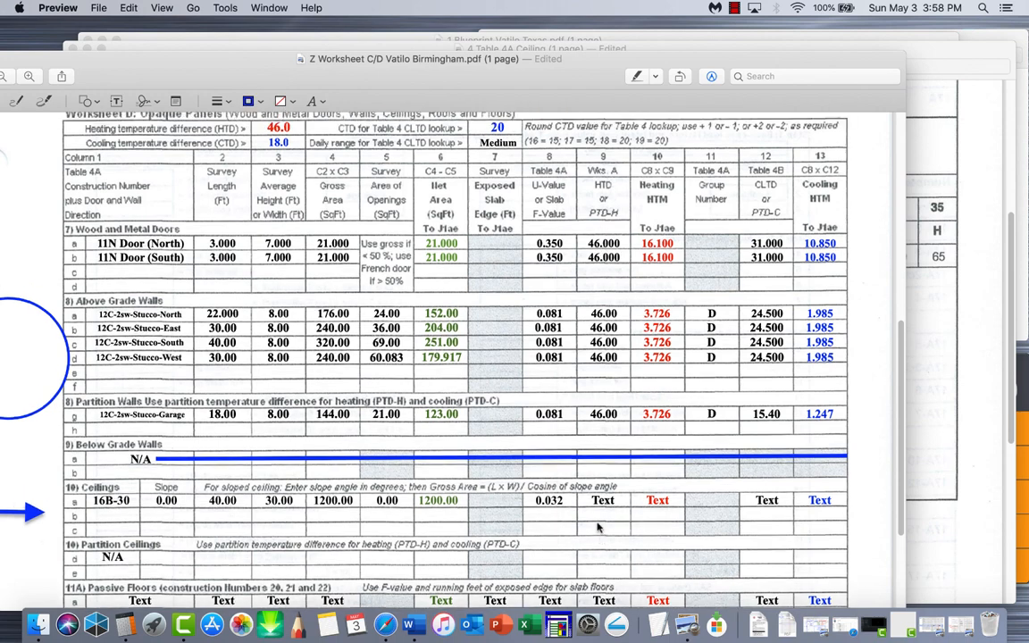
pyautogui.scroll(3)
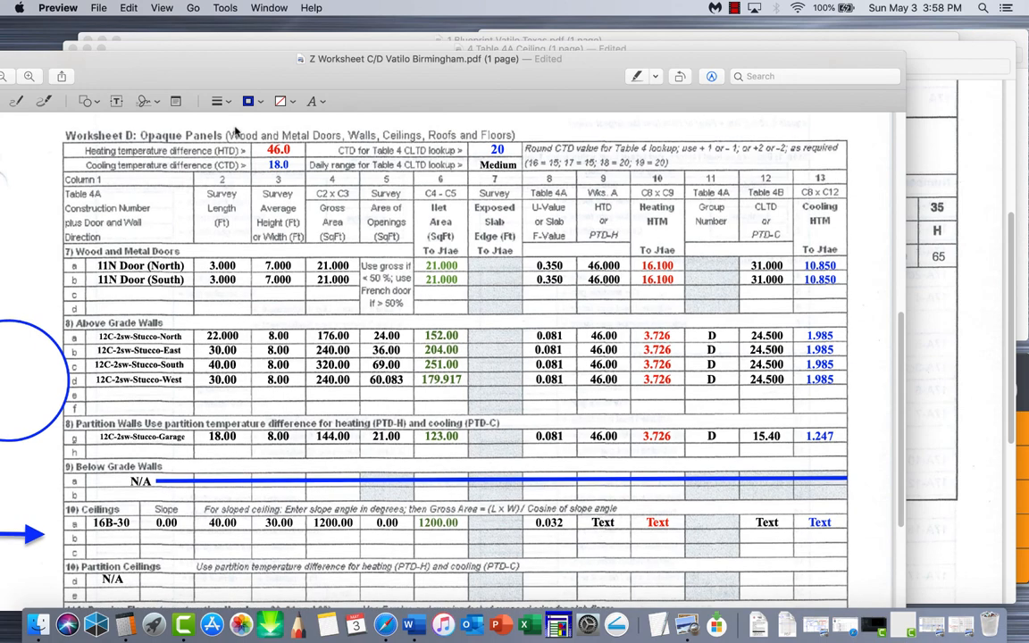
pyautogui.moveTo(608, 518)
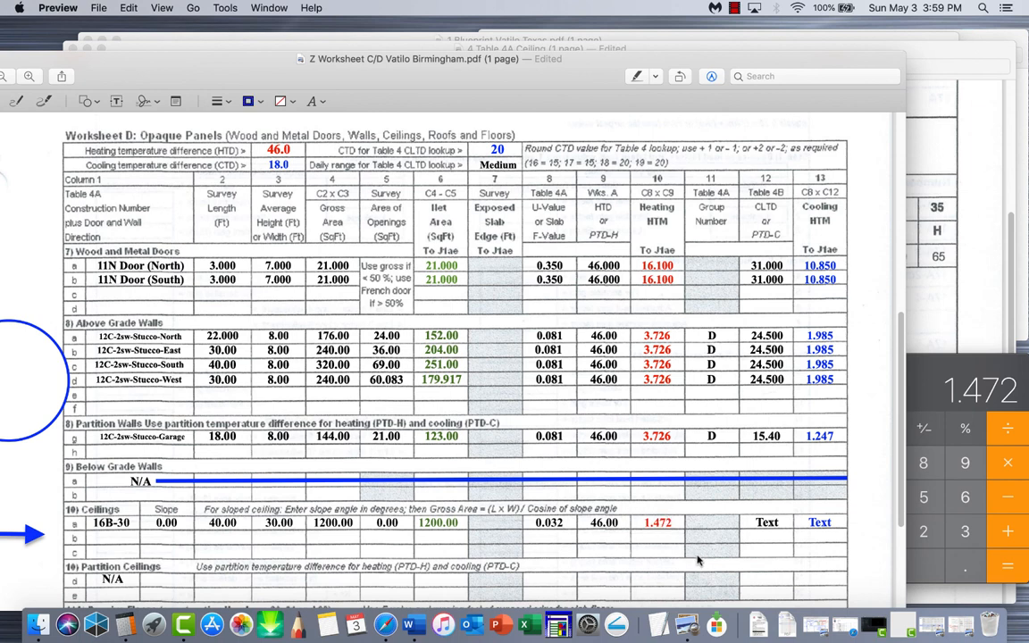
pyautogui.moveTo(710, 170)
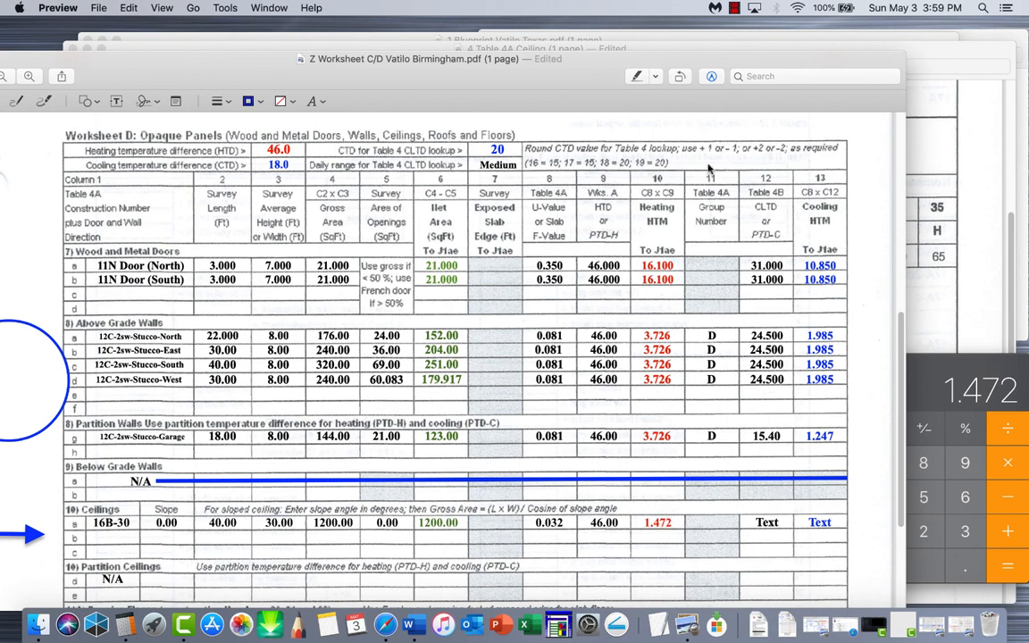
pyautogui.moveTo(728, 512)
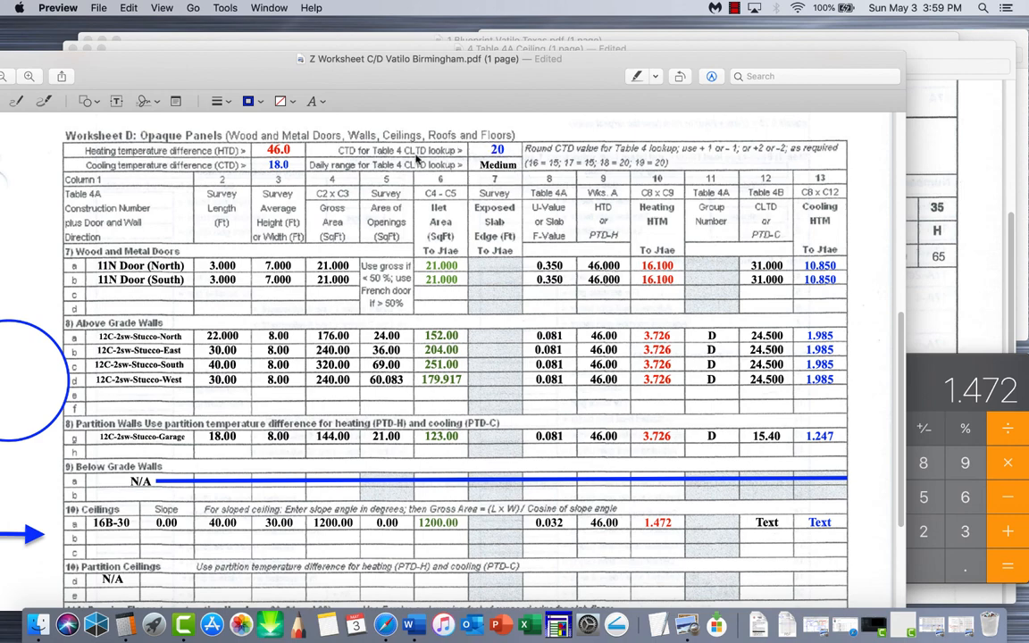
pyautogui.moveTo(27, 327)
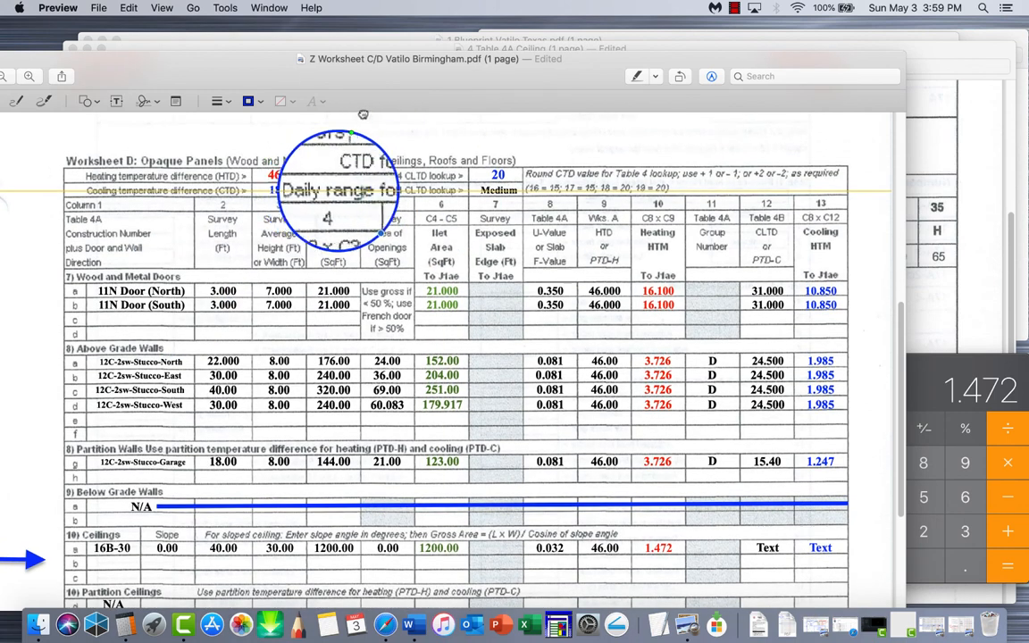
# Look up CTD 20, Medium in Table 4A and enter CLTD 55.00 for ceilings
pyautogui.scroll(-3)
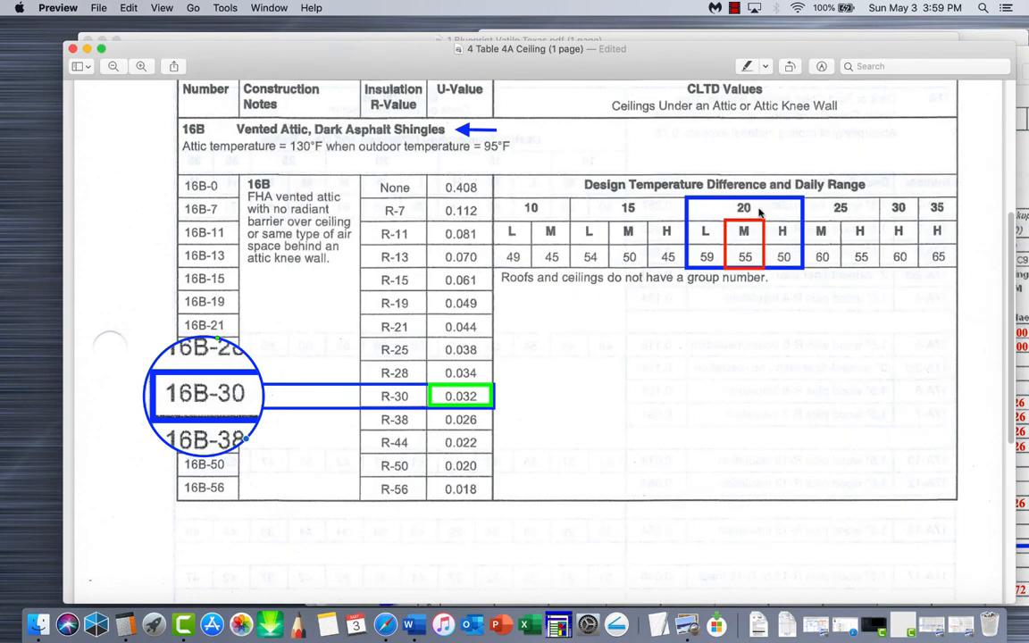
pyautogui.moveTo(749, 234)
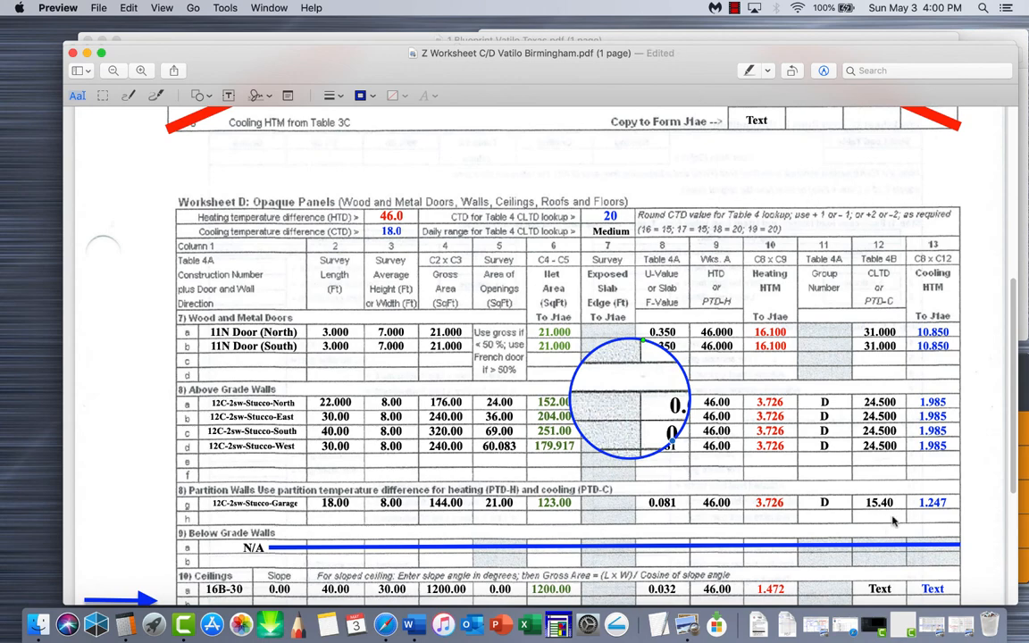
pyautogui.scroll(-3)
pyautogui.write('55')
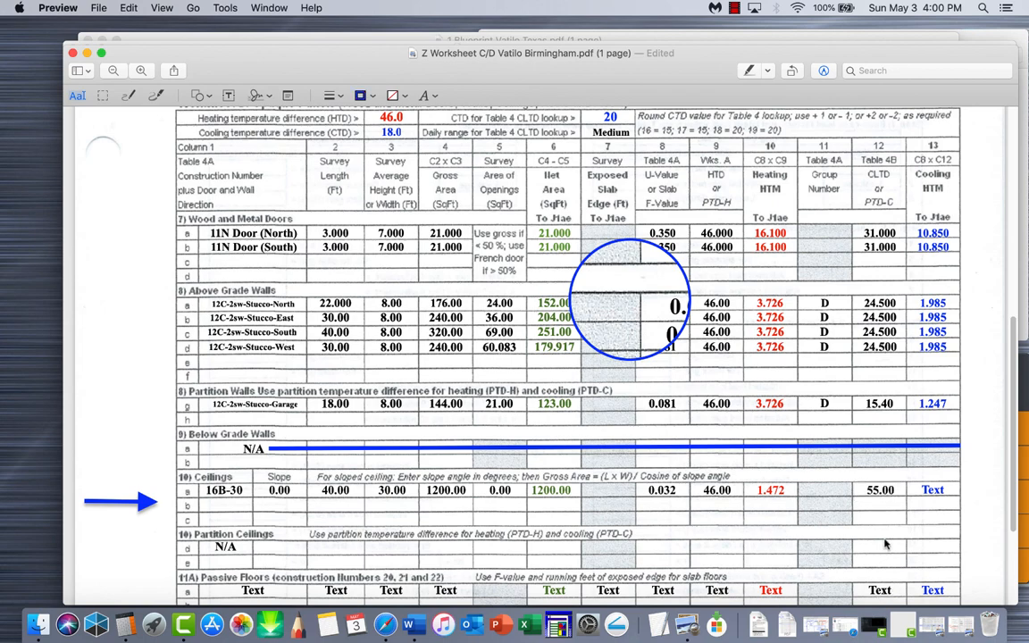
# Compute 0.032 × 55 and enter cooling HTM 1.76 on the Ceilings row
pyautogui.scroll(3)
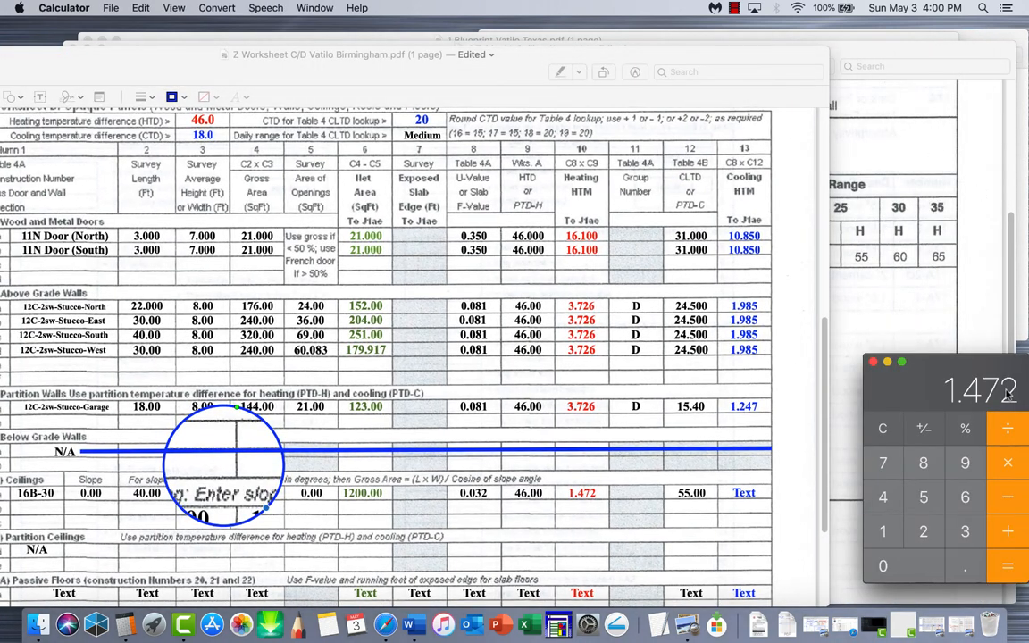
pyautogui.click(882, 428)
pyautogui.write('0.032')
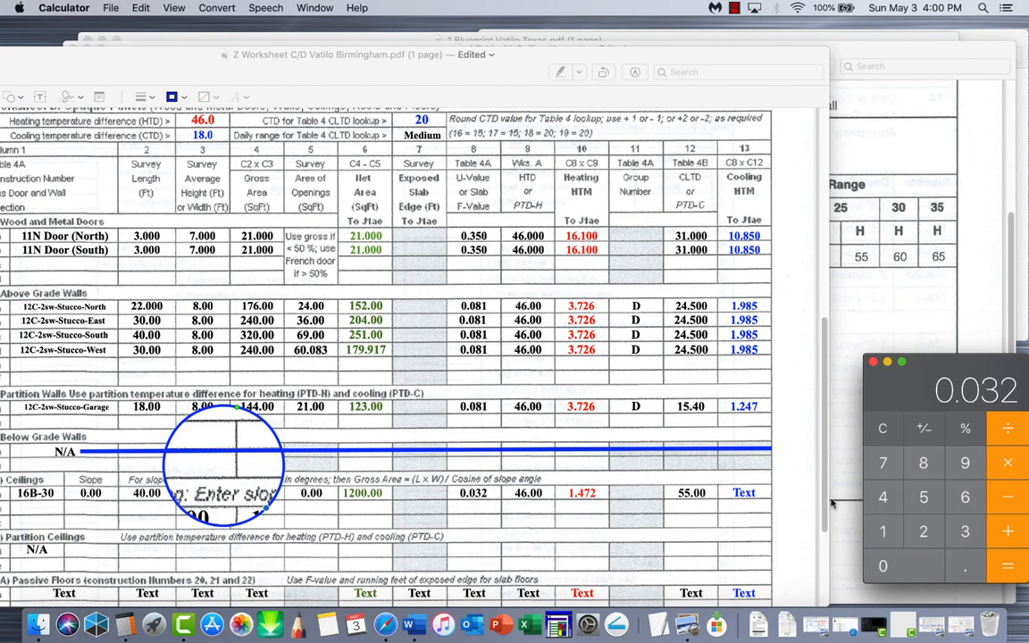
pyautogui.moveTo(924, 498)
pyautogui.write('1.76')
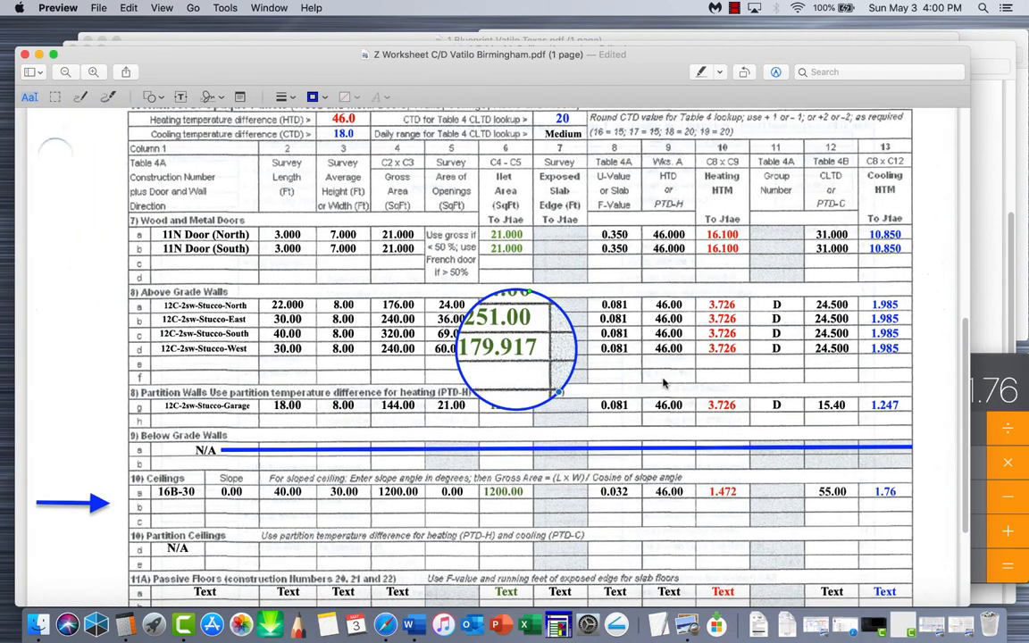
pyautogui.scroll(3)
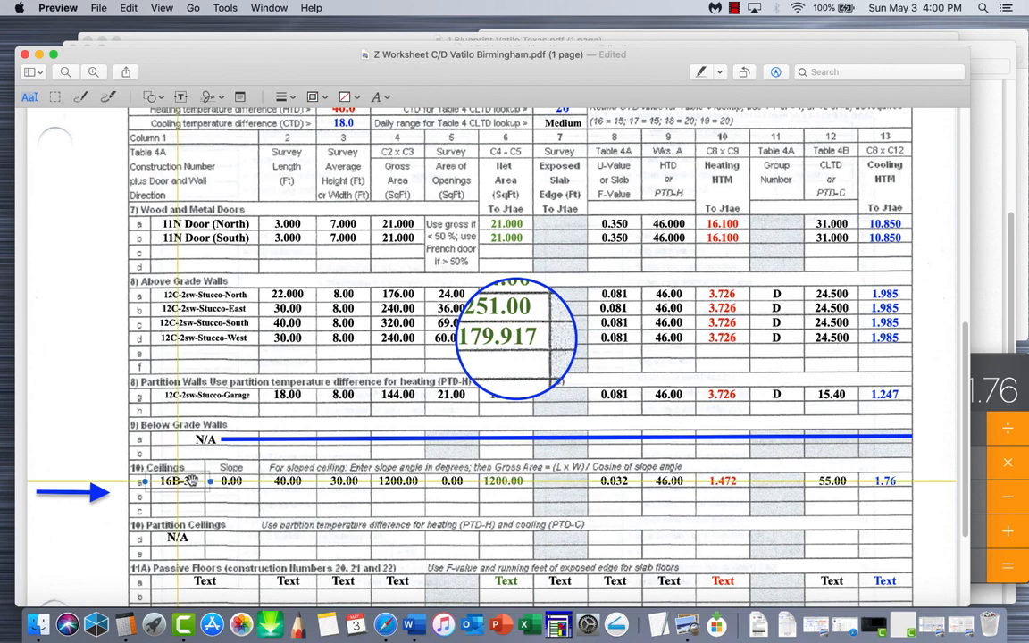
pyautogui.write('0')
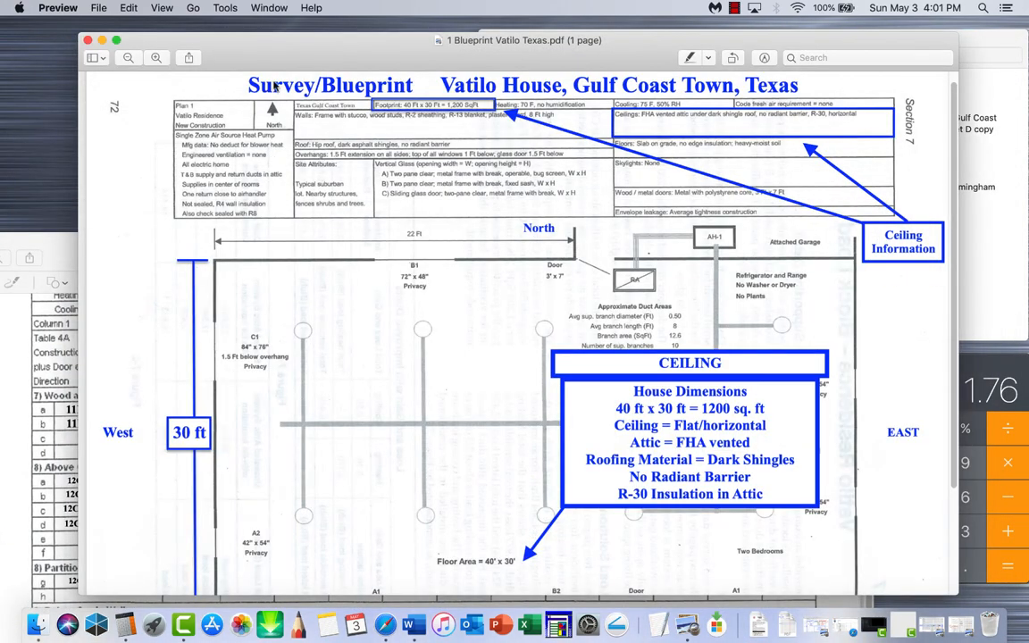
pyautogui.moveTo(732, 131)
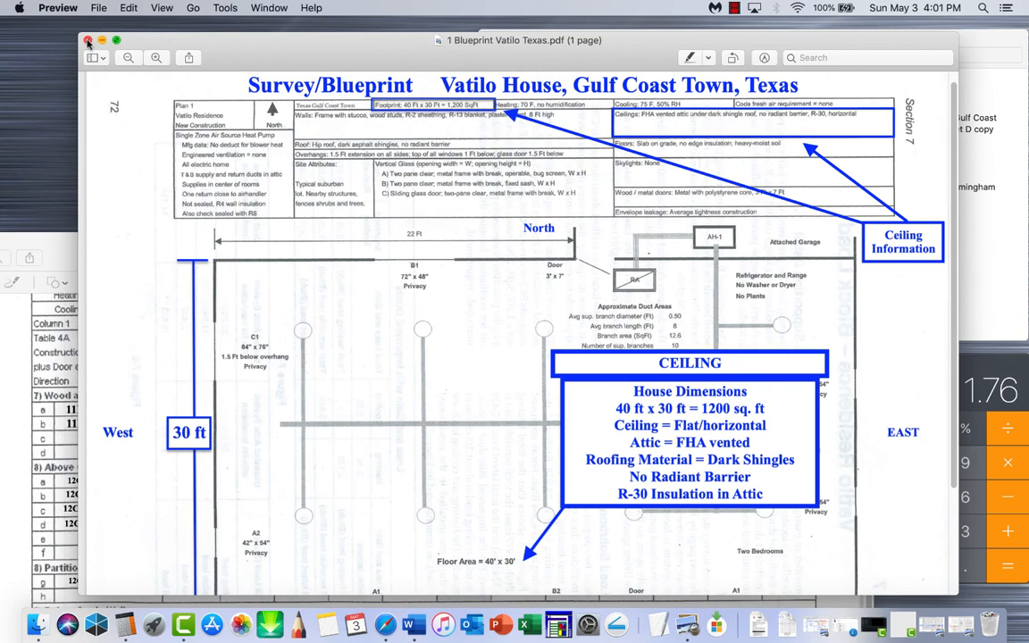
# Close the Vatilo Texas blueprint, then open and review the Gulf Coast Town Worksheet D copy
pyautogui.click(88, 40)
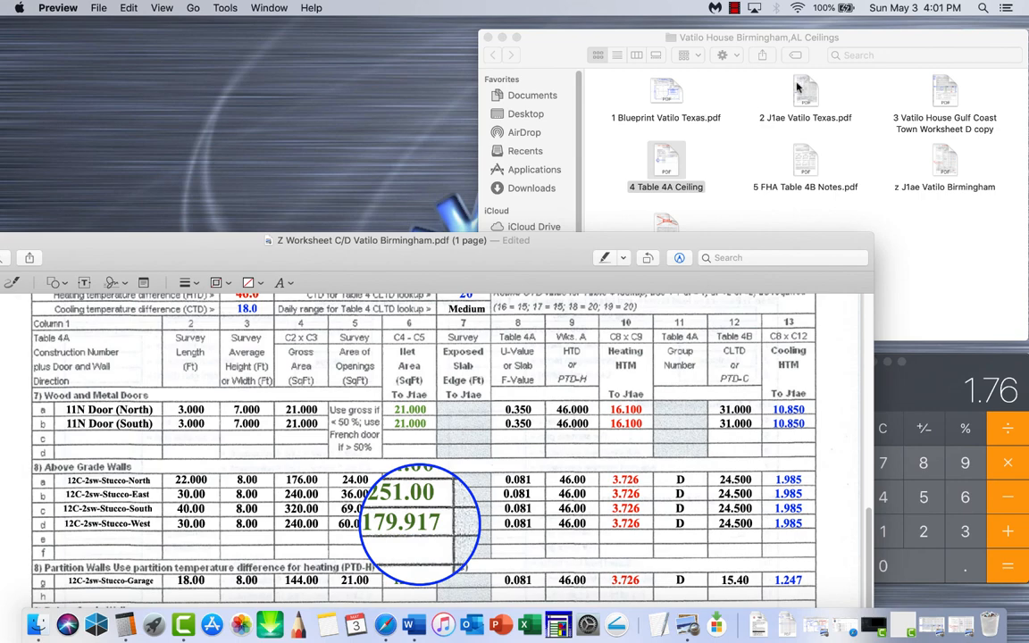
pyautogui.click(944, 94)
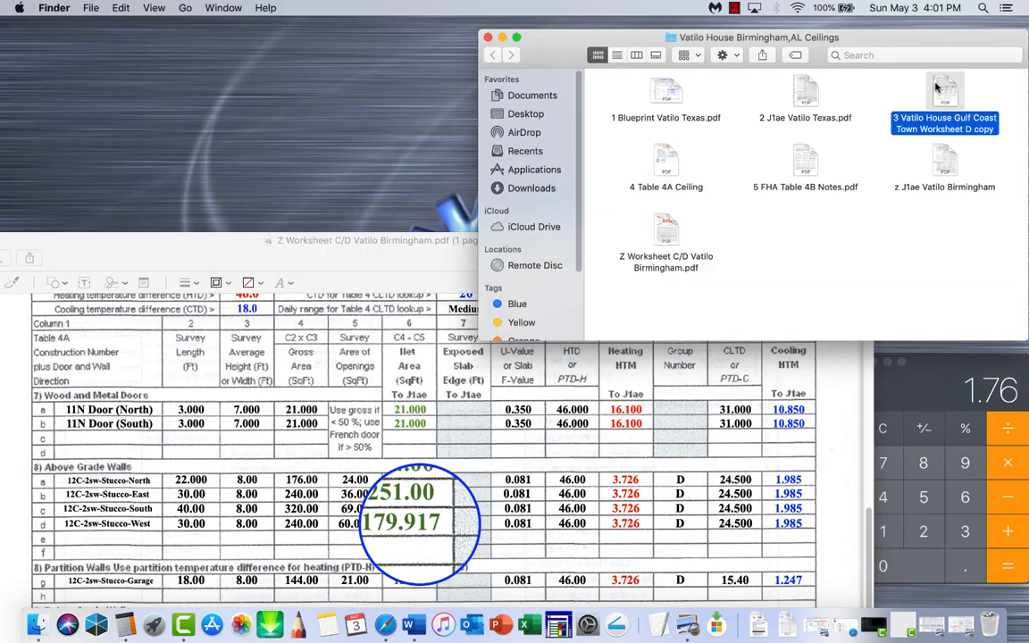
pyautogui.doubleClick(944, 101)
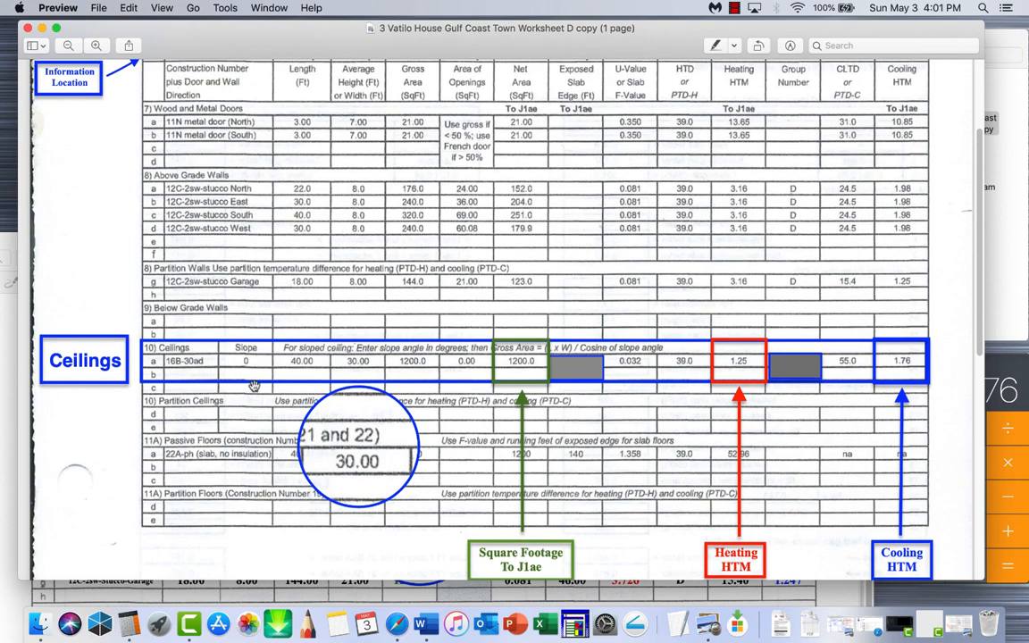
pyautogui.scroll(3)
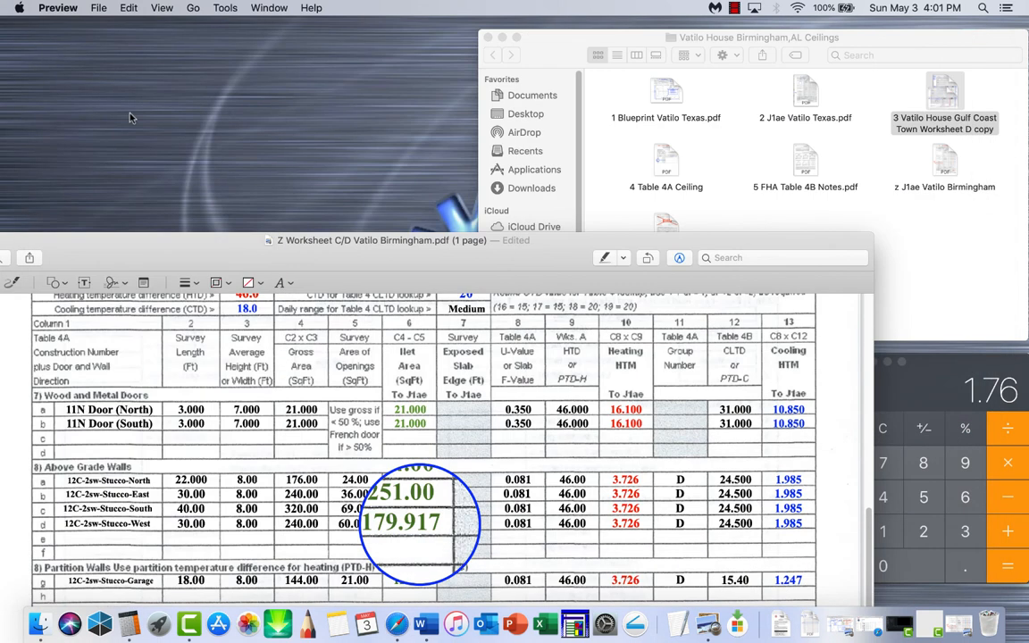
pyautogui.scroll(-3)
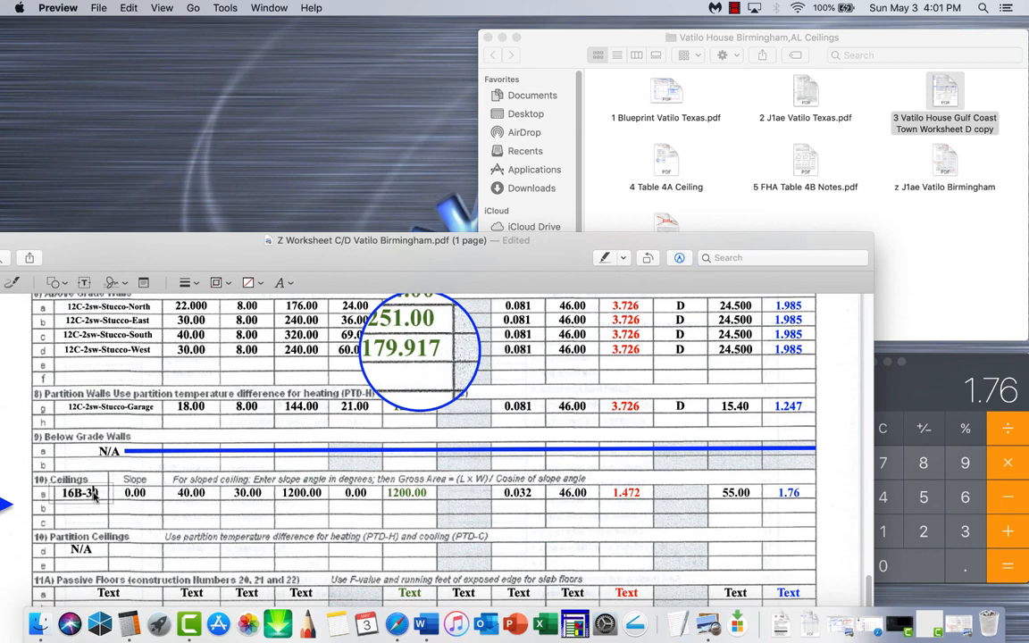
pyautogui.write('0ad')
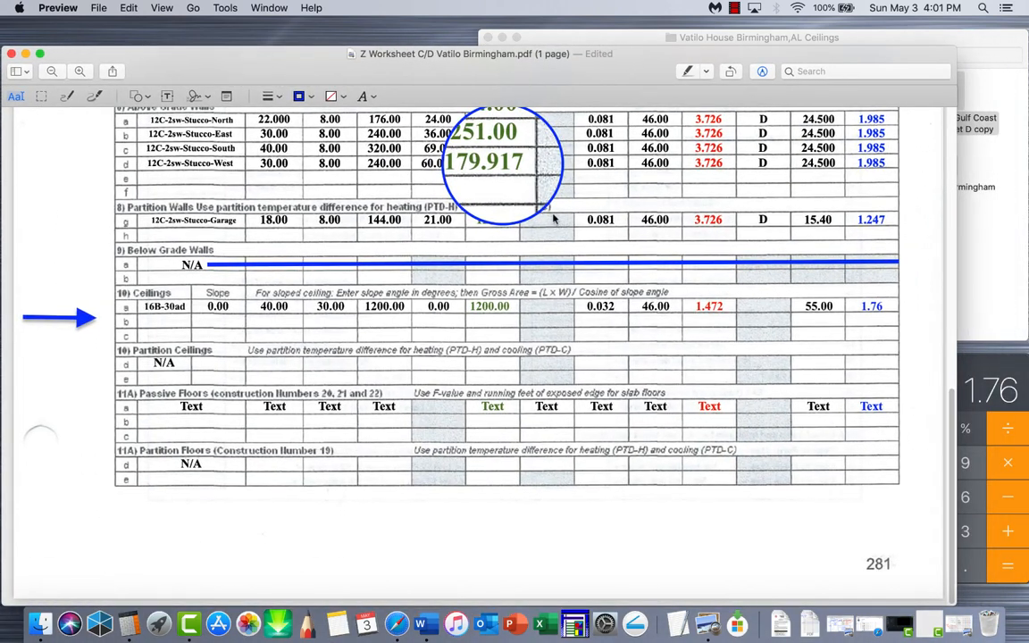
pyautogui.moveTo(1013, 183)
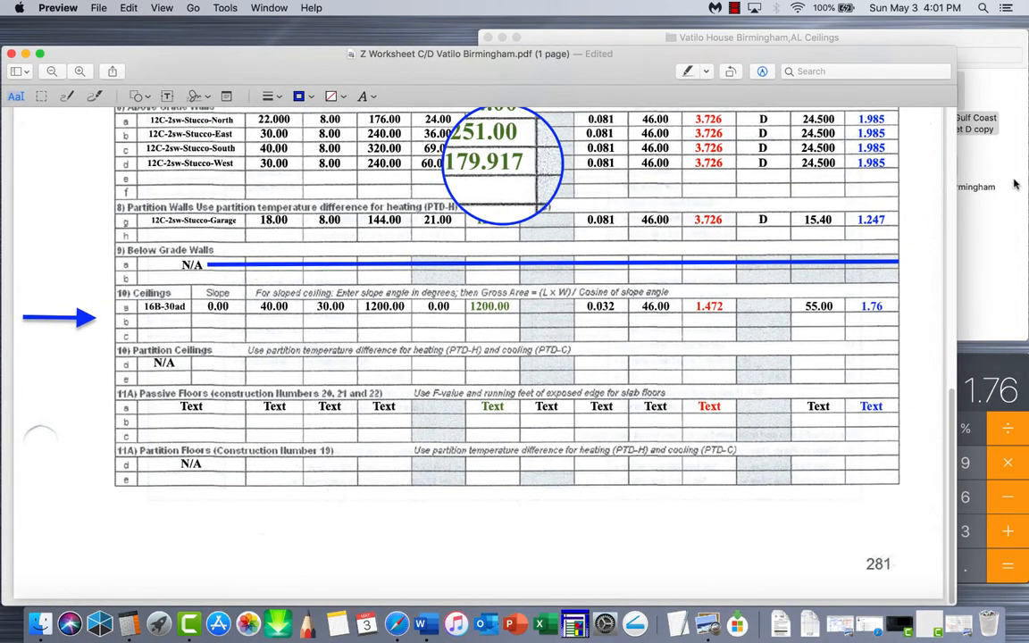
pyautogui.moveTo(977, 199)
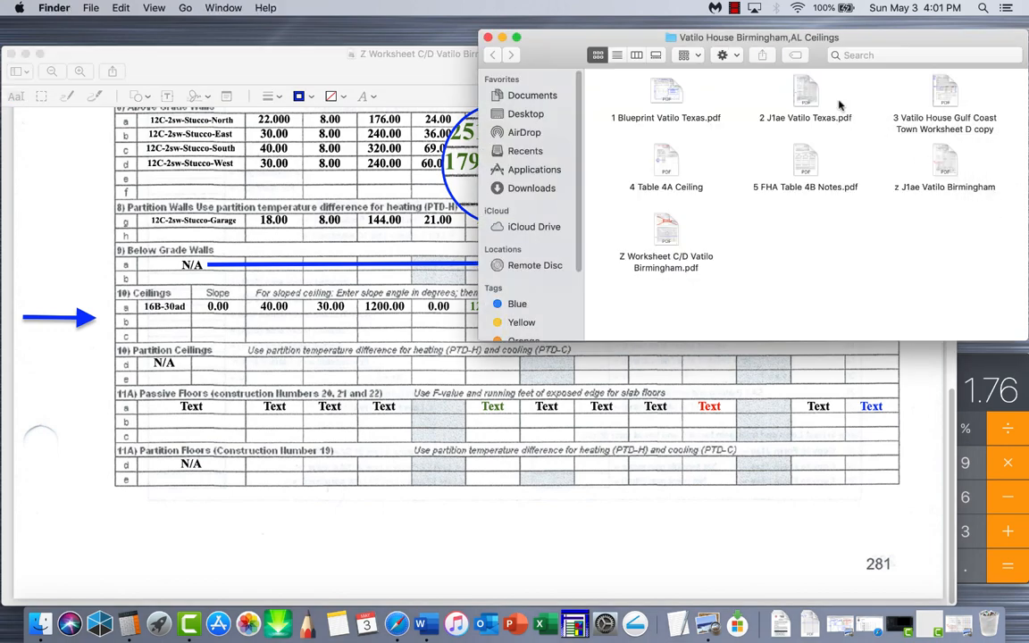
pyautogui.moveTo(807, 92)
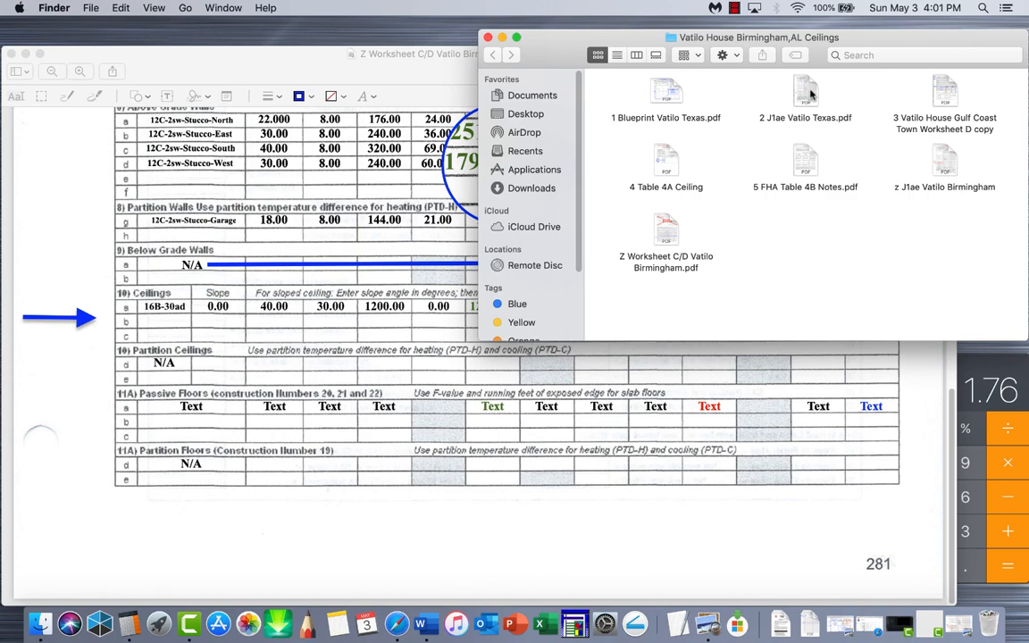
# Open the Gulf Coast Town Worksheet D copy and compare its Ceilings row (1200.0, 1.25, 1.76)
pyautogui.doubleClick(805, 90)
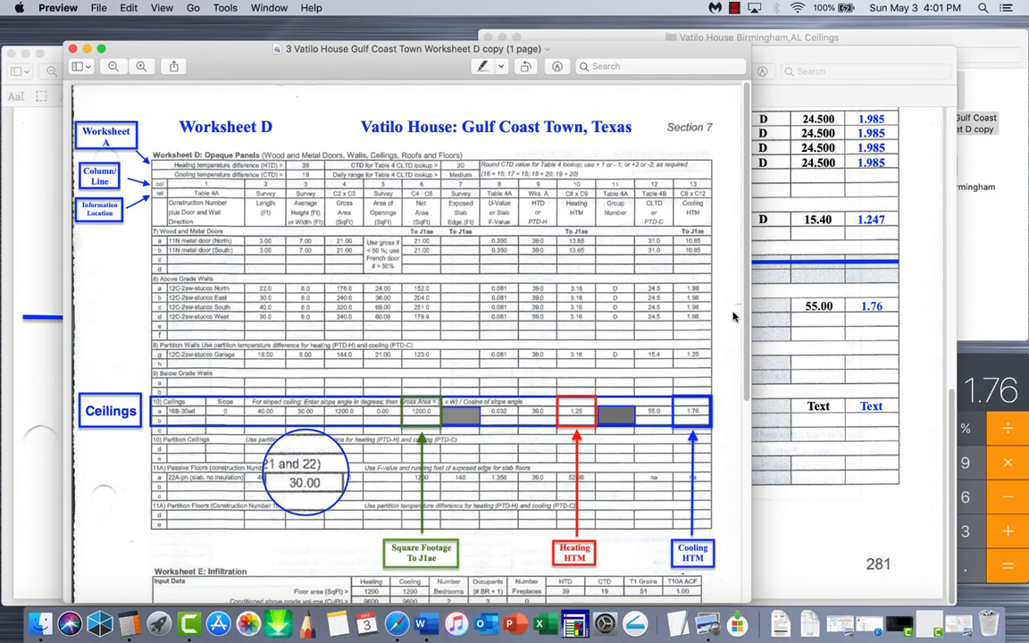
pyautogui.scroll(-3)
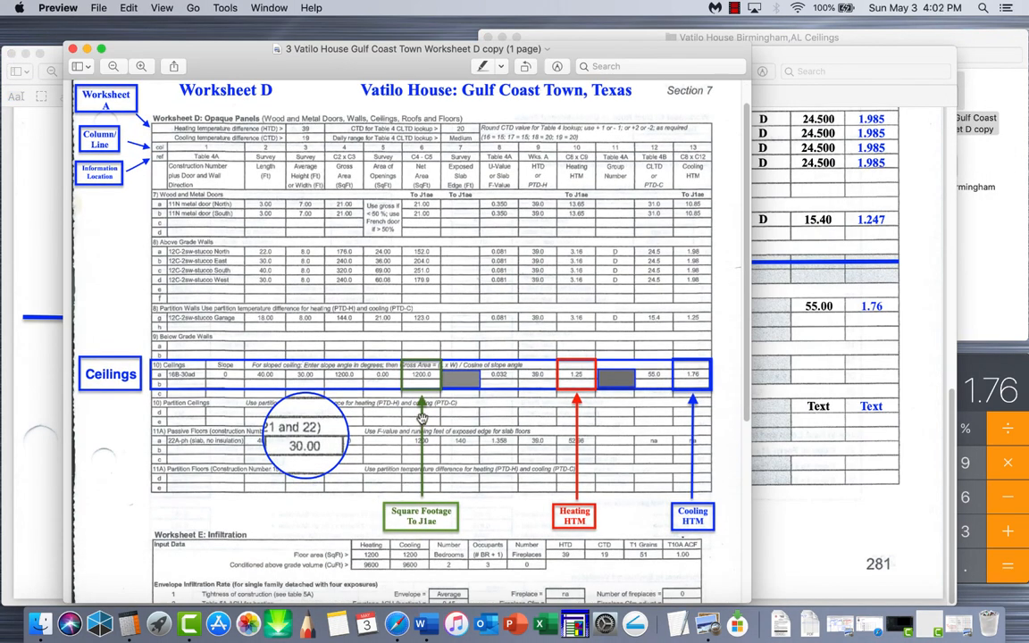
pyautogui.moveTo(192, 358)
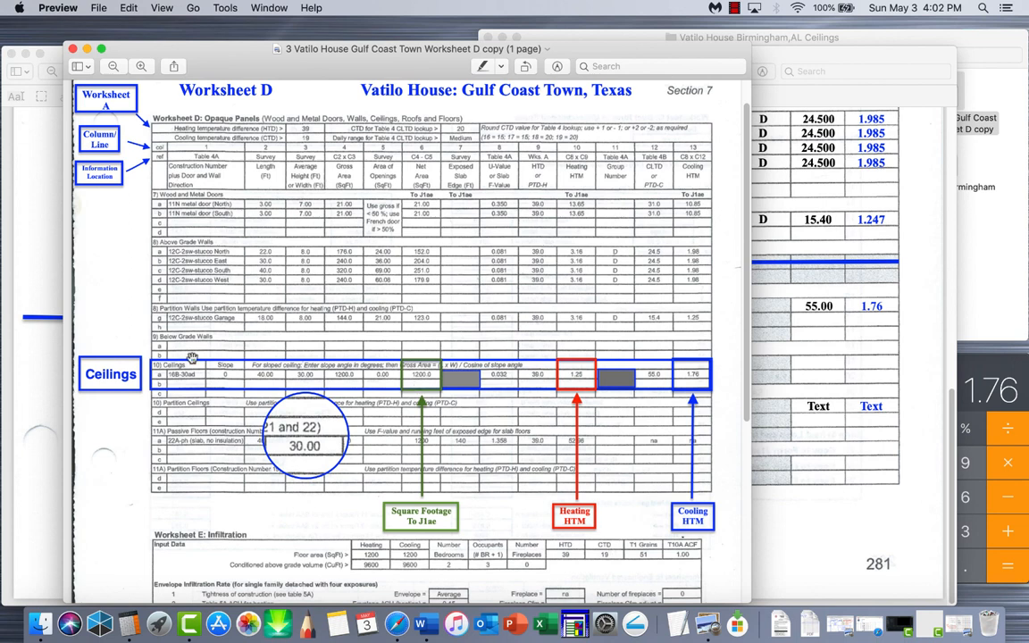
pyautogui.moveTo(563, 501)
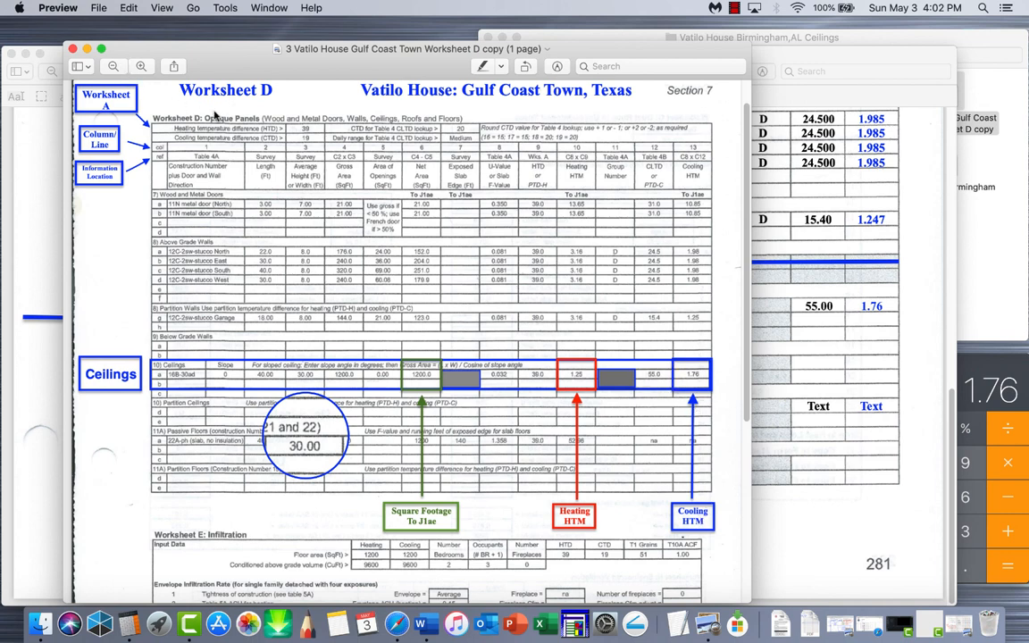
pyautogui.moveTo(580, 156)
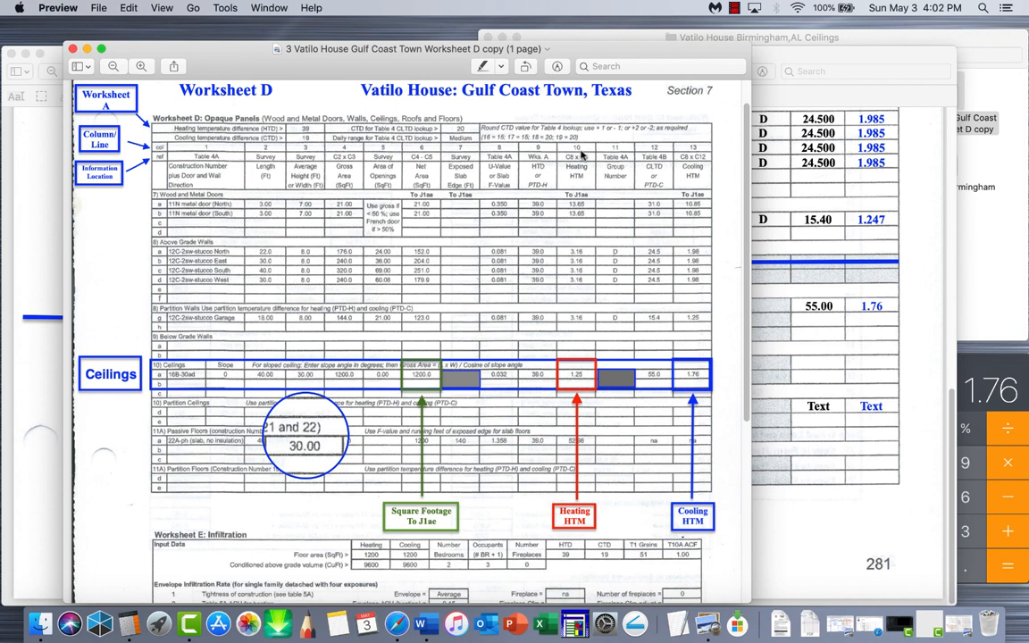
pyautogui.moveTo(156, 60)
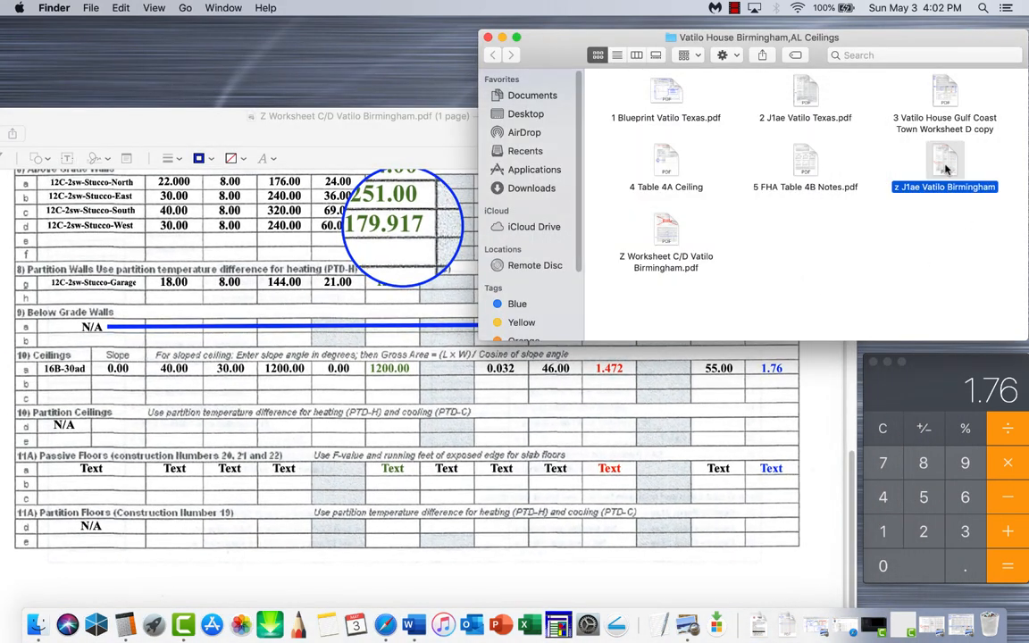
# Open the Birmingham J1ae form and paste construction 16B-30ad into its Ceilings row
pyautogui.doubleClick(944, 165)
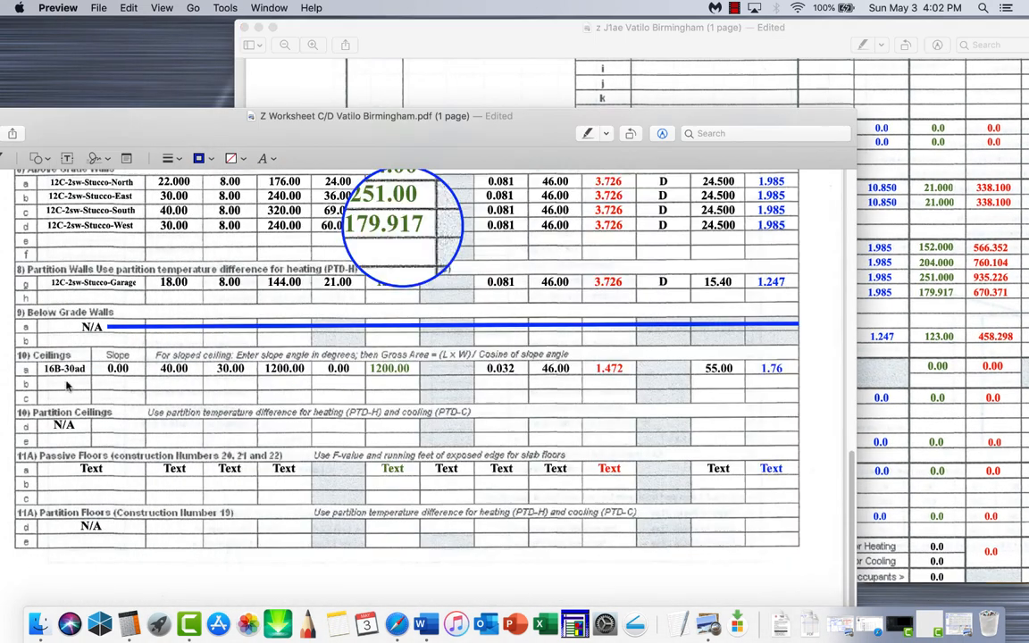
pyautogui.rightClick(64, 368)
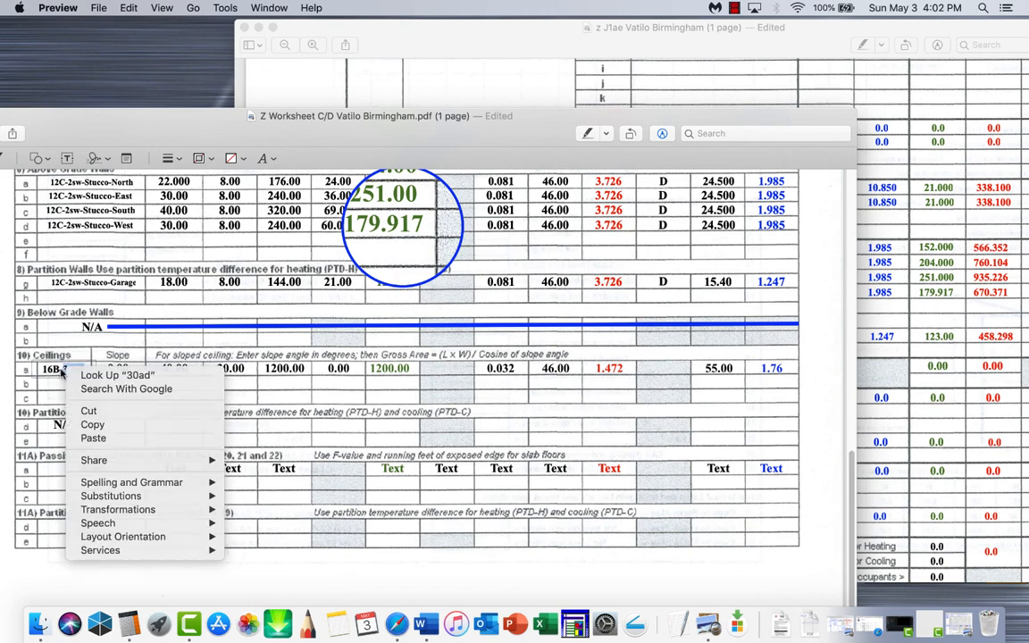
pyautogui.moveTo(92, 424)
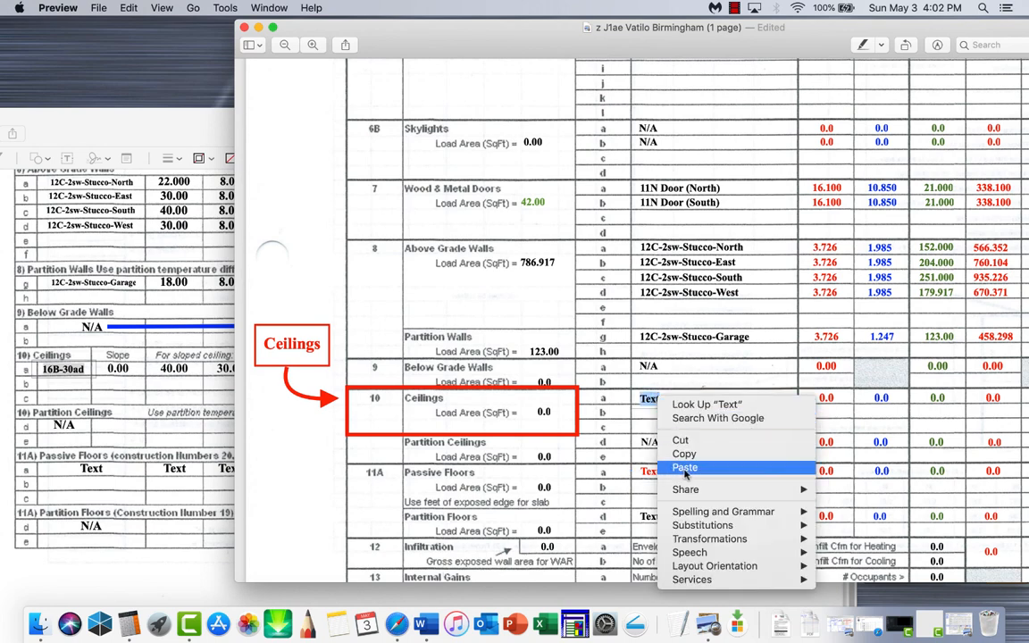
pyautogui.click(685, 468)
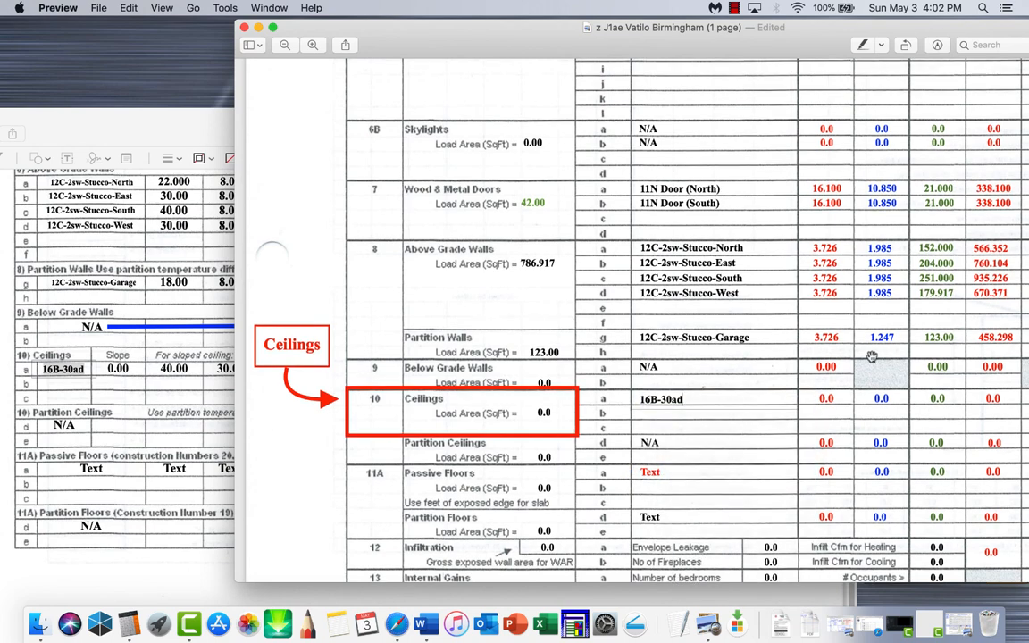
pyautogui.scroll(3)
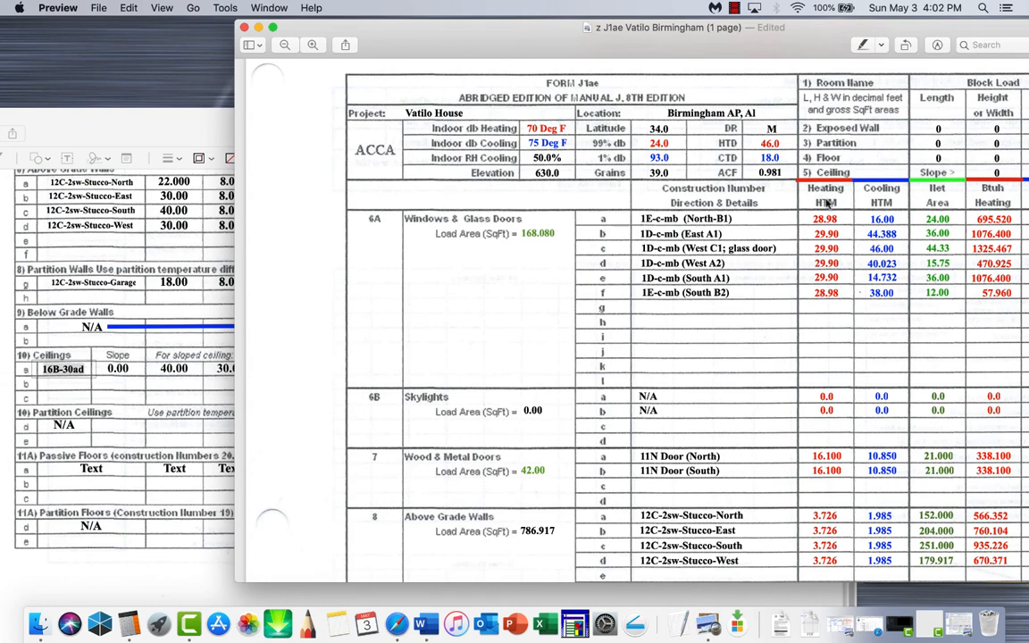
pyautogui.scroll(-3)
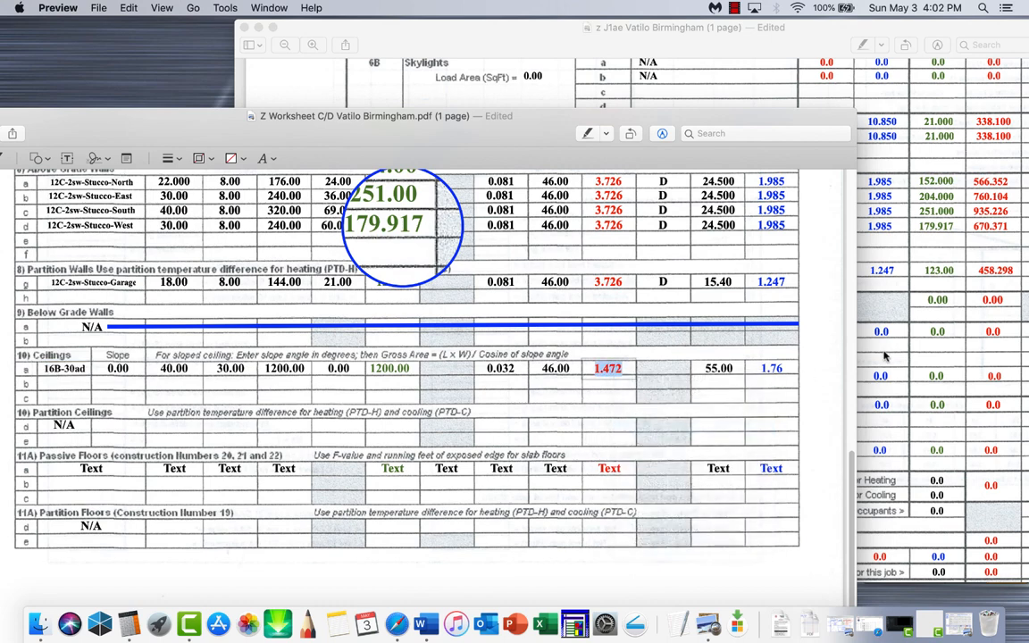
# Copy heating HTM 1.472, cooling HTM 1.76 and net area 1200.00 into the Ceilings row
pyautogui.rightClick(825, 331)
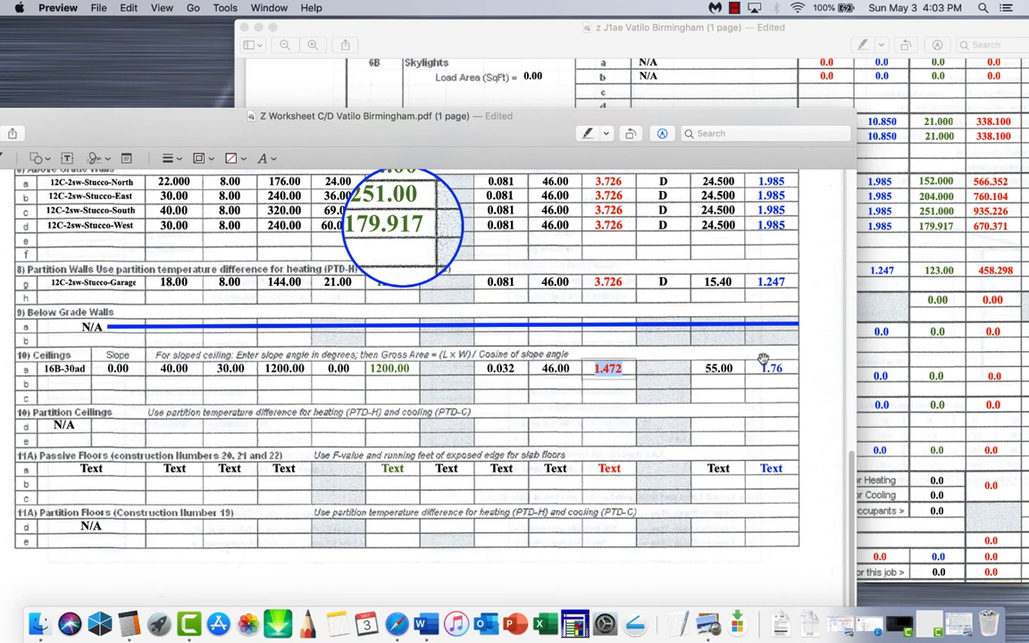
pyautogui.rightClick(768, 368)
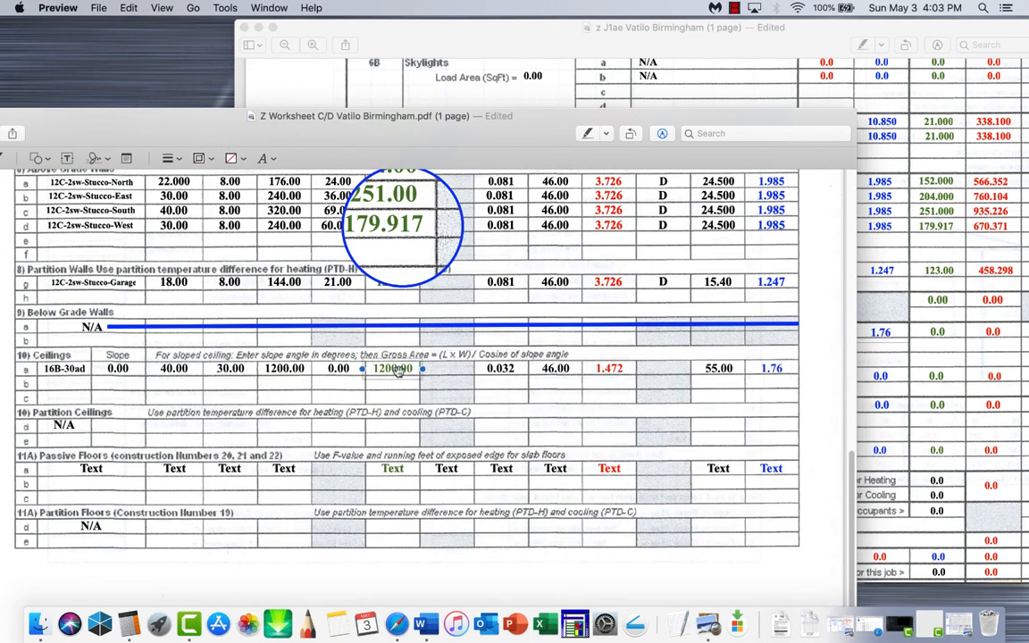
pyautogui.rightClick(390, 368)
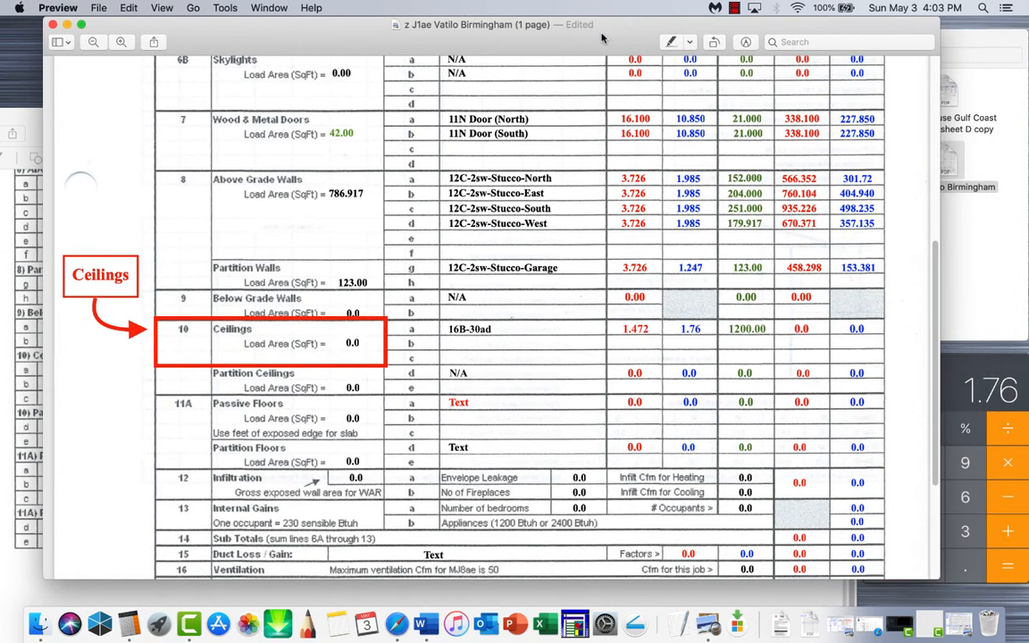
pyautogui.moveTo(352, 361)
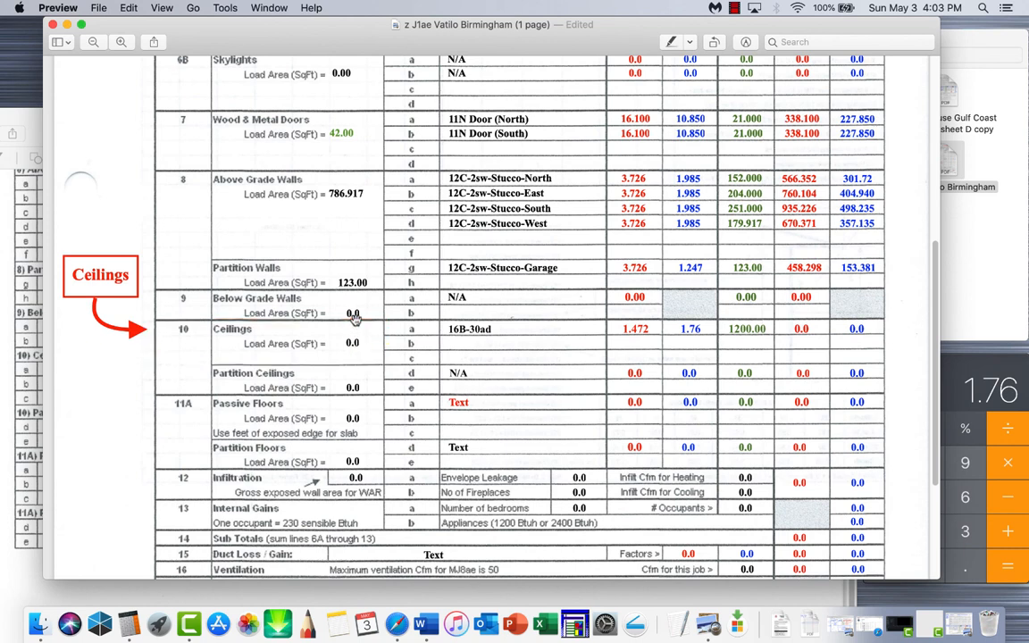
# Enter 1200 in the Ceilings Load Area (SqFt) field so it reads 1200.00
pyautogui.click(351, 343)
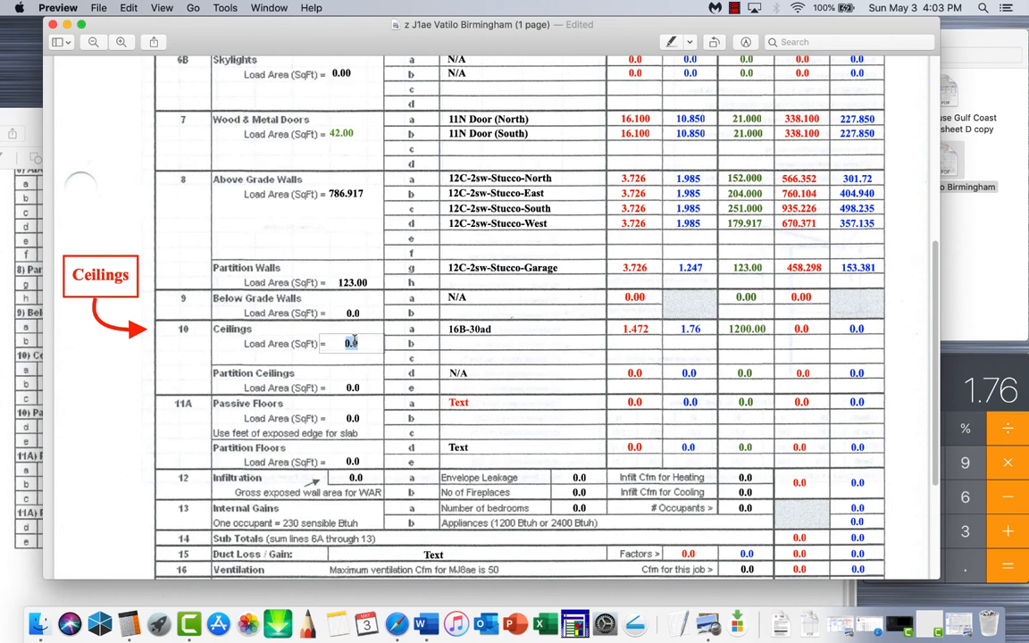
pyautogui.write('120')
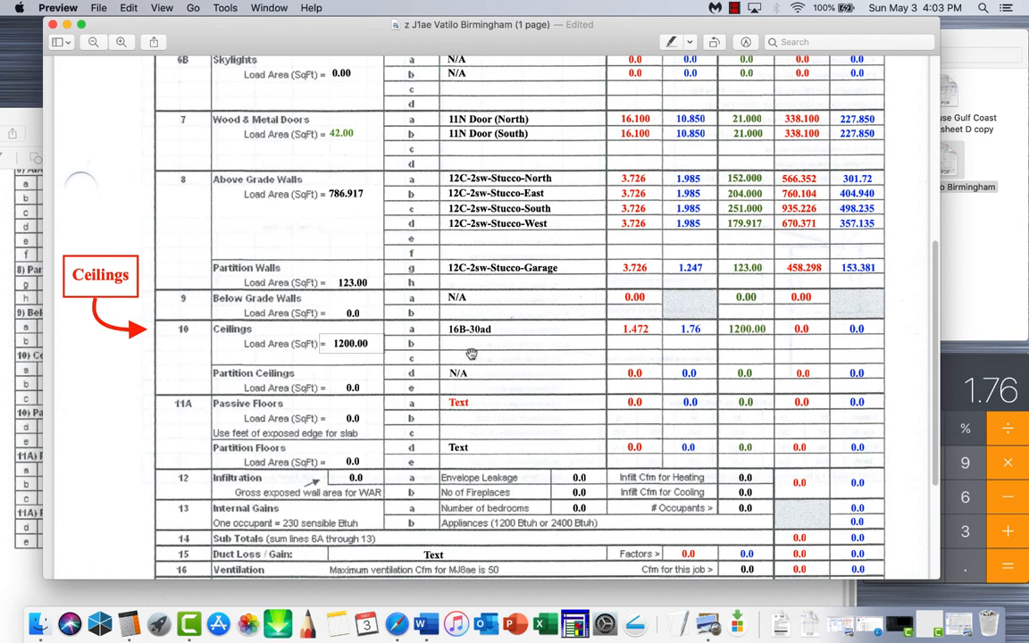
pyautogui.moveTo(537, 370)
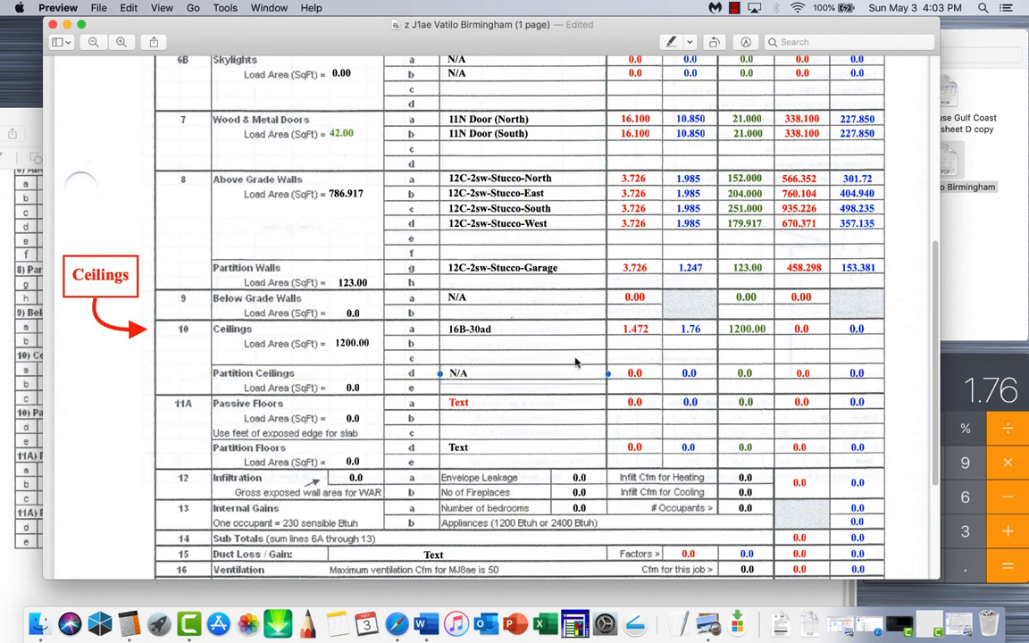
# Scroll to the top of the J1ae form to inspect the Block Load header
pyautogui.scroll(3)
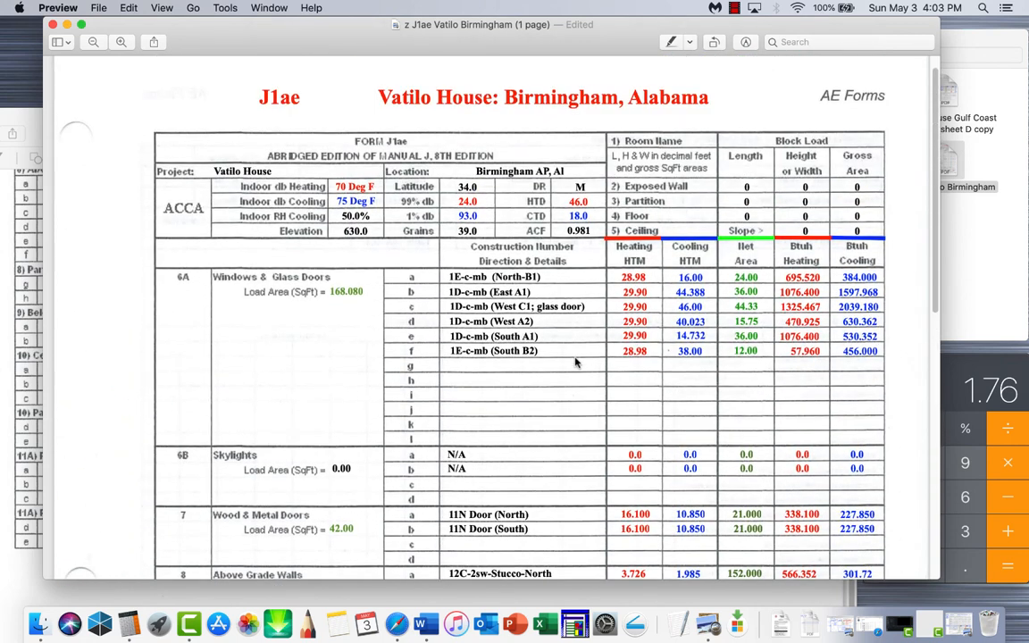
pyautogui.scroll(-3)
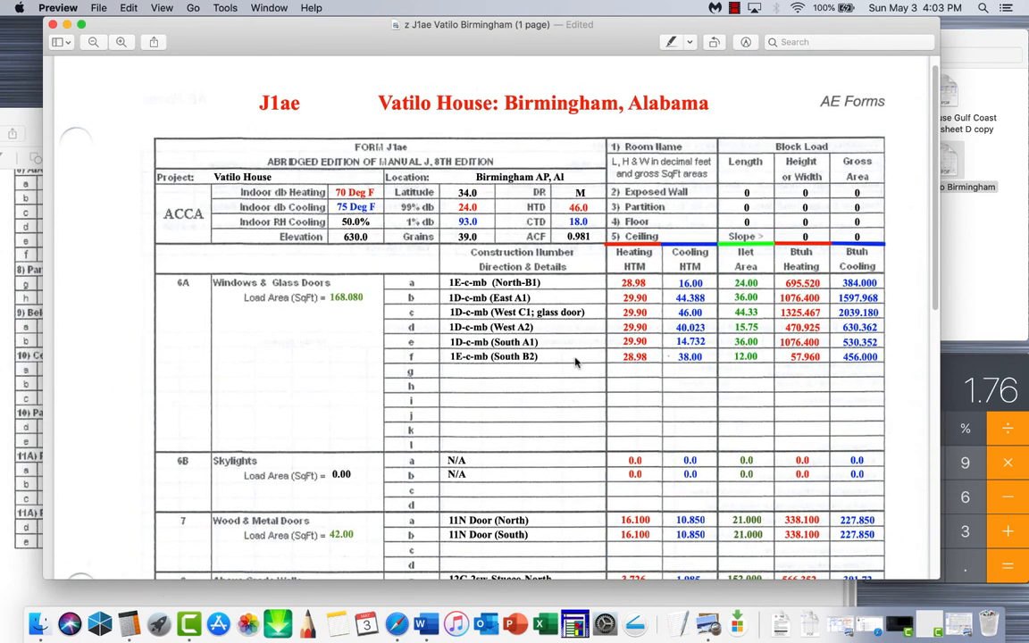
pyautogui.moveTo(753, 191)
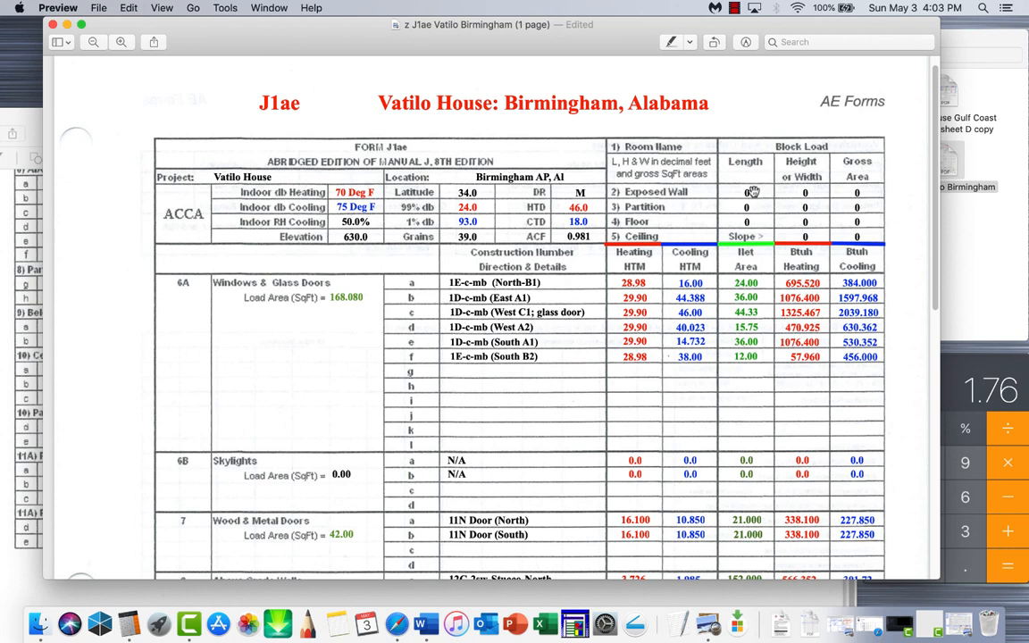
pyautogui.moveTo(827, 230)
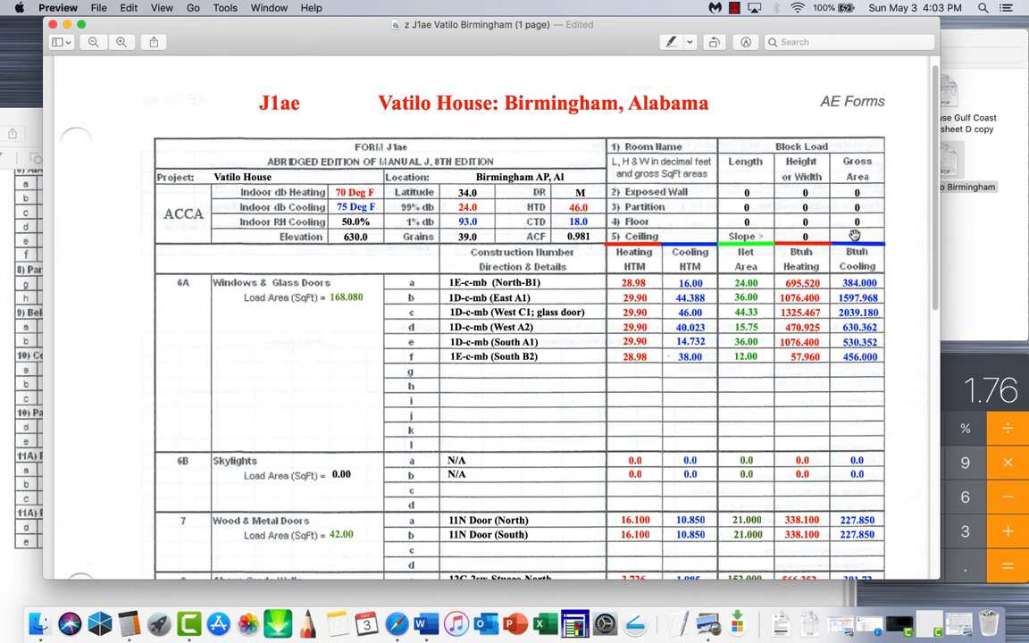
pyautogui.moveTo(630, 33)
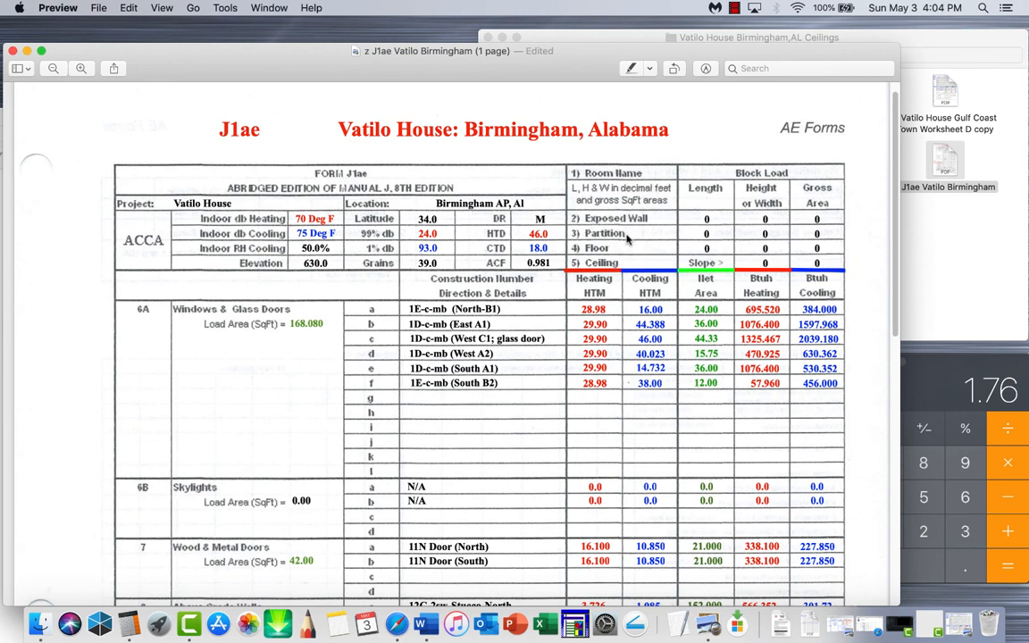
pyautogui.moveTo(643, 238)
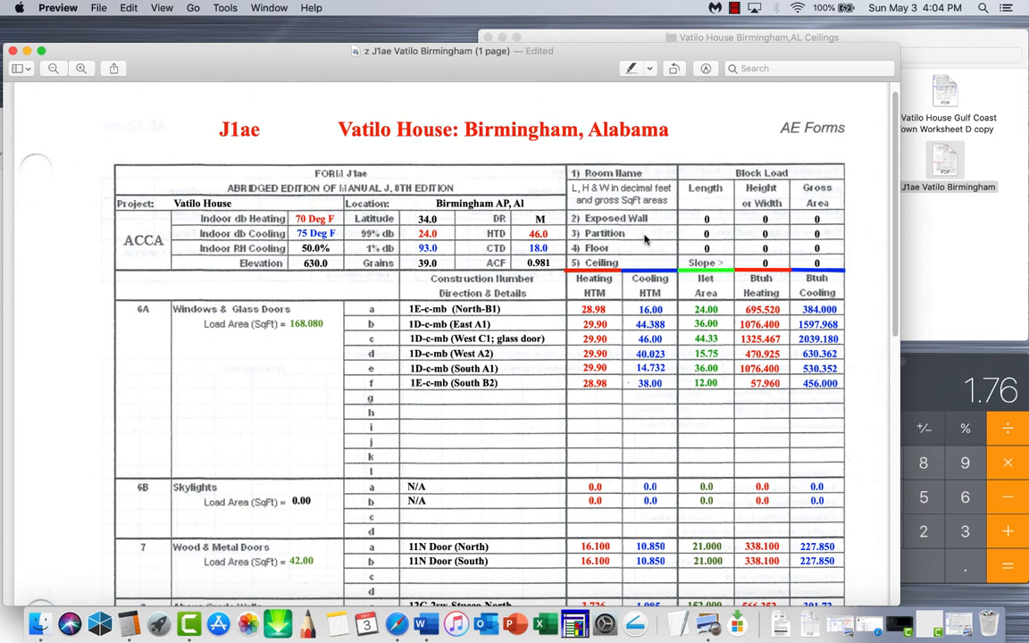
pyautogui.moveTo(722, 185)
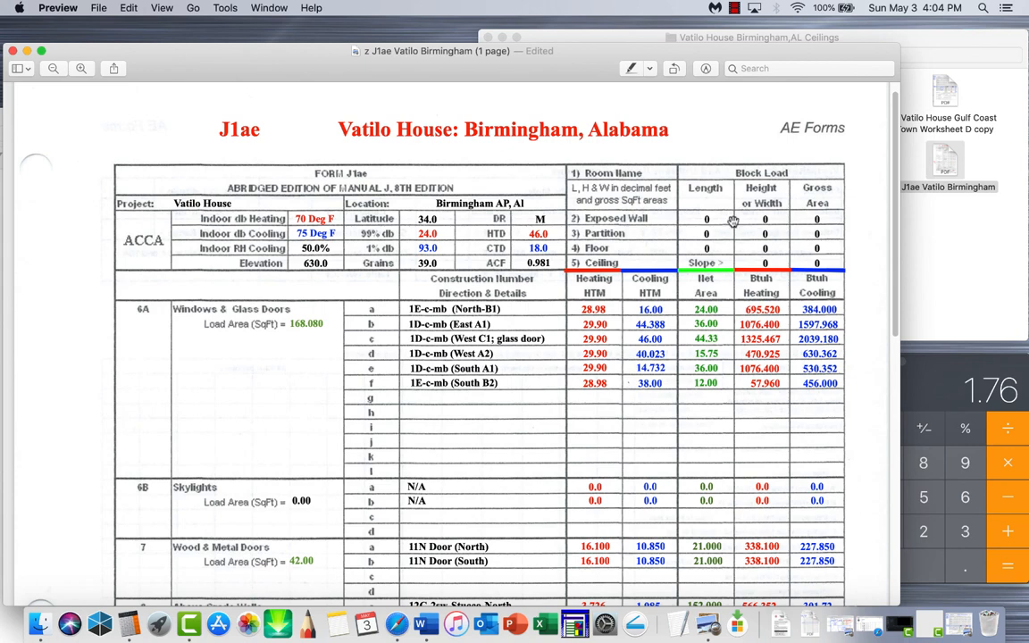
pyautogui.moveTo(696, 80)
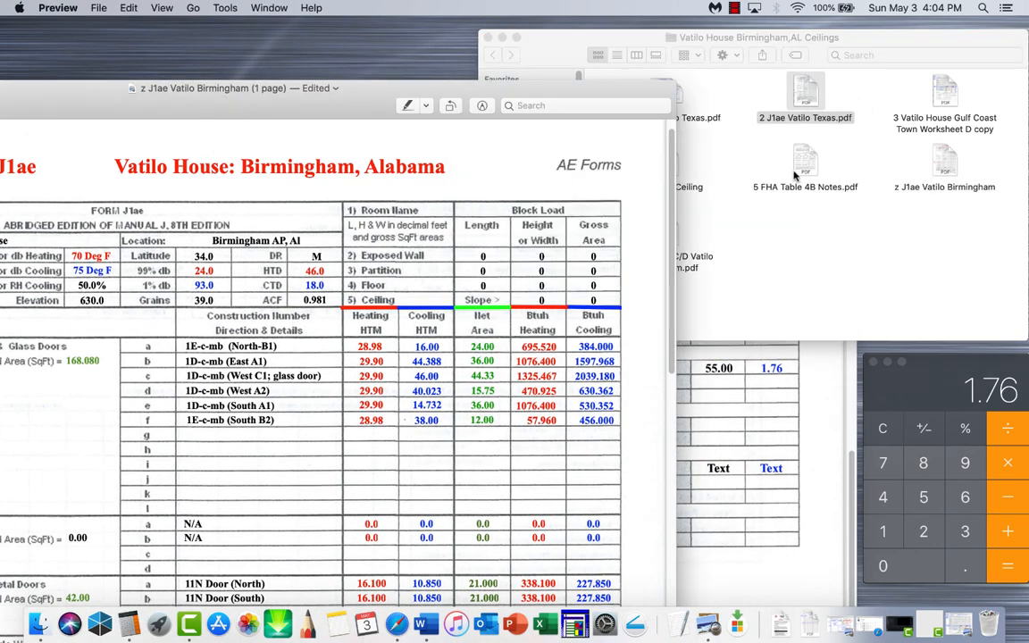
# Open the Texas J1ae reference and enter block load dimensions 140×8, 18×8 and 40×30
pyautogui.doubleClick(804, 94)
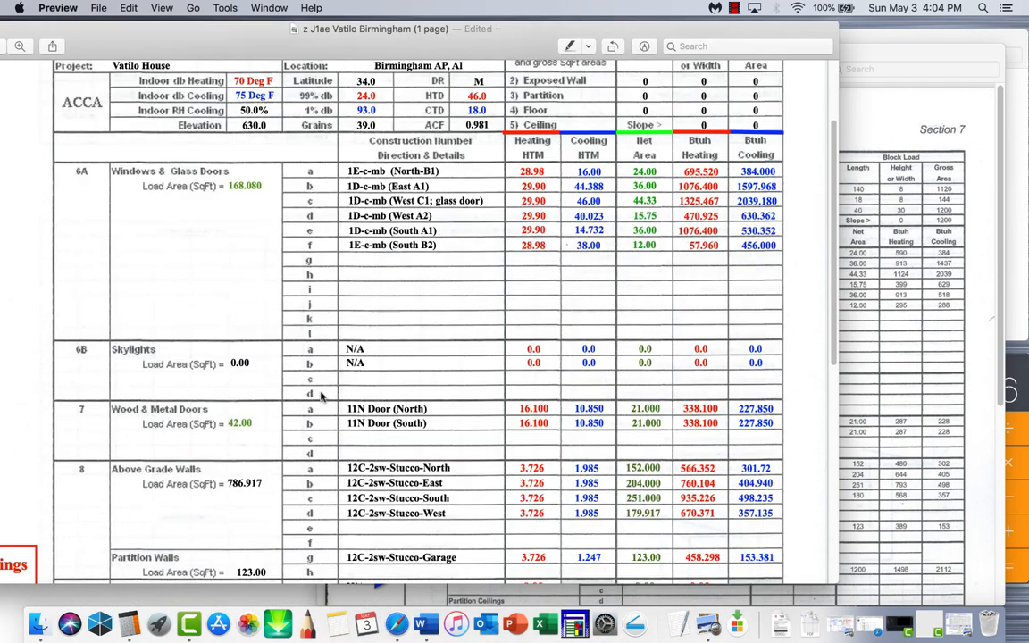
pyautogui.scroll(-3)
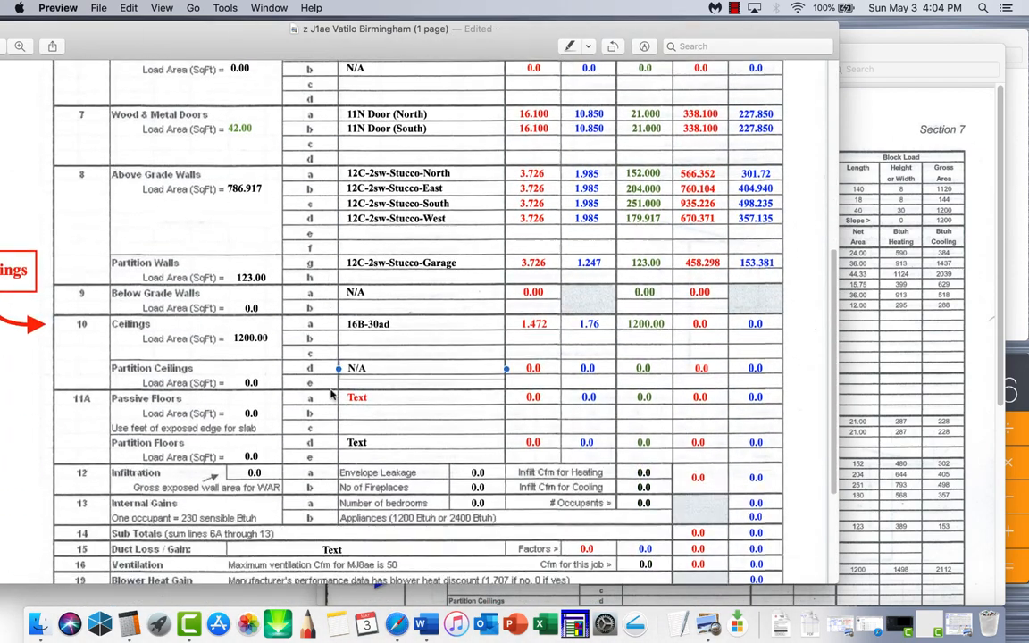
pyautogui.scroll(3)
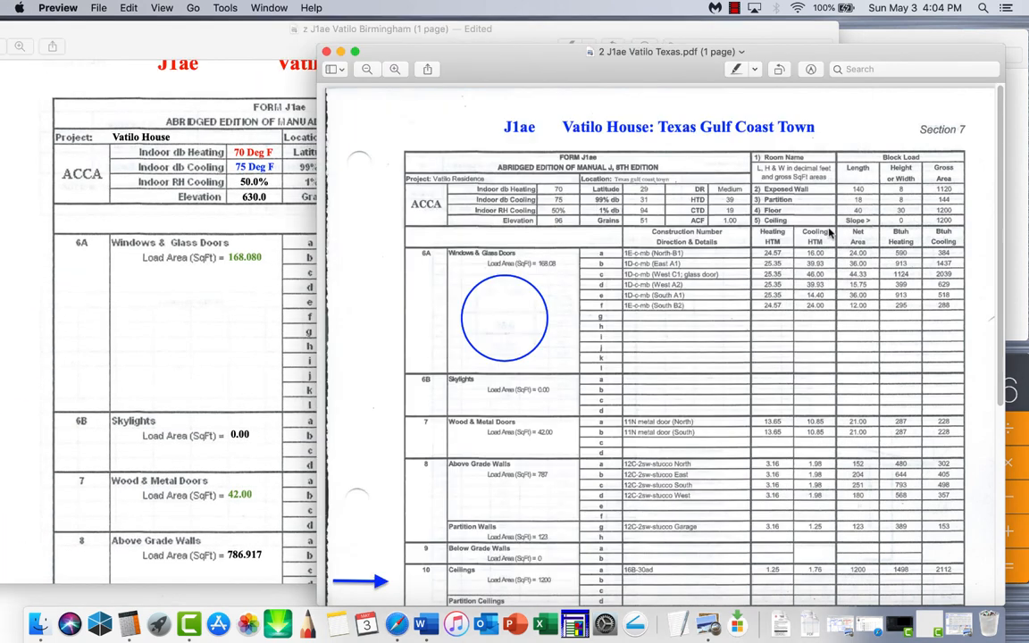
pyautogui.moveTo(951, 223)
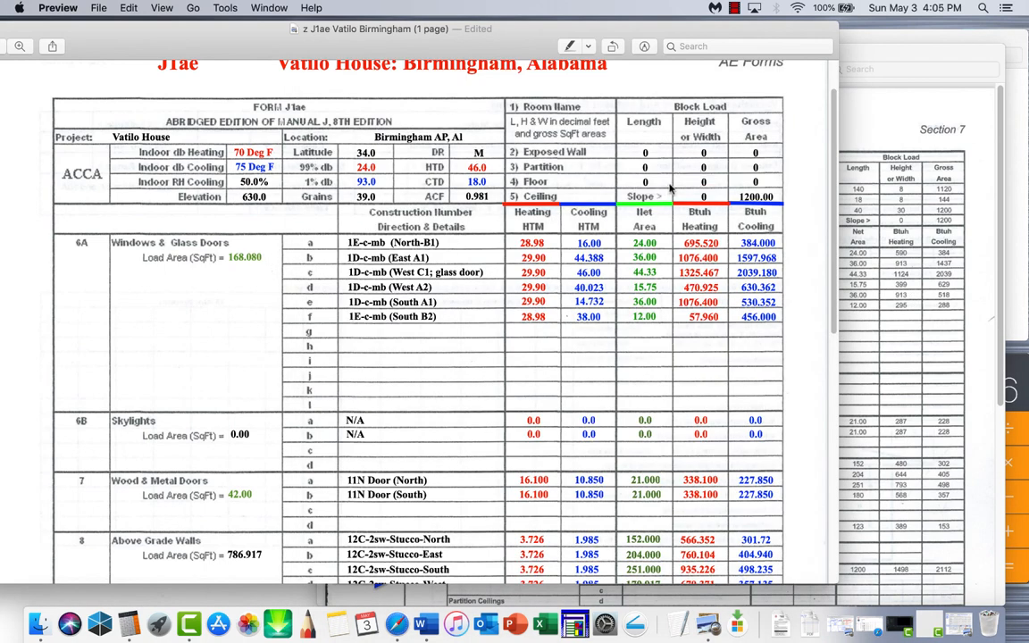
pyautogui.moveTo(670, 187)
pyautogui.write('30')
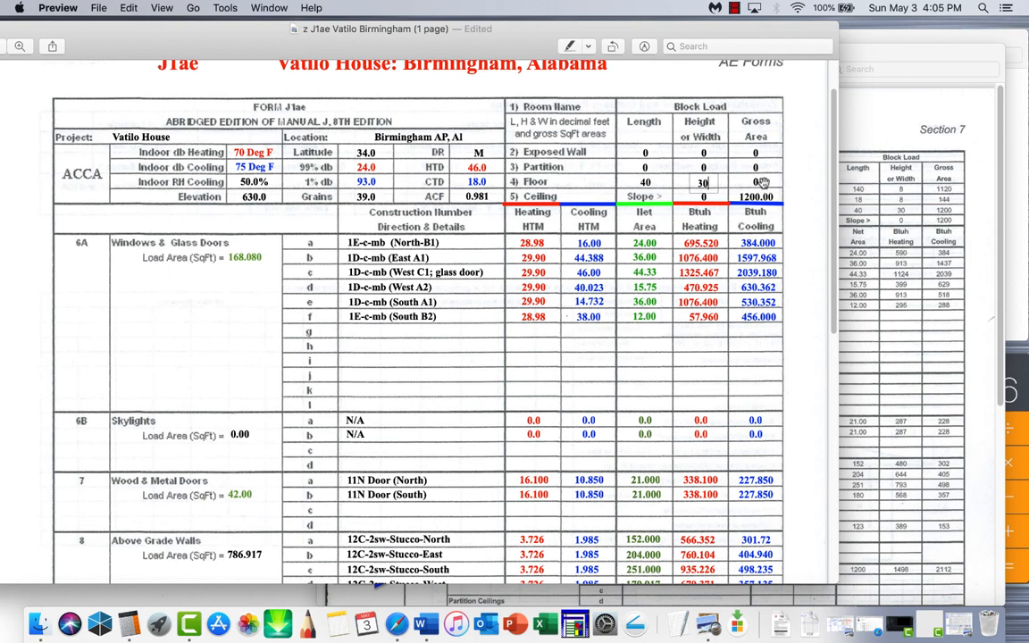
pyautogui.click(756, 181)
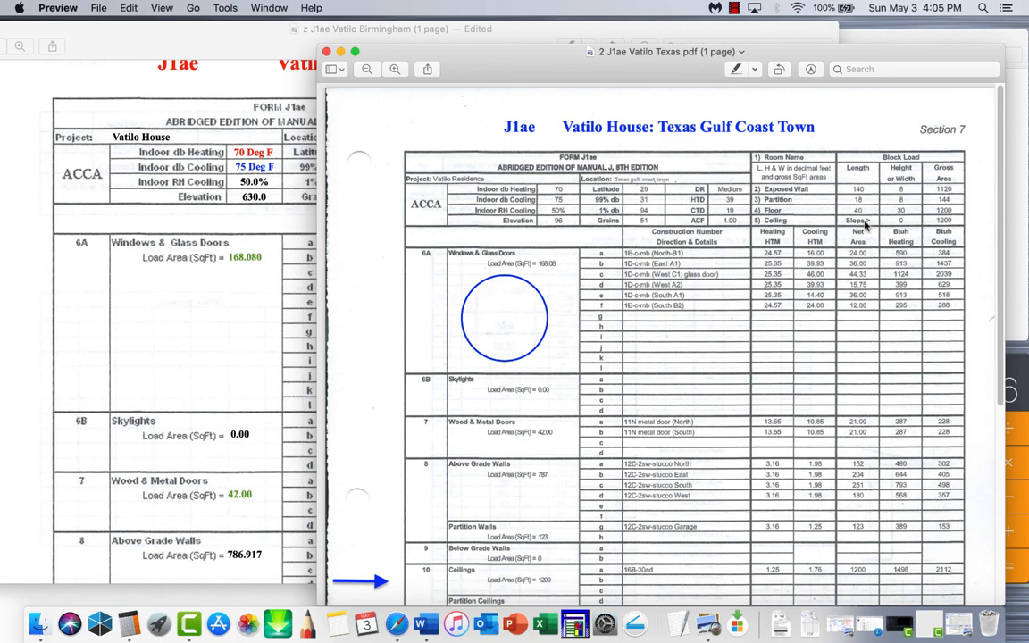
pyautogui.moveTo(277, 297)
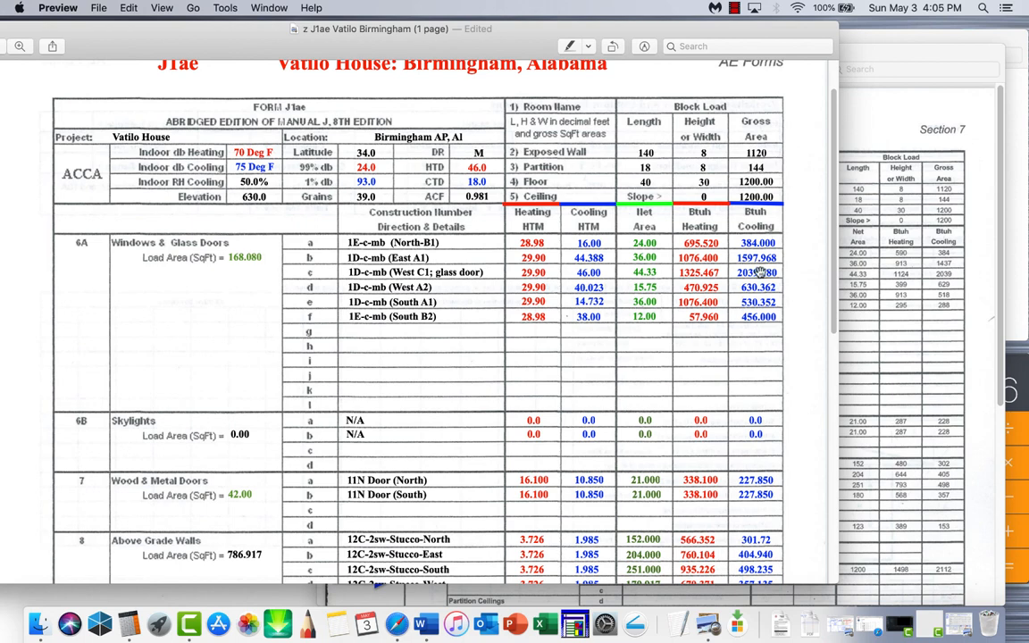
# Compute 1.472 × 1200 and enter the ceiling heating load 1766.400
pyautogui.scroll(-3)
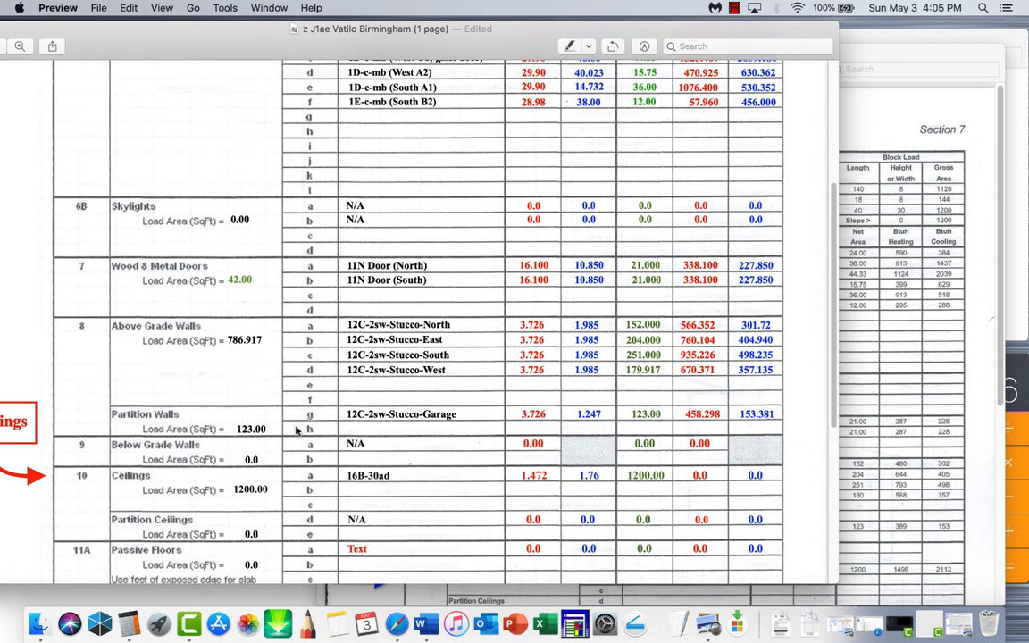
pyautogui.scroll(-3)
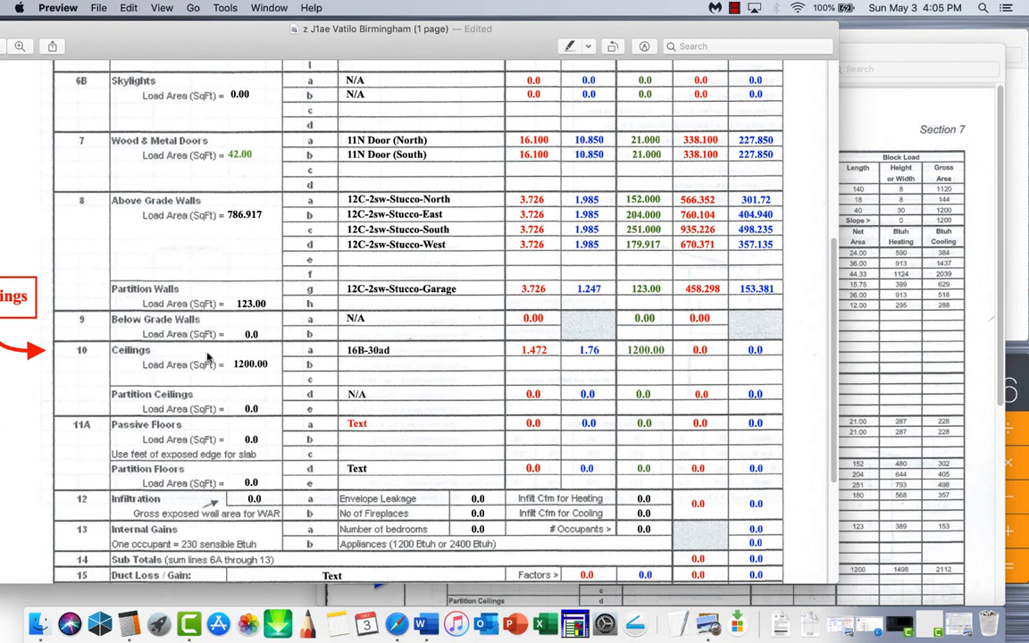
pyautogui.moveTo(723, 371)
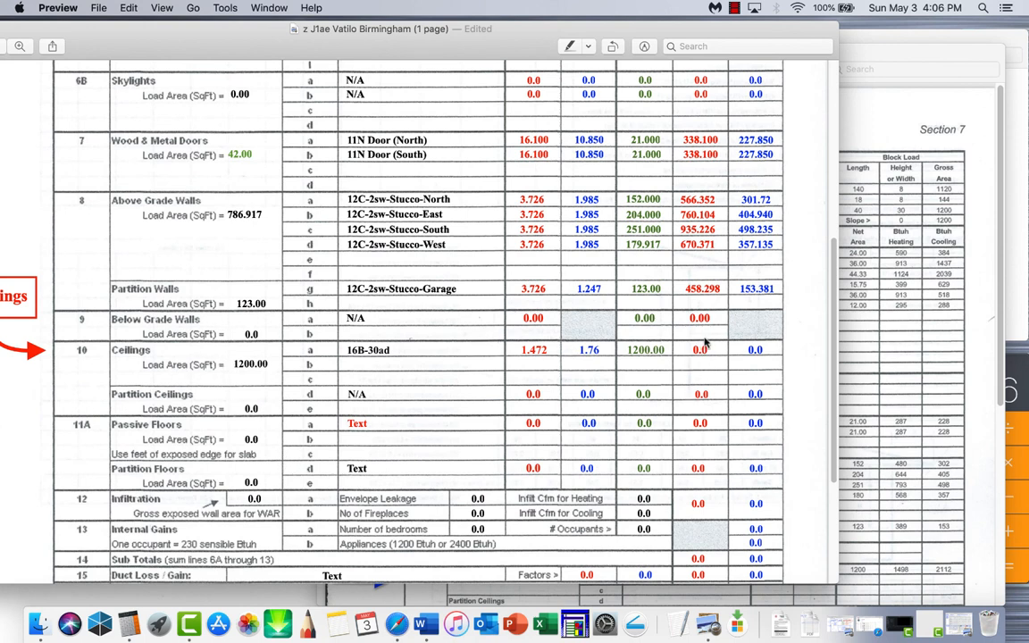
pyautogui.moveTo(543, 358)
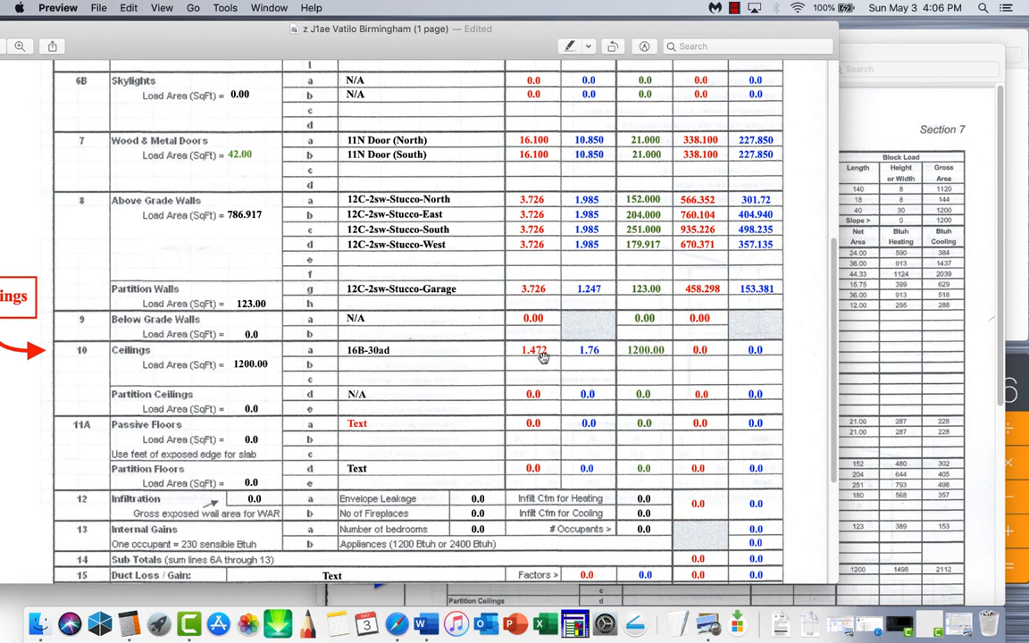
pyautogui.moveTo(706, 348)
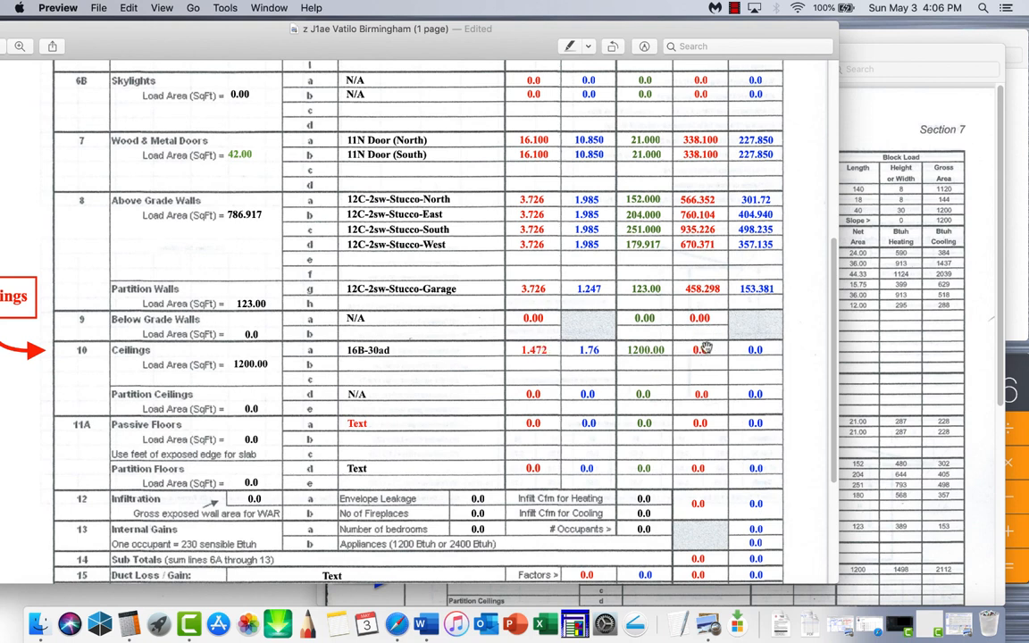
pyautogui.moveTo(538, 348)
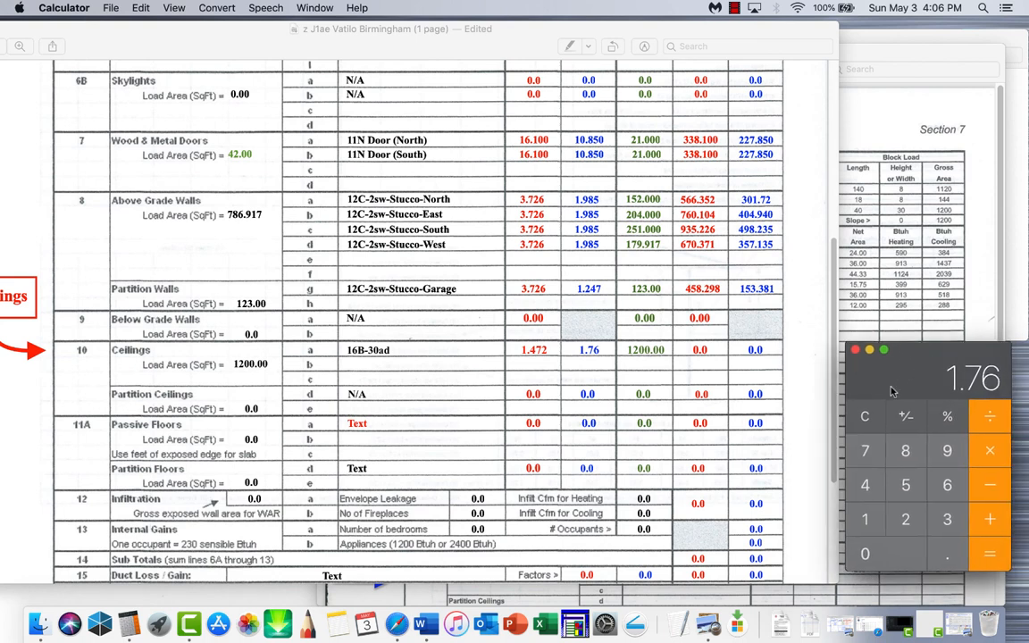
pyautogui.click(864, 416)
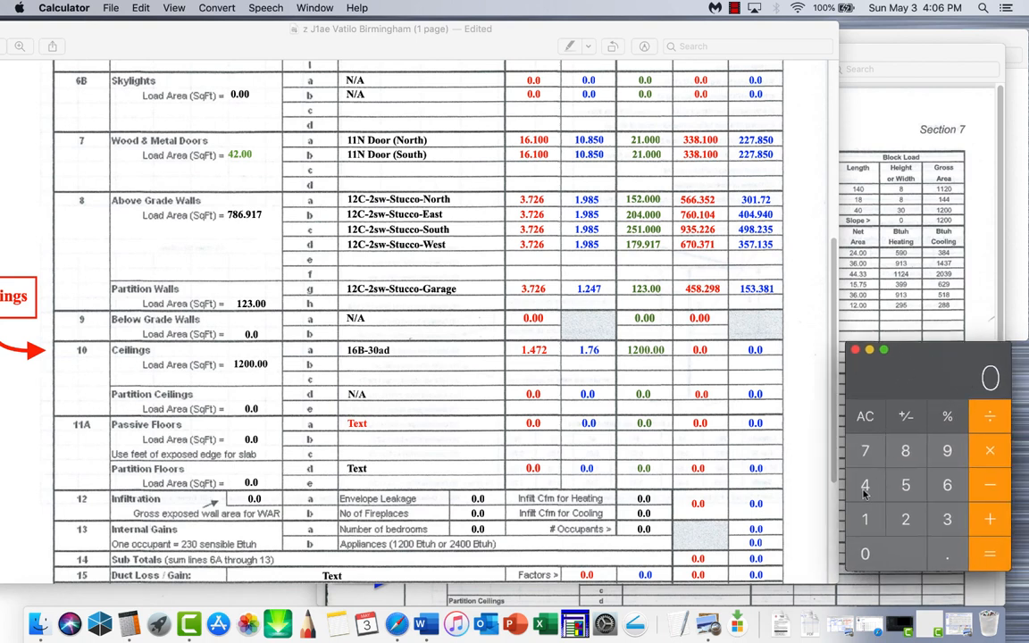
pyautogui.click(865, 518)
pyautogui.write('1')
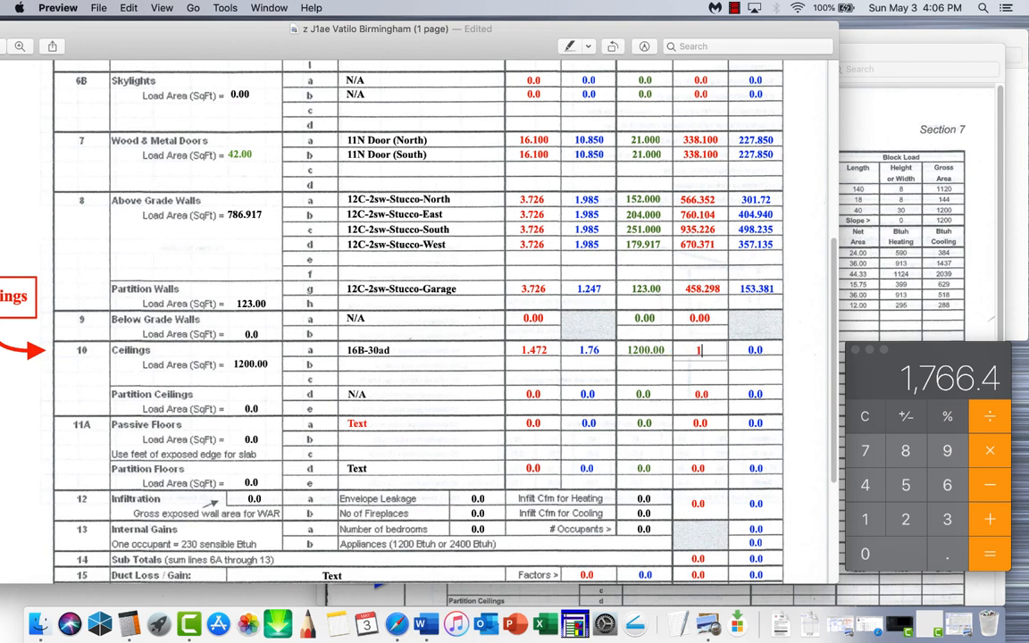
pyautogui.write('766.400')
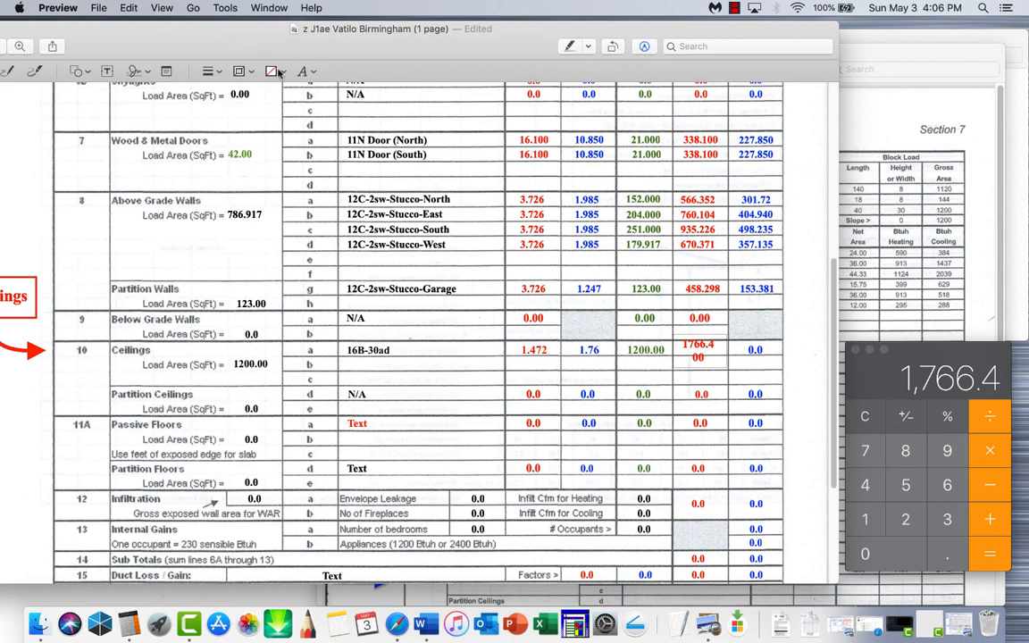
# Shrink the 1766.400 text to 10 pt so it fits the cell
pyautogui.click(302, 71)
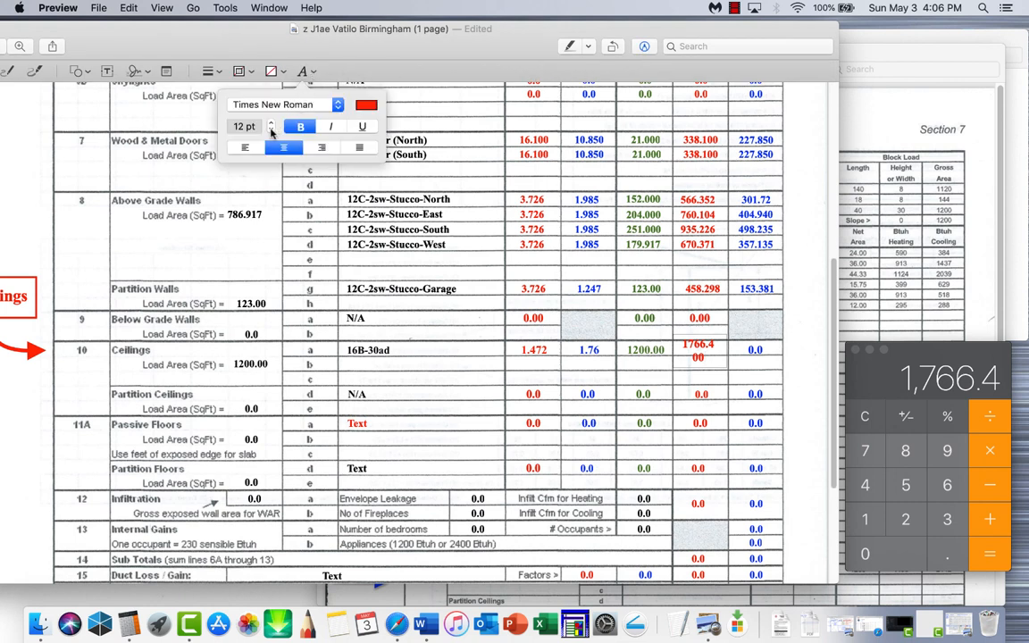
pyautogui.click(271, 129)
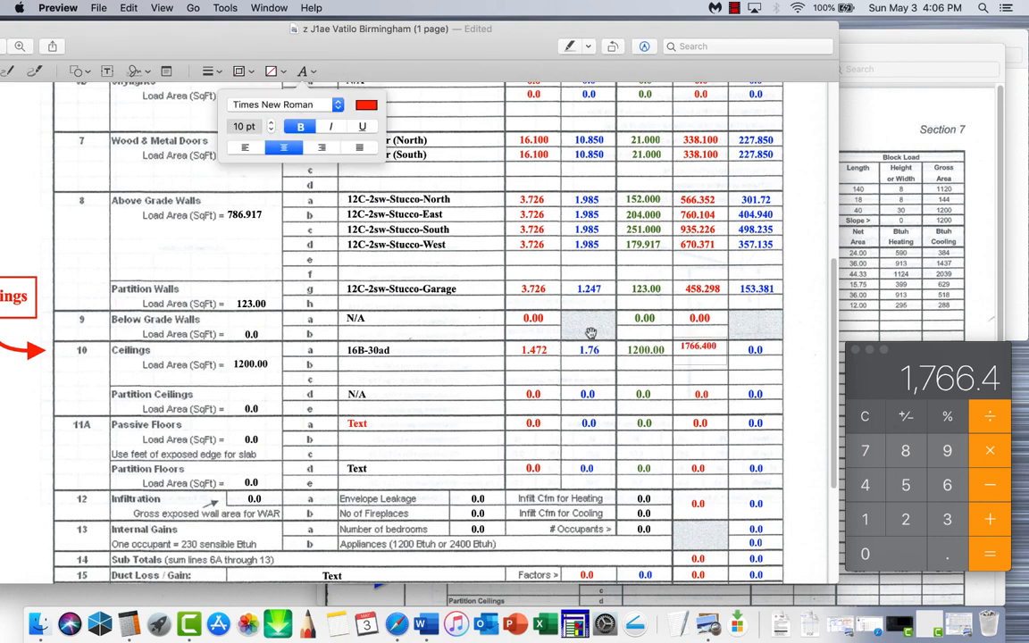
pyautogui.click(699, 350)
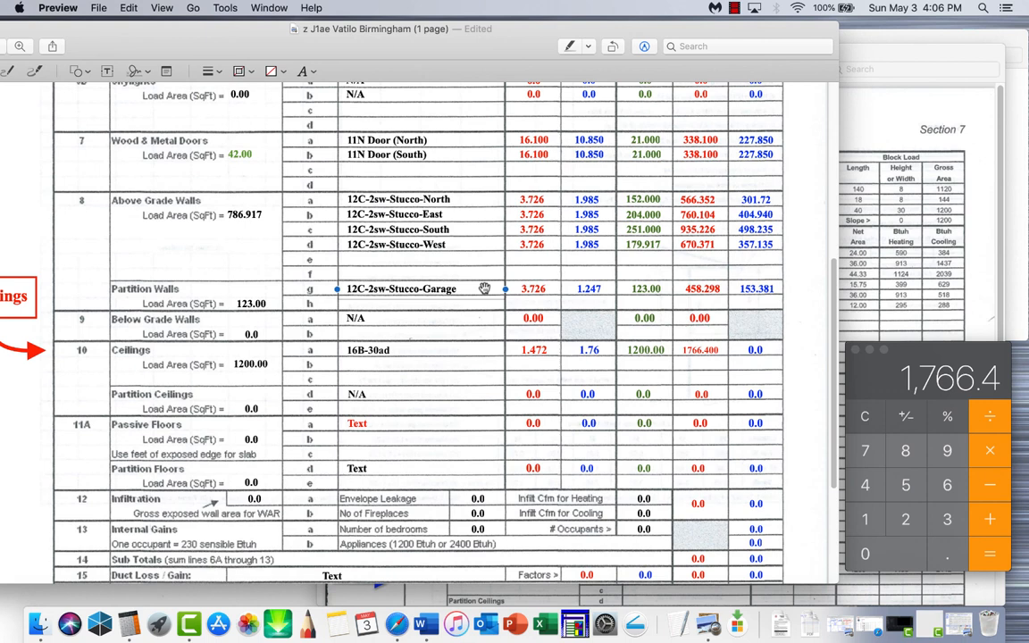
pyautogui.moveTo(635, 392)
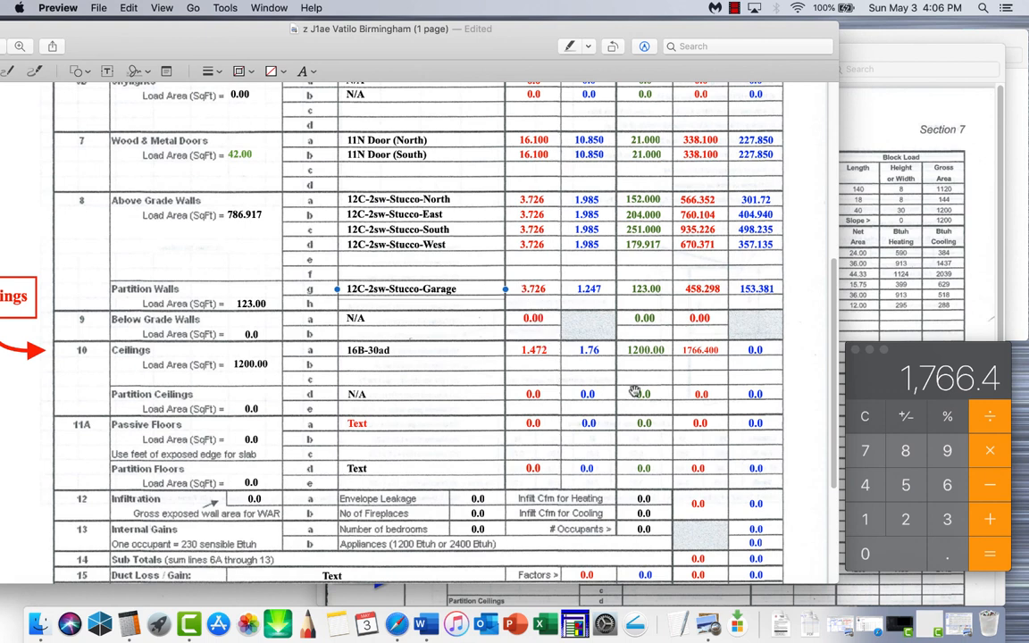
pyautogui.moveTo(750, 371)
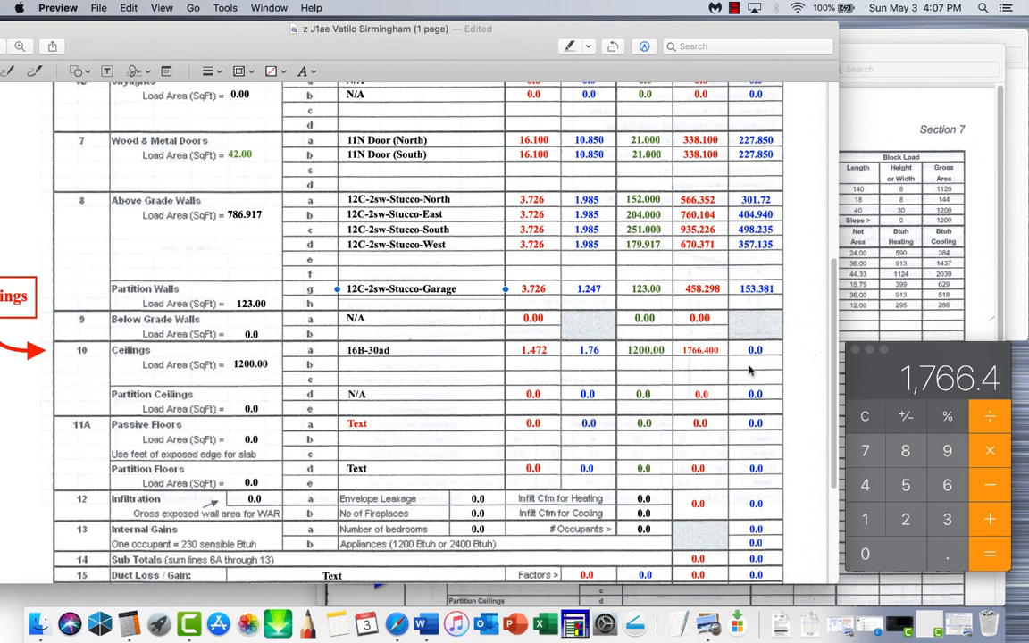
pyautogui.moveTo(824, 425)
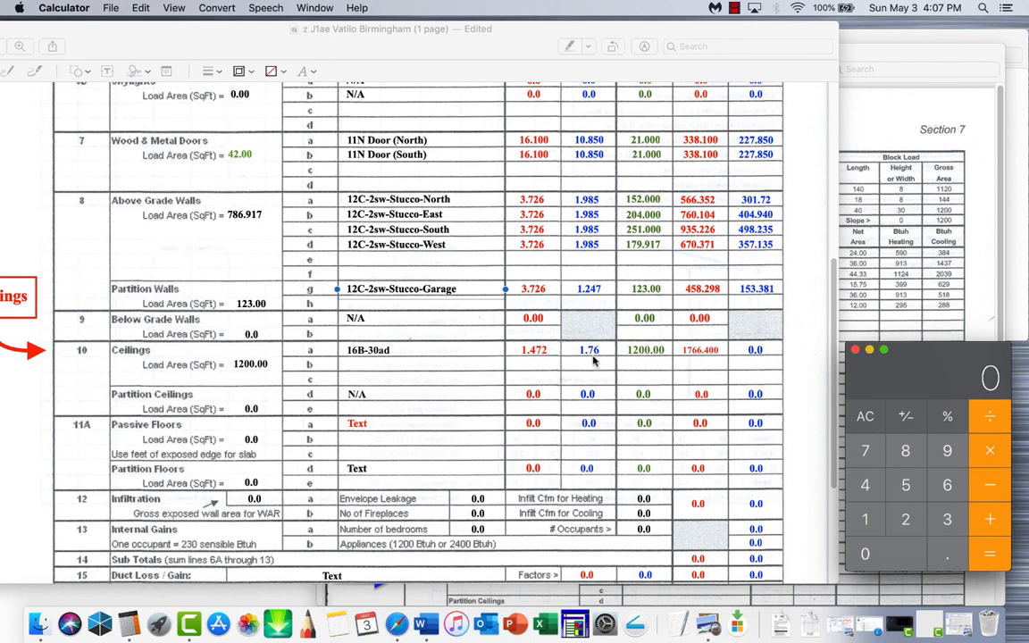
pyautogui.moveTo(865, 507)
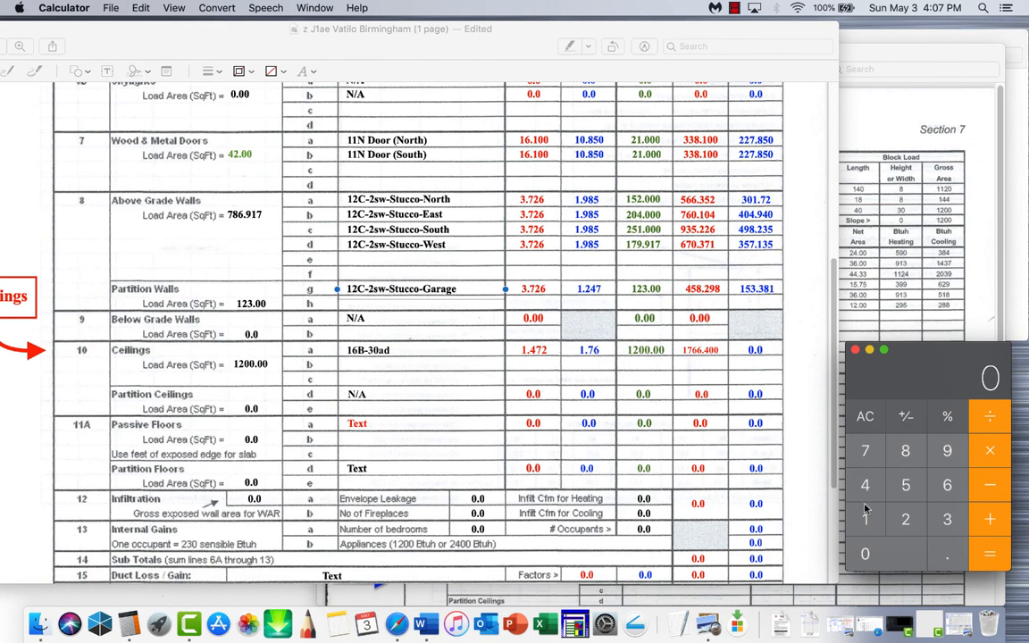
# Enter the Ceilings cooling load of 2112.000 Btuh (1.76 × 1200) on line 10
pyautogui.click(865, 519)
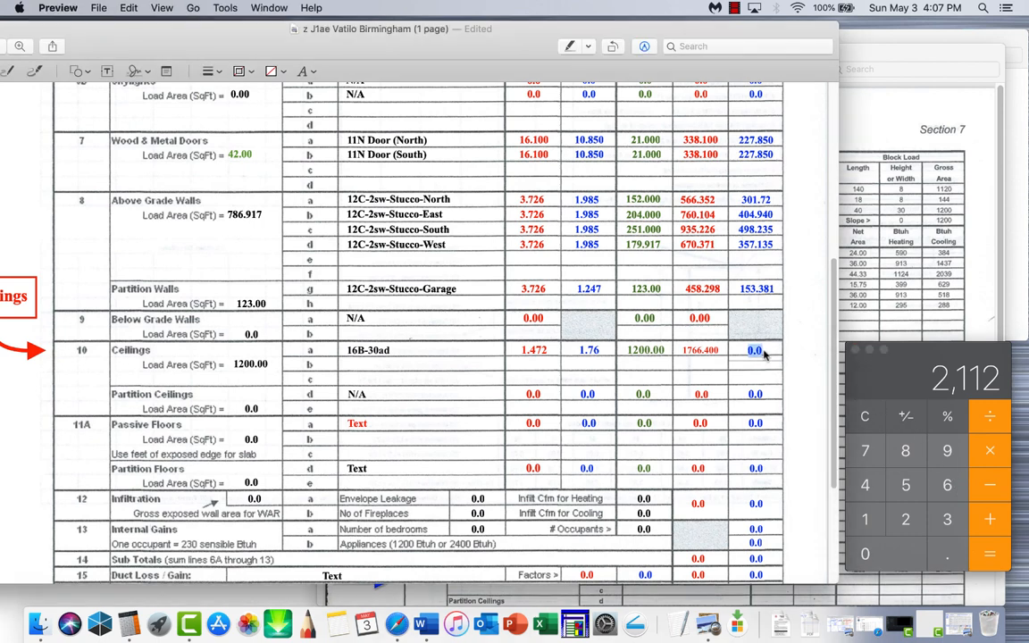
pyautogui.write('2112')
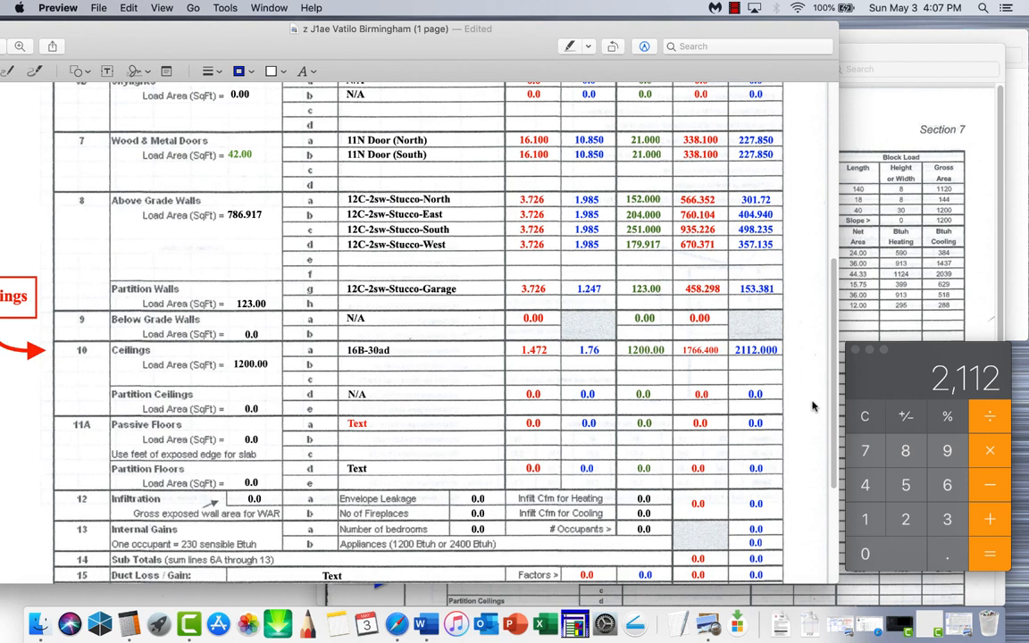
pyautogui.moveTo(183, 408)
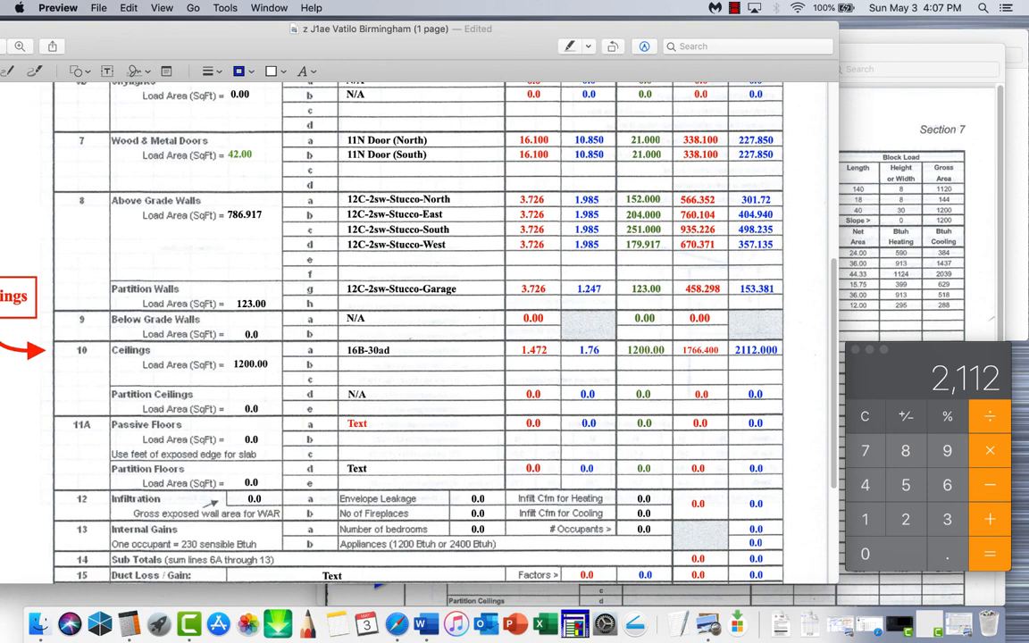
pyautogui.moveTo(210, 413)
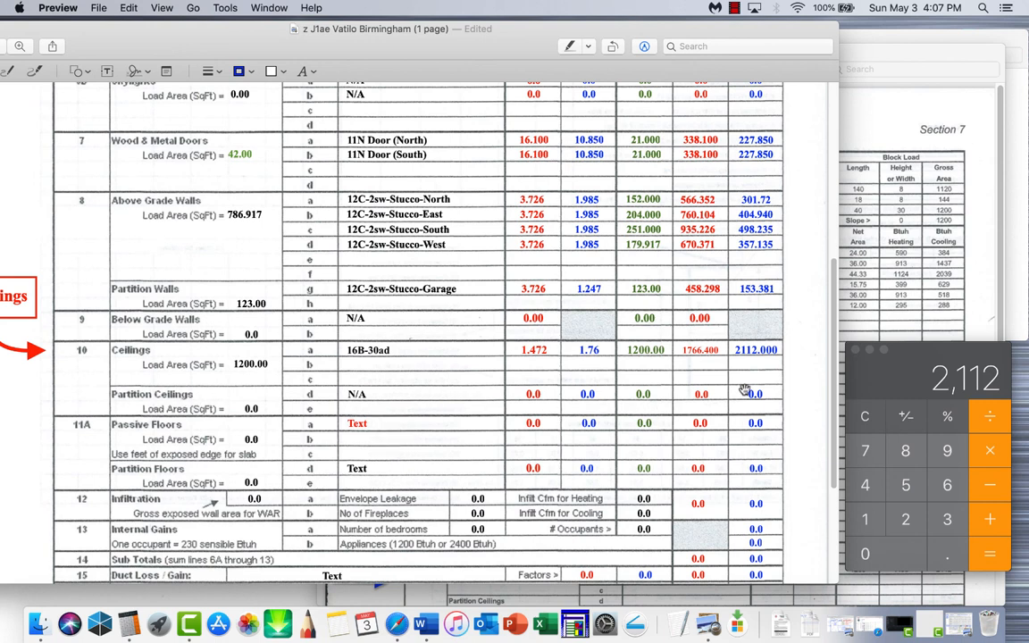
pyautogui.moveTo(257, 408)
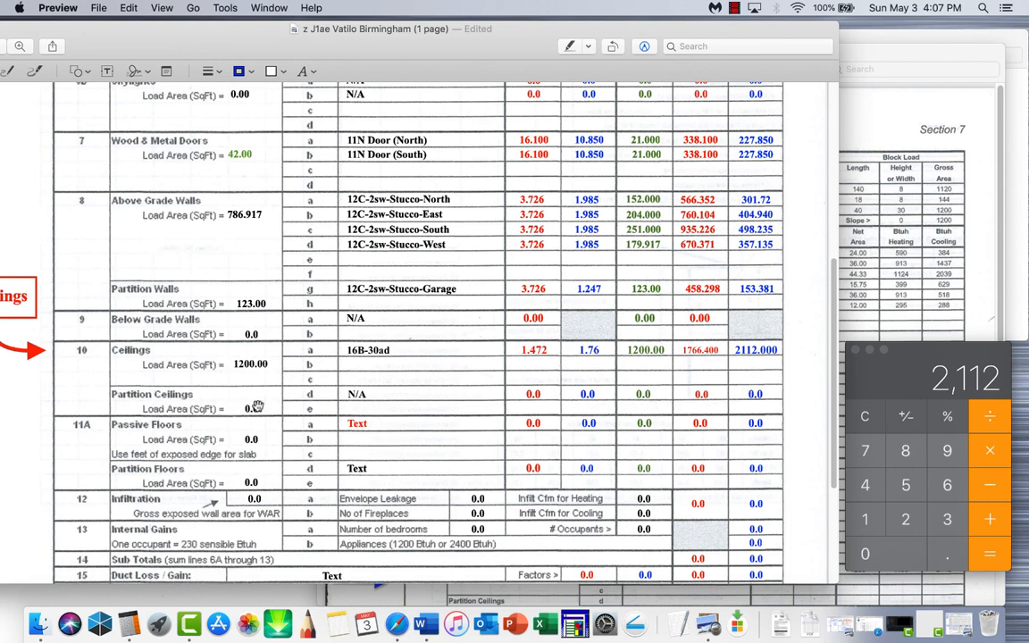